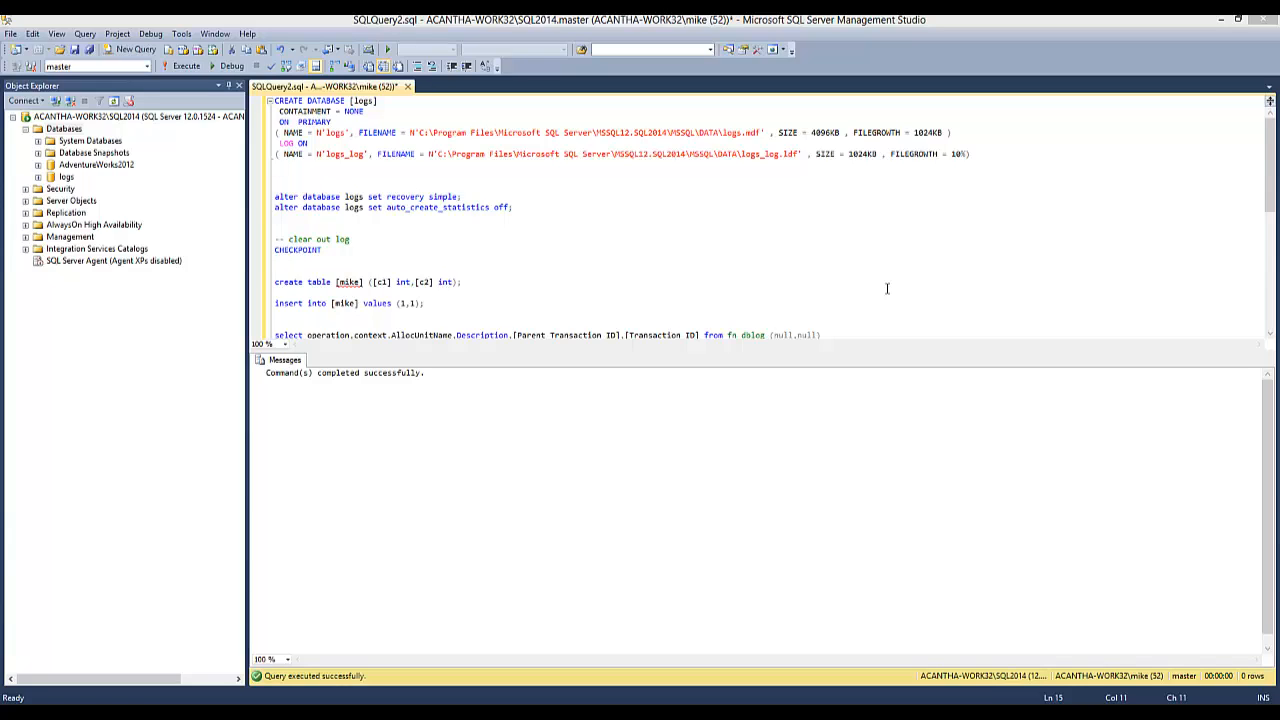
mouse_move(613, 185)
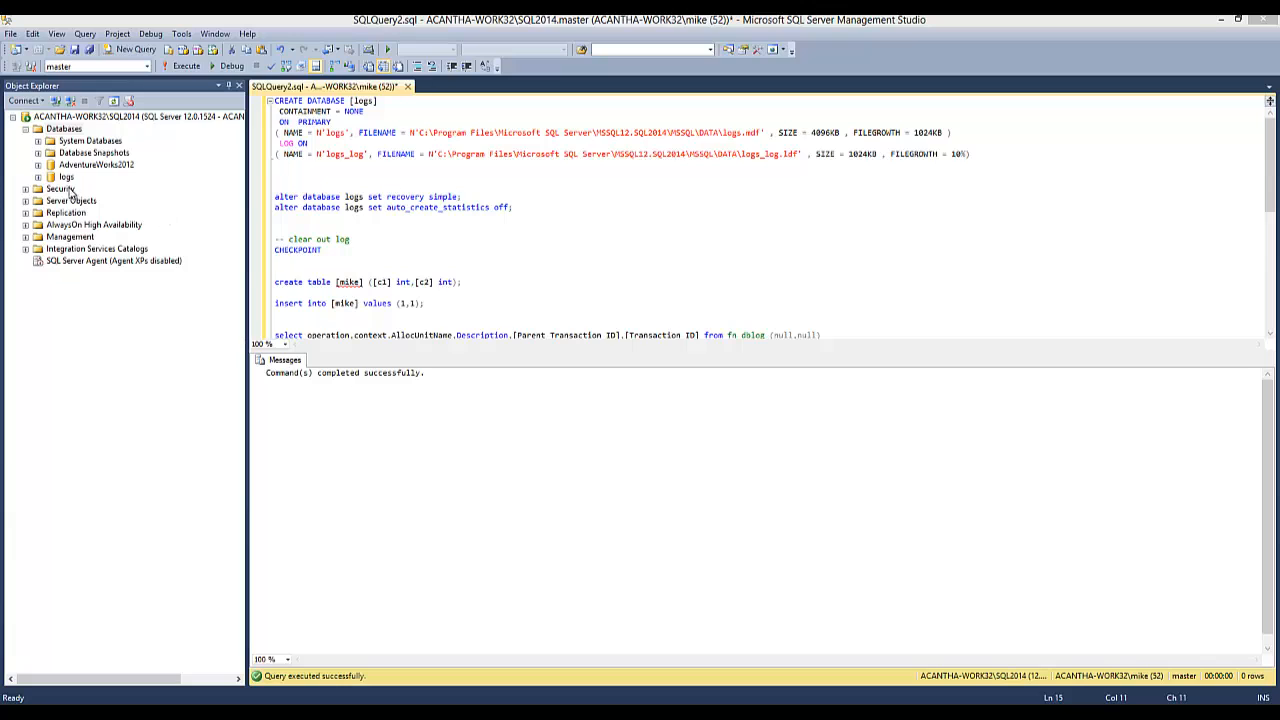
Run the ALTER DATABASE and CREATE TABLE statements, then switch the query database to logs
left_click_drag(275, 196, 513, 207)
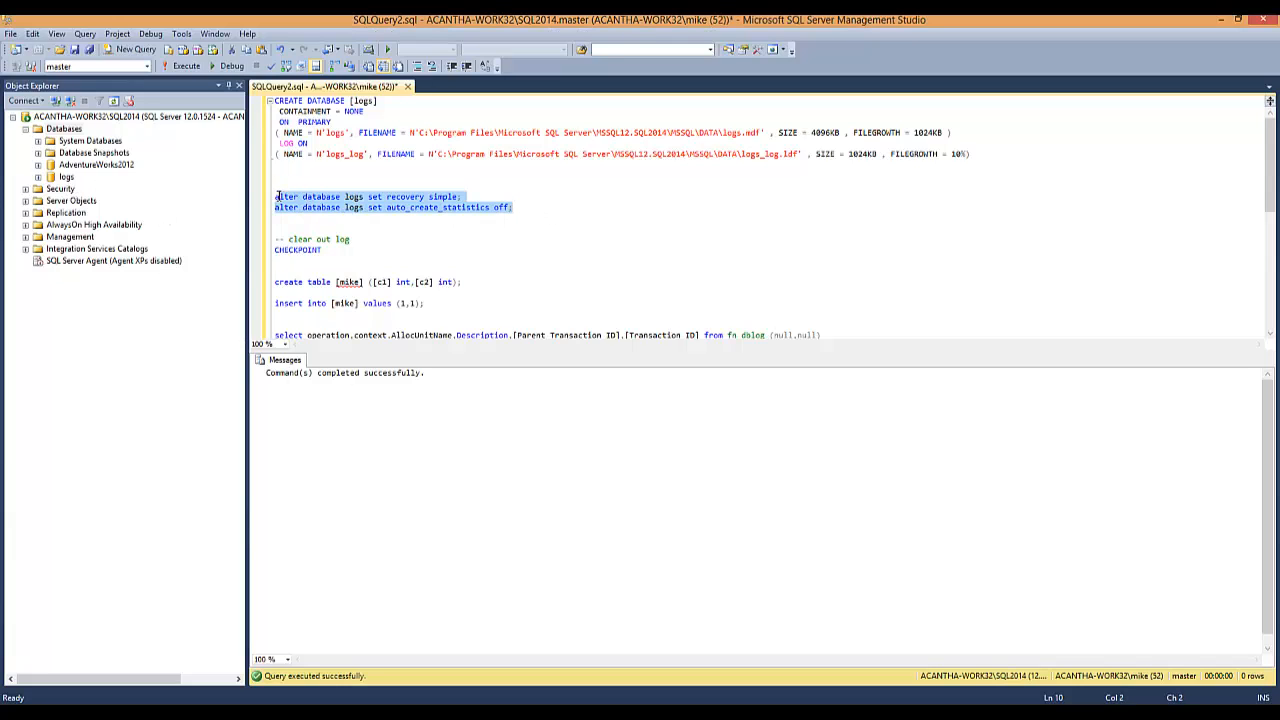
left_click(185, 66)
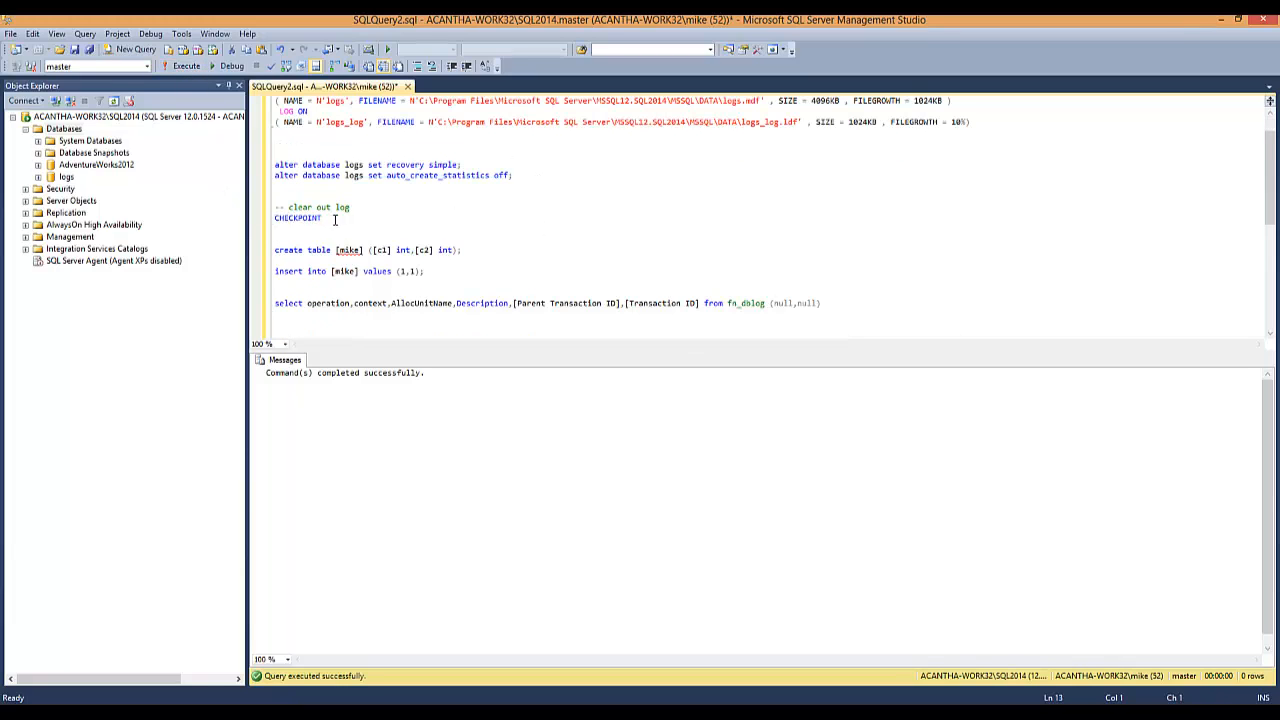
double_click(297, 218)
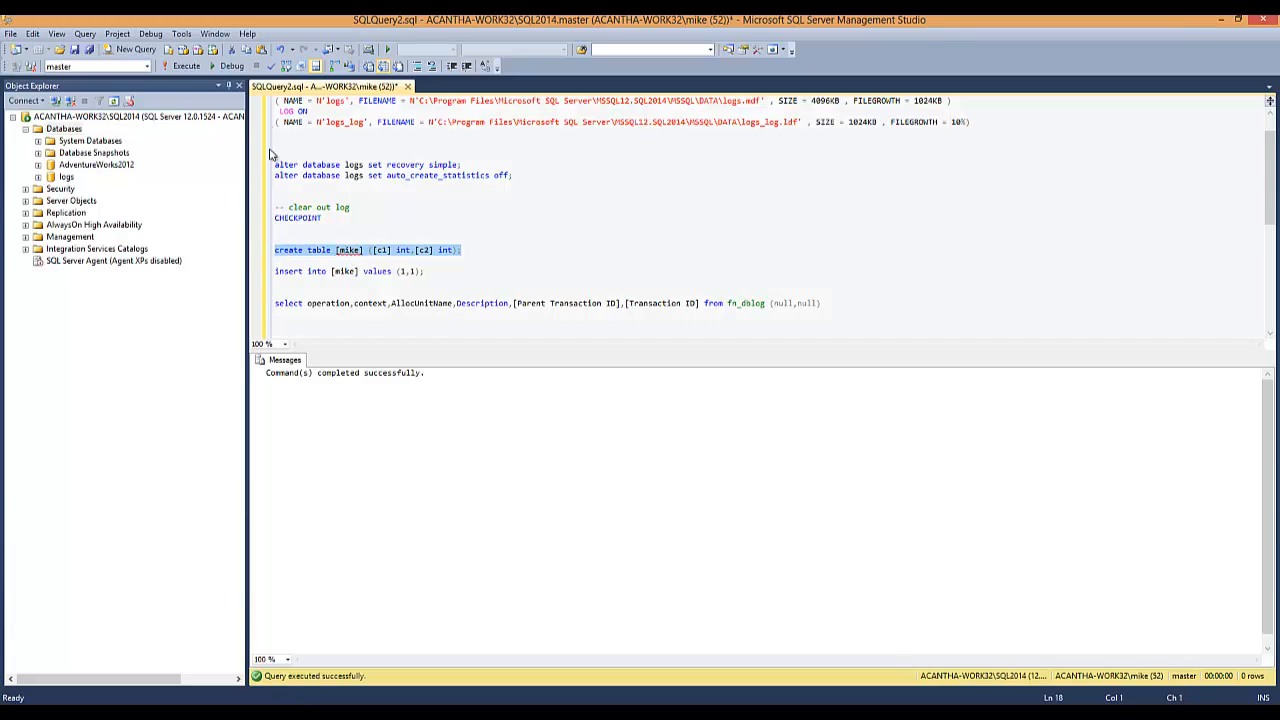
left_click(185, 66)
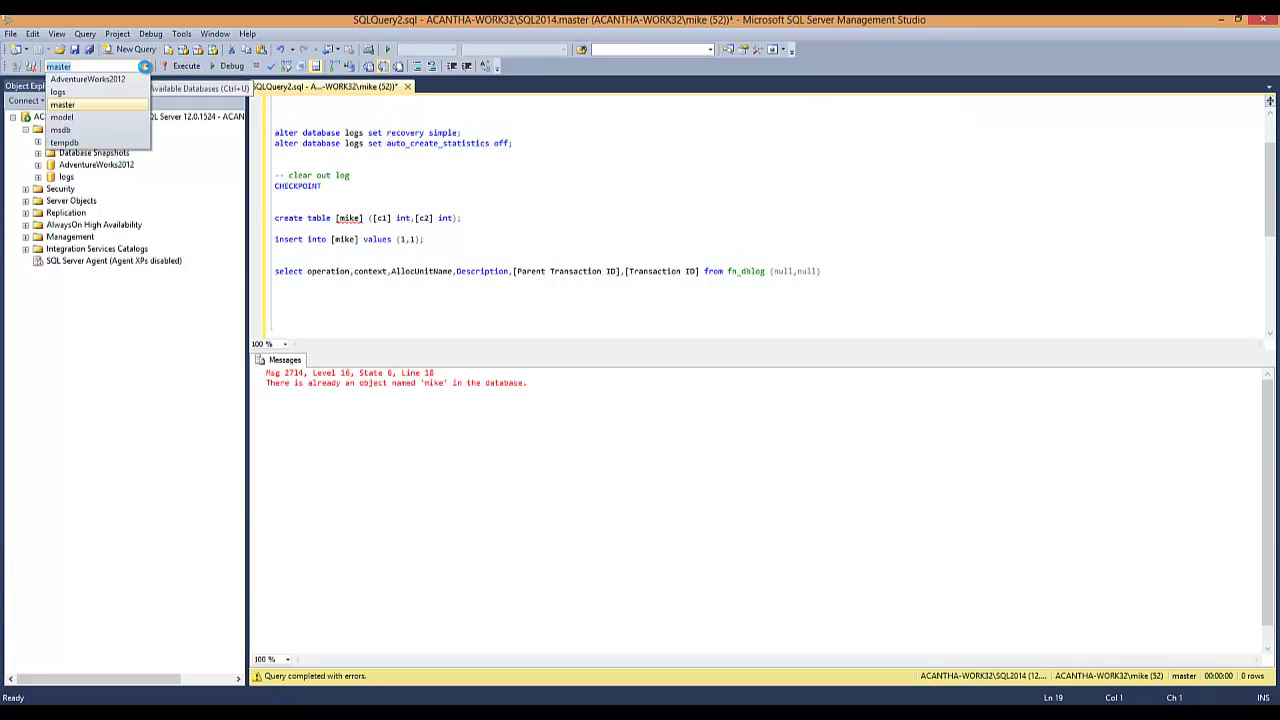
left_click(57, 91)
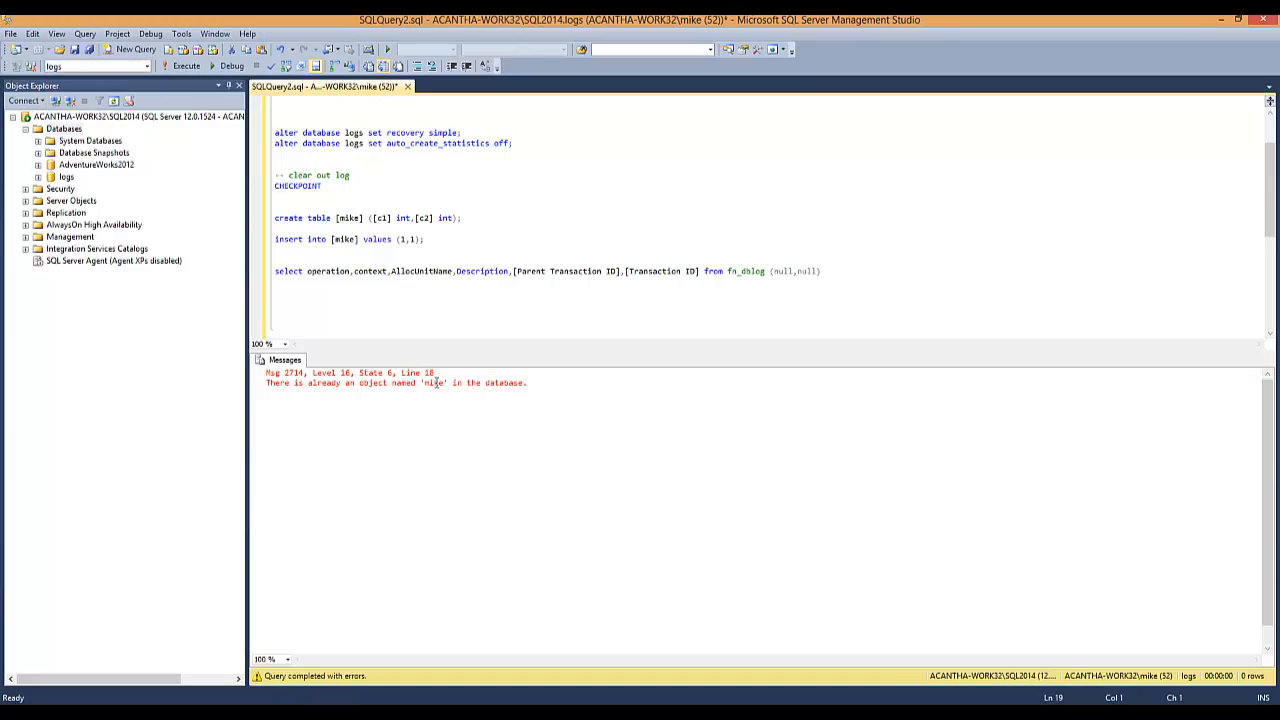
mouse_move(487, 390)
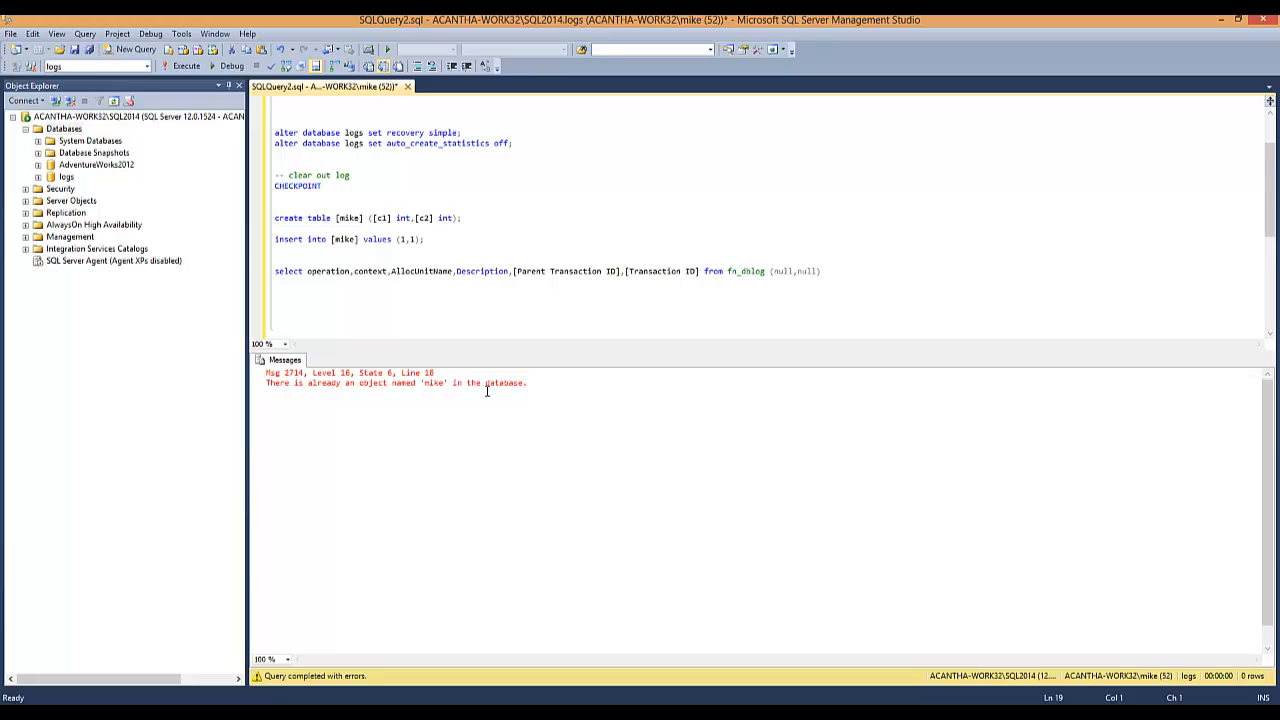
mouse_move(533, 205)
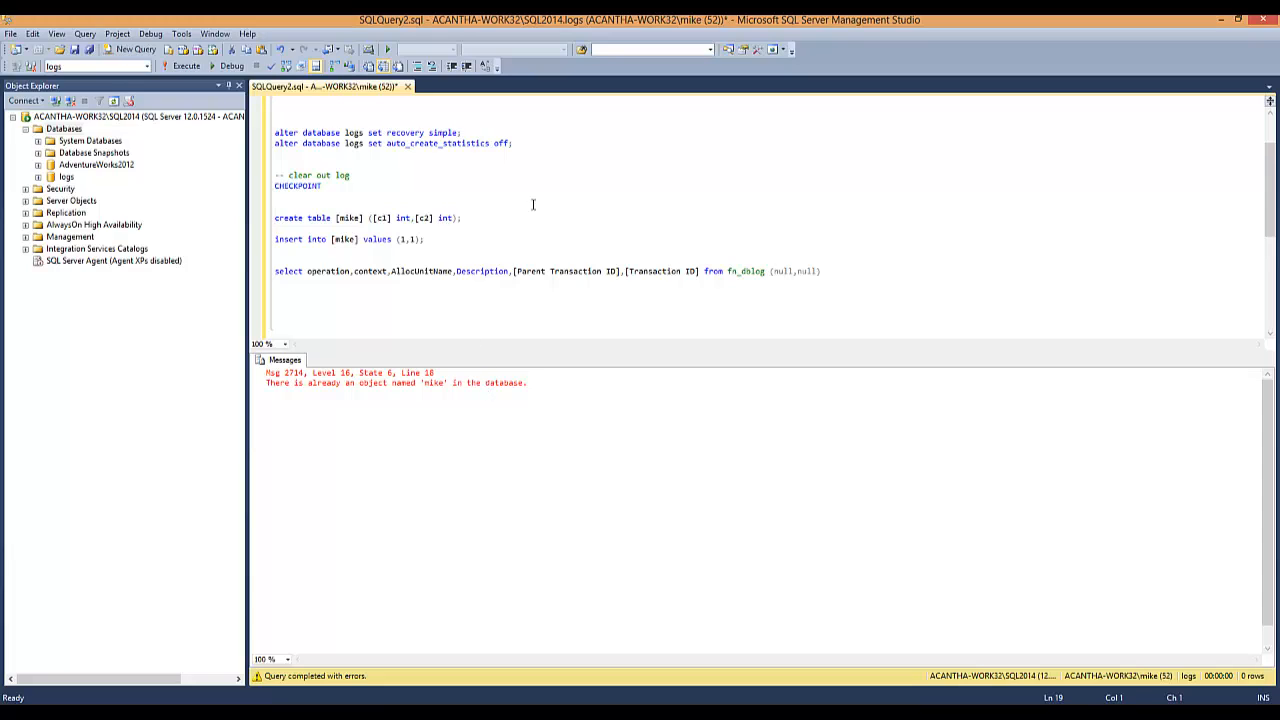
left_click(463, 218)
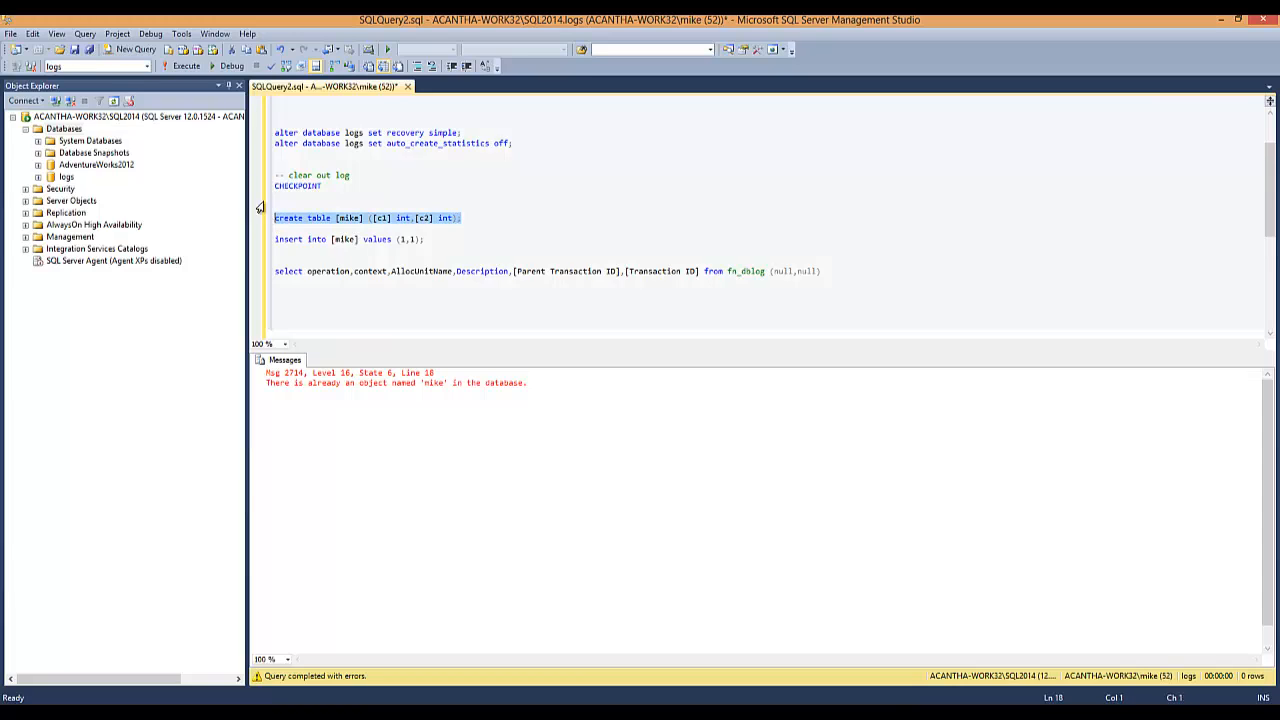
Create mike in logs, list its fn_dblog log records, then run CHECKPOINT to clear the log
left_click(185, 66)
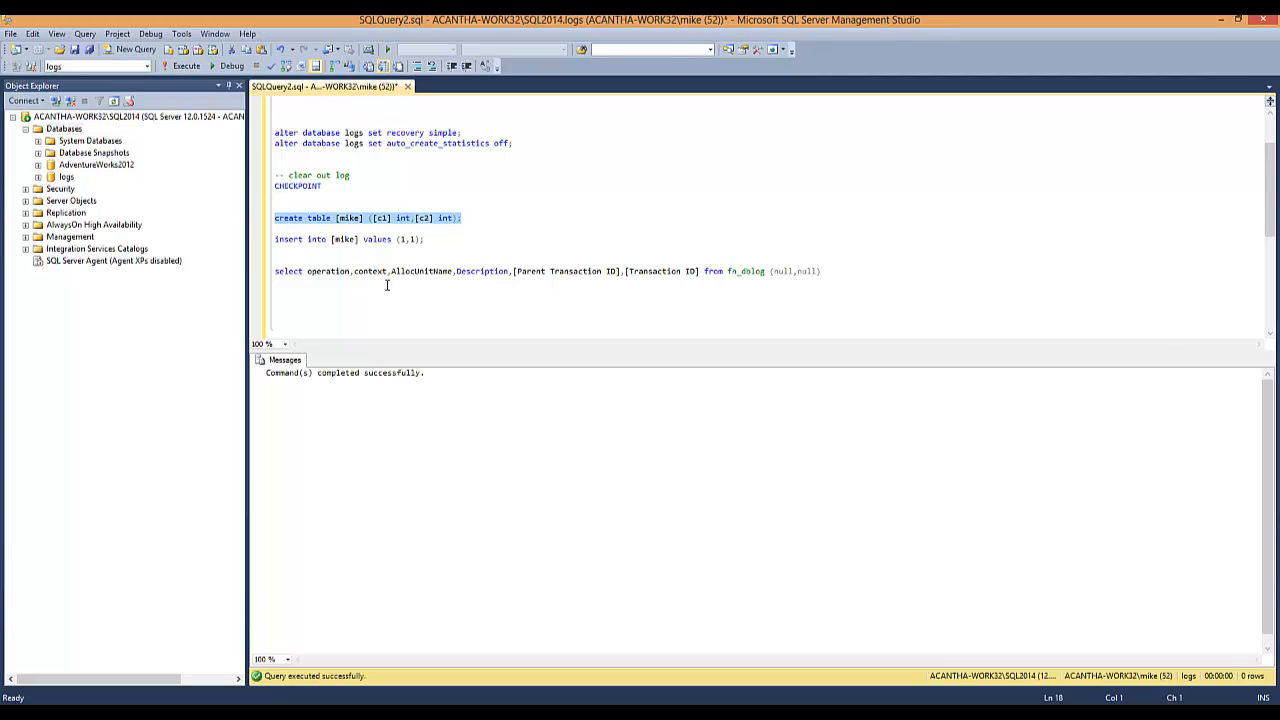
left_click(747, 271)
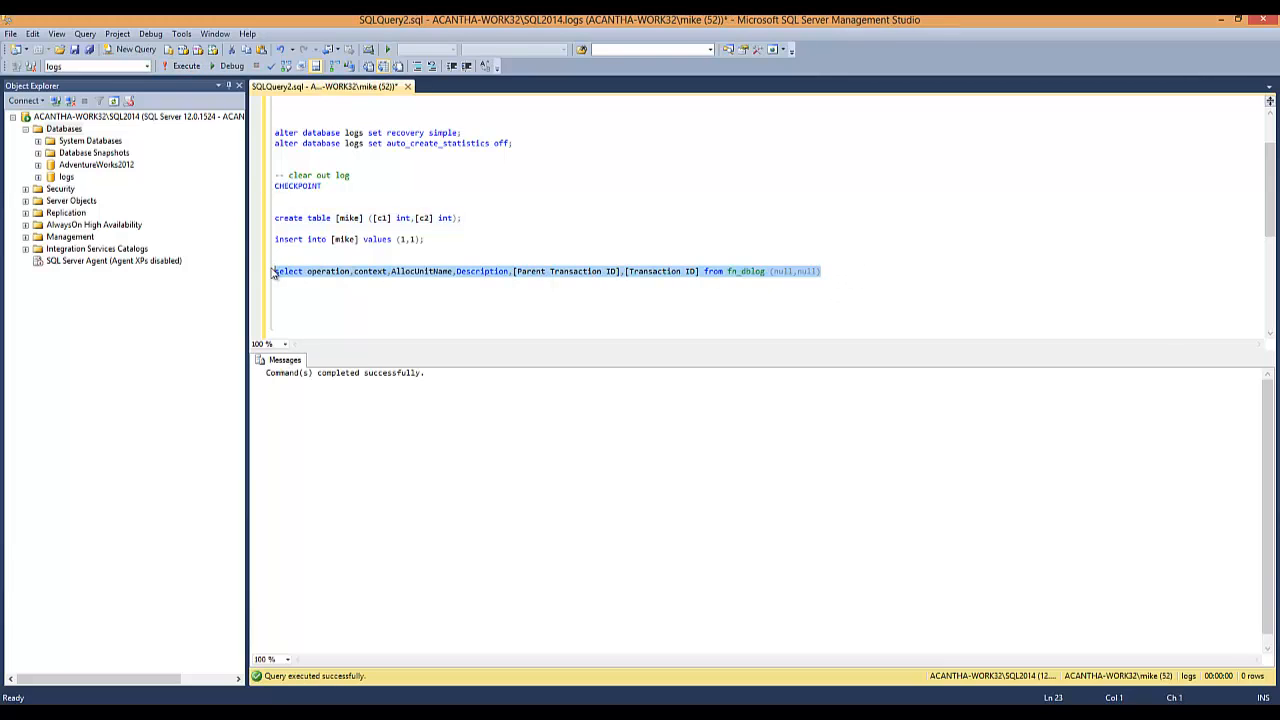
left_click(185, 66)
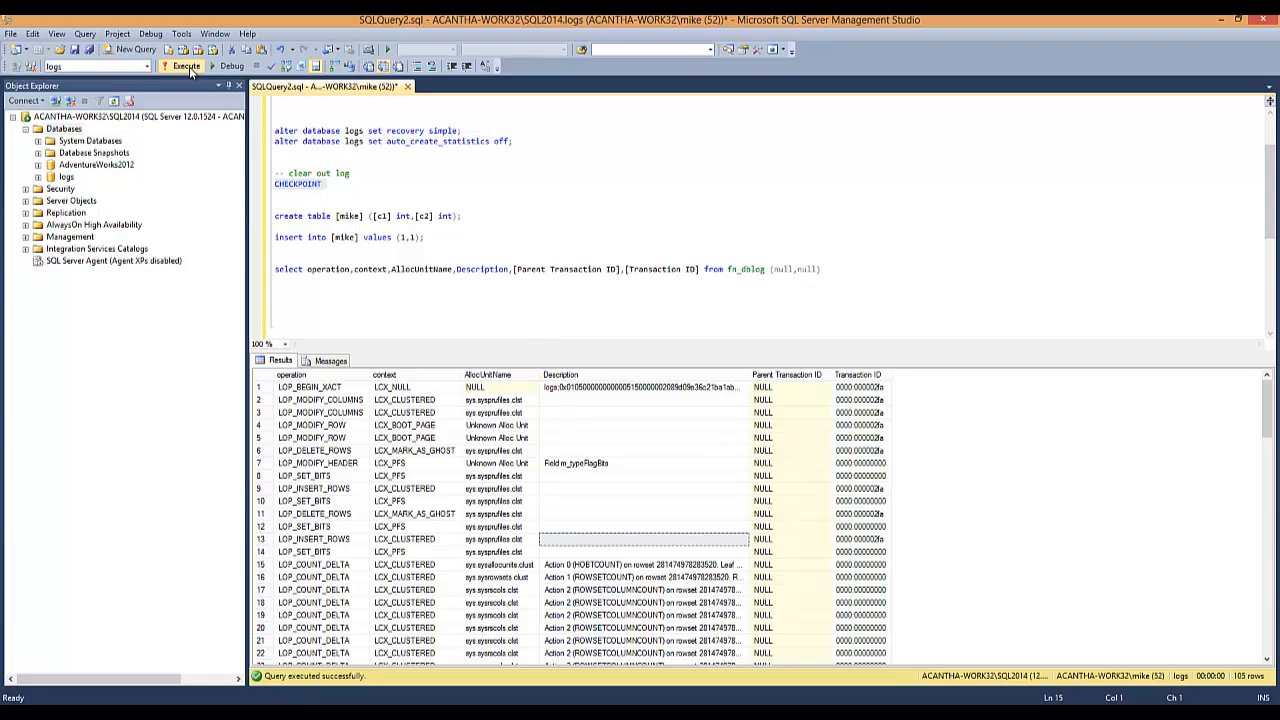
left_click(185, 66)
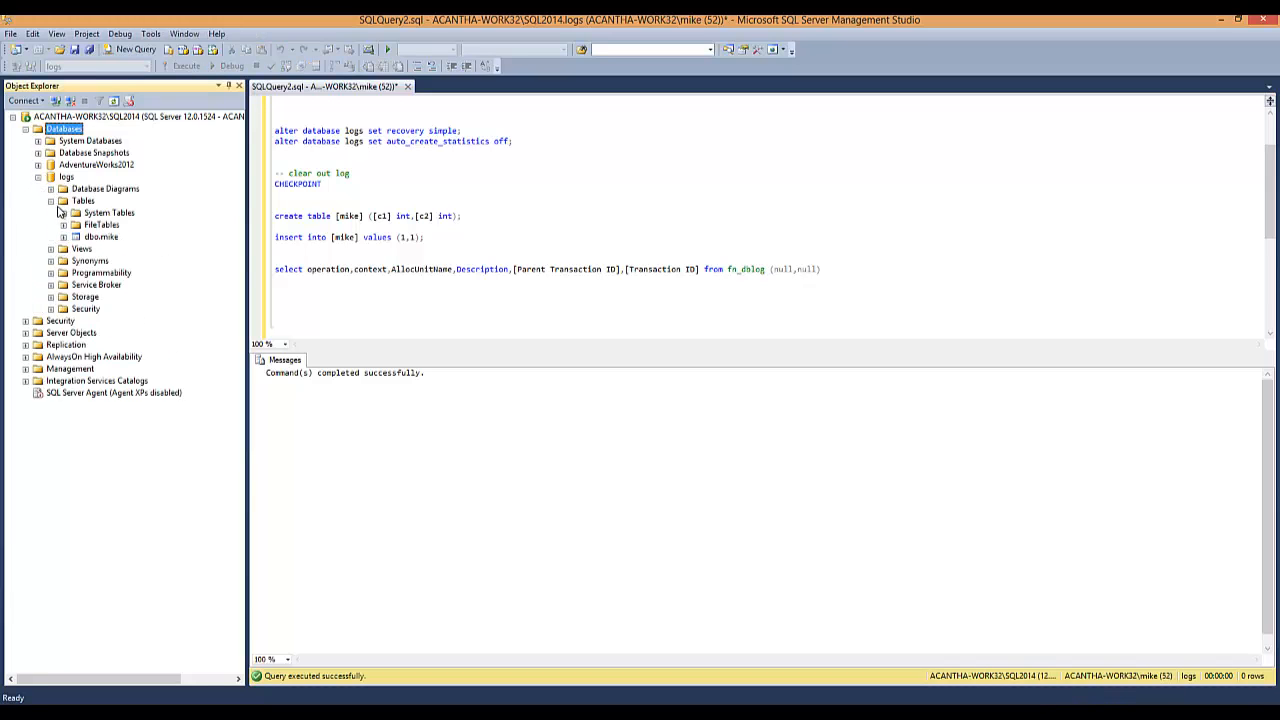
Delete dbo.mike via Object Explorer and rerun CREATE TABLE to recreate it
right_click(101, 236)
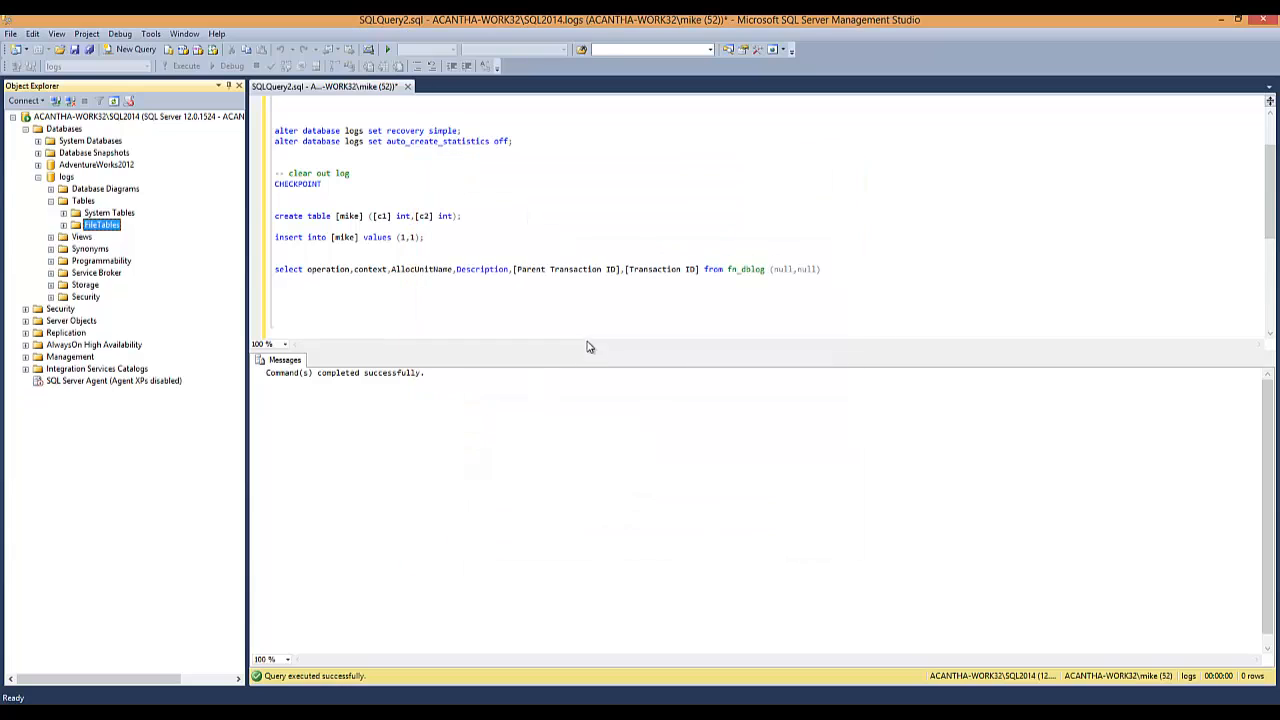
left_click(461, 216)
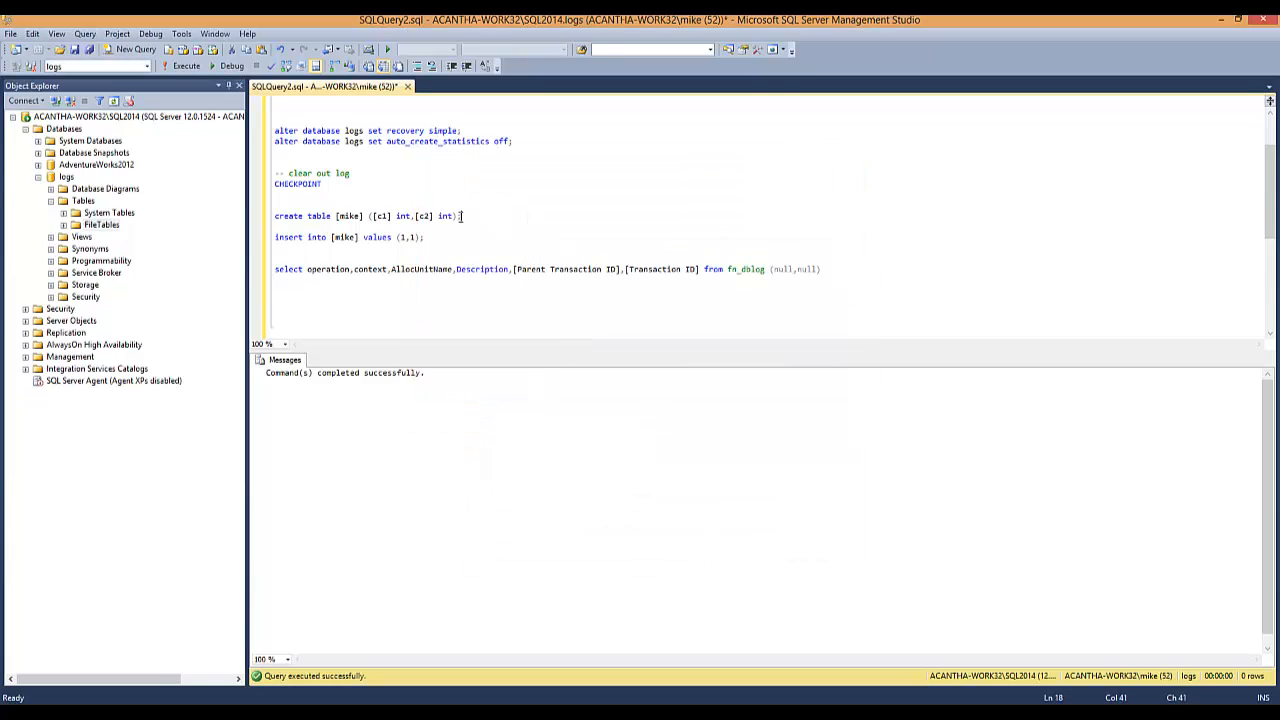
left_click(185, 66)
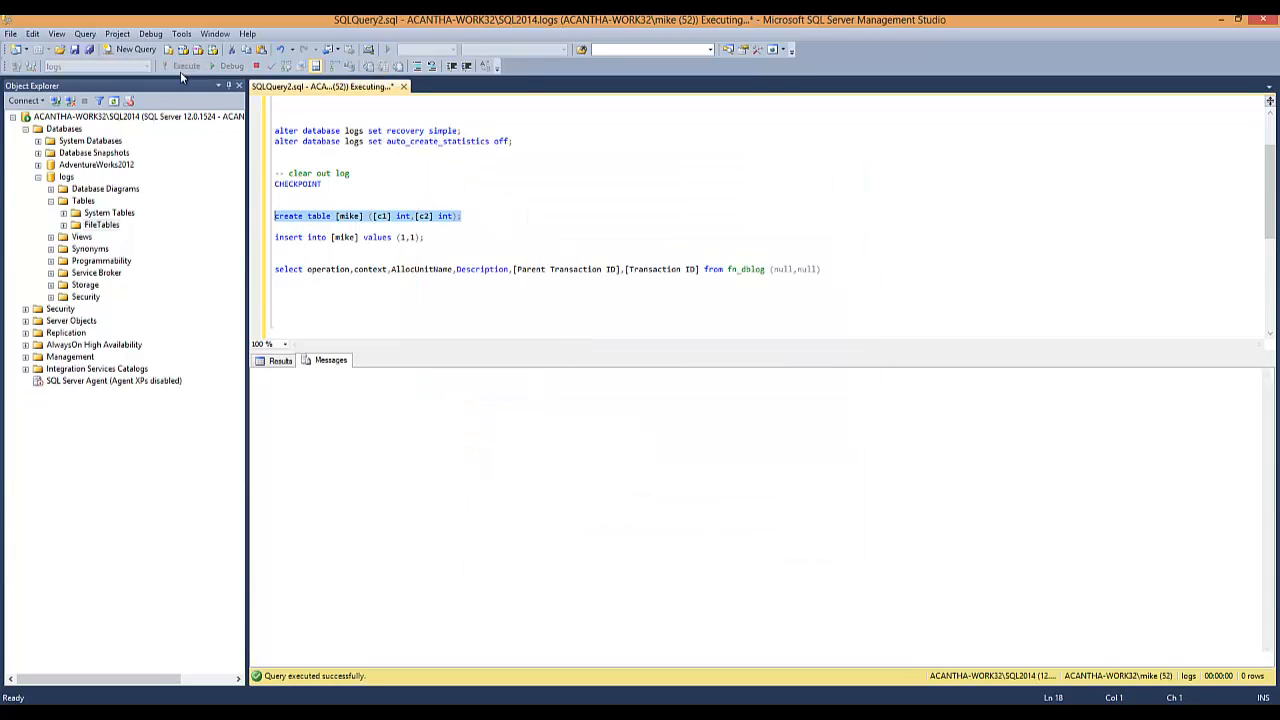
left_click(185, 66)
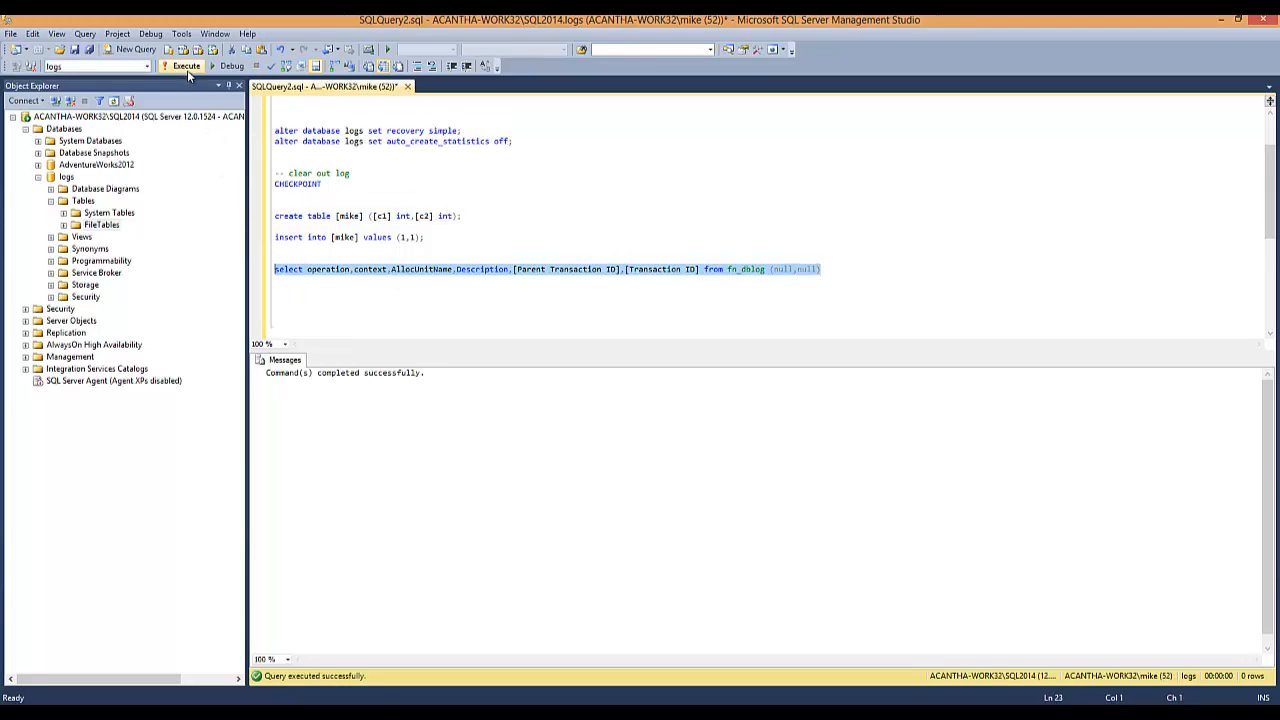
Run the fn_dblog query, enlarge the Results grid, and scroll through all 91 log records
left_click(186, 66)
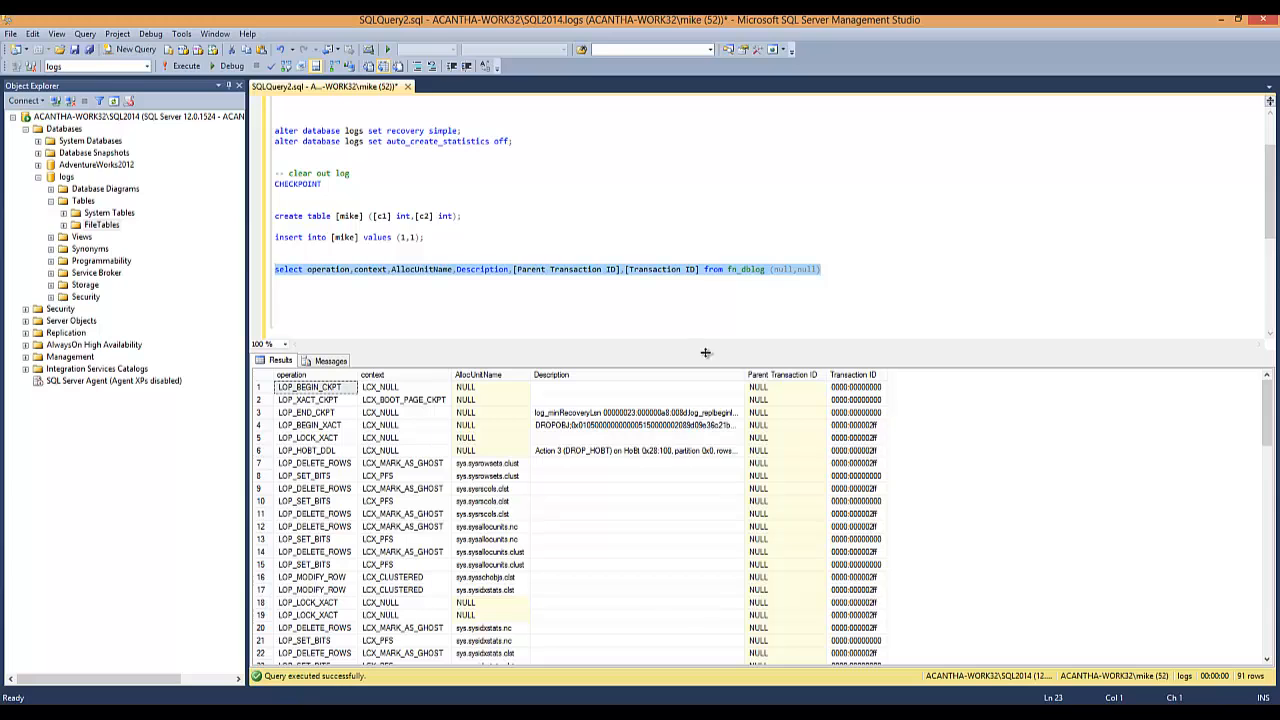
left_click_drag(706, 353, 714, 220)
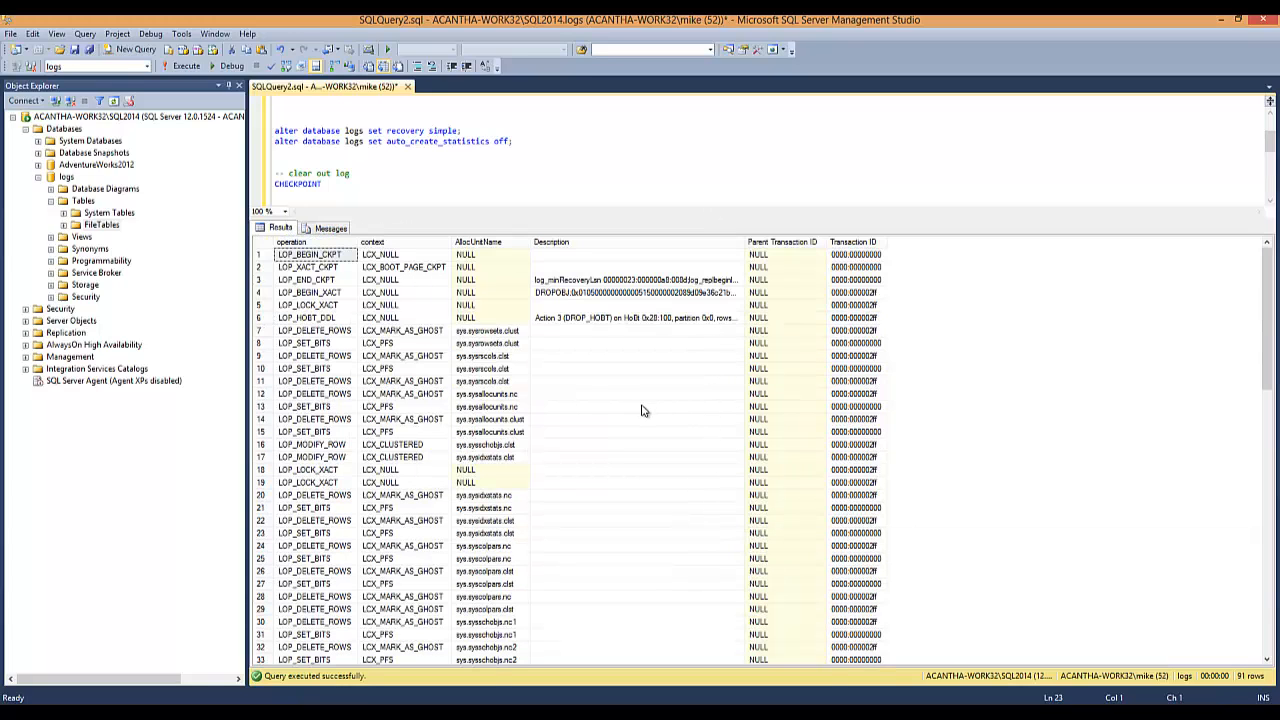
scroll("up", 3)
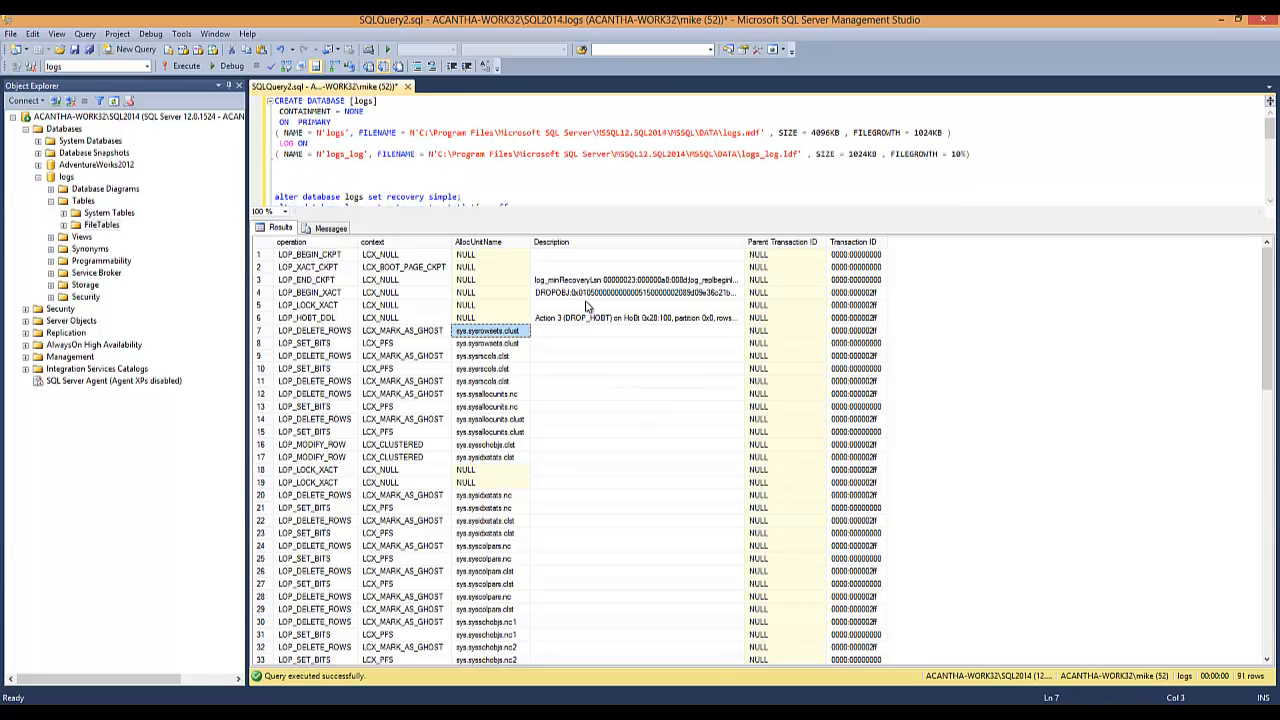
left_click(637, 318)
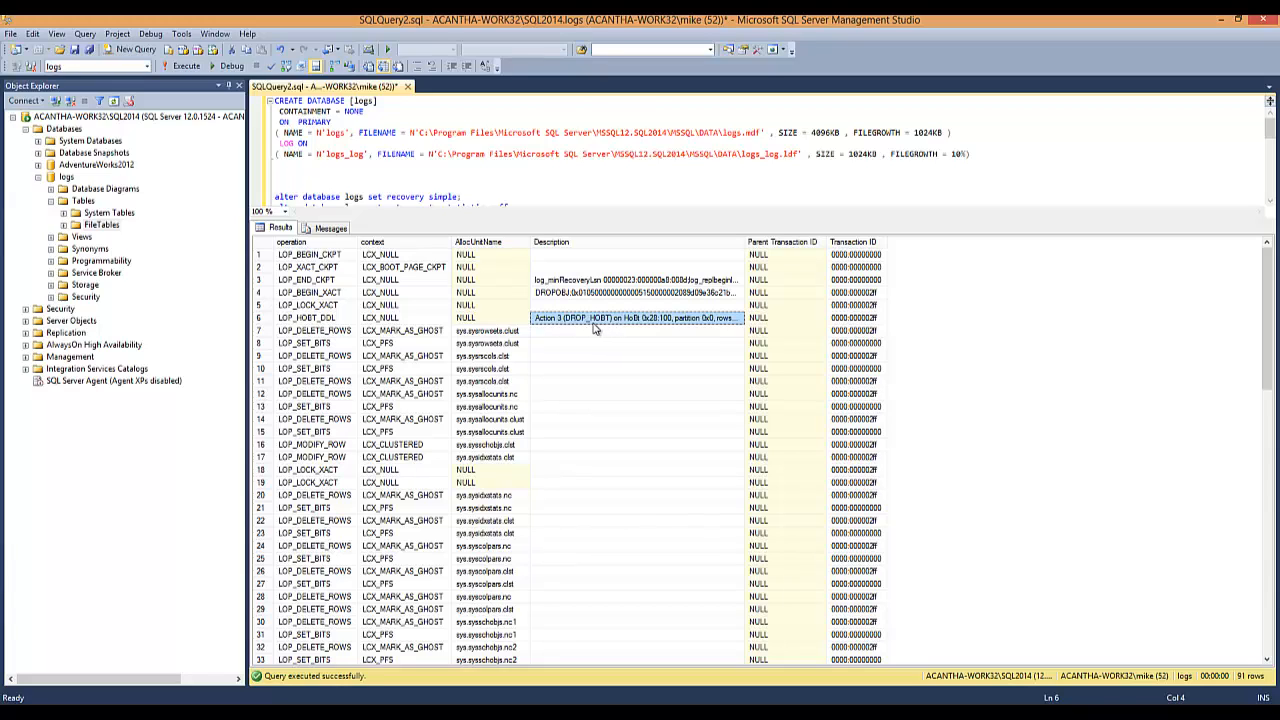
scroll("down", 3)
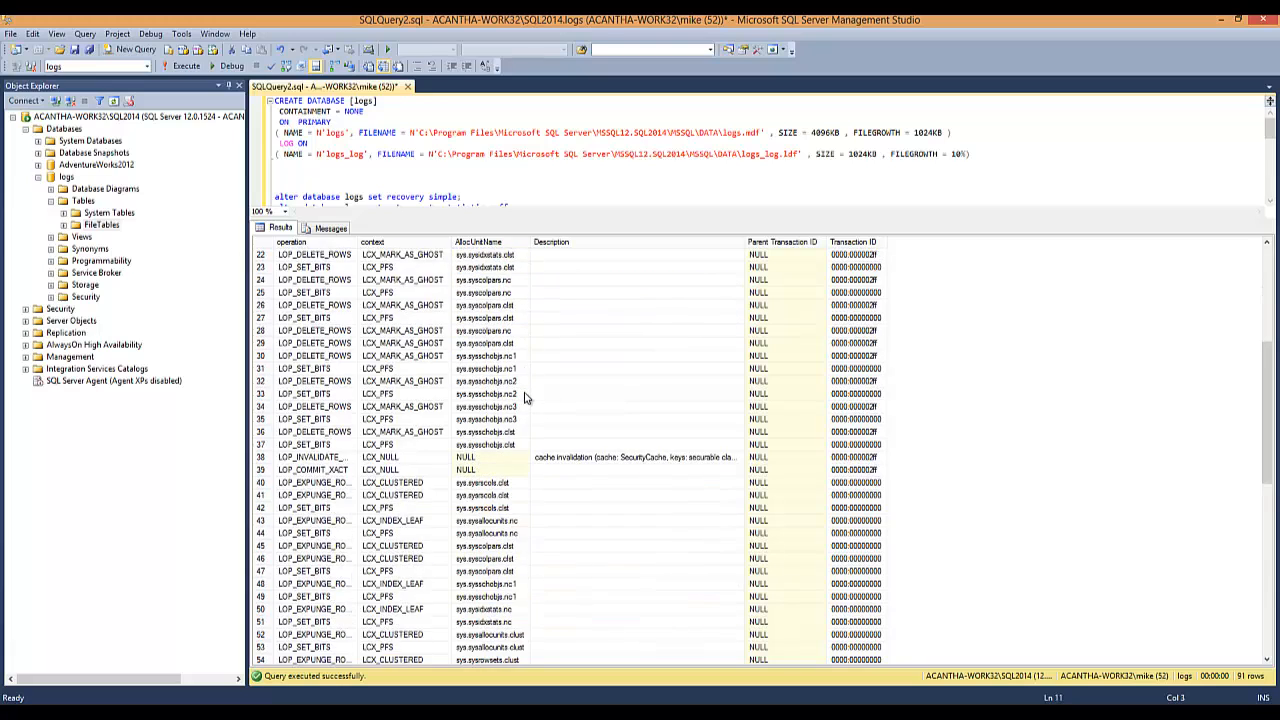
scroll("down", 3)
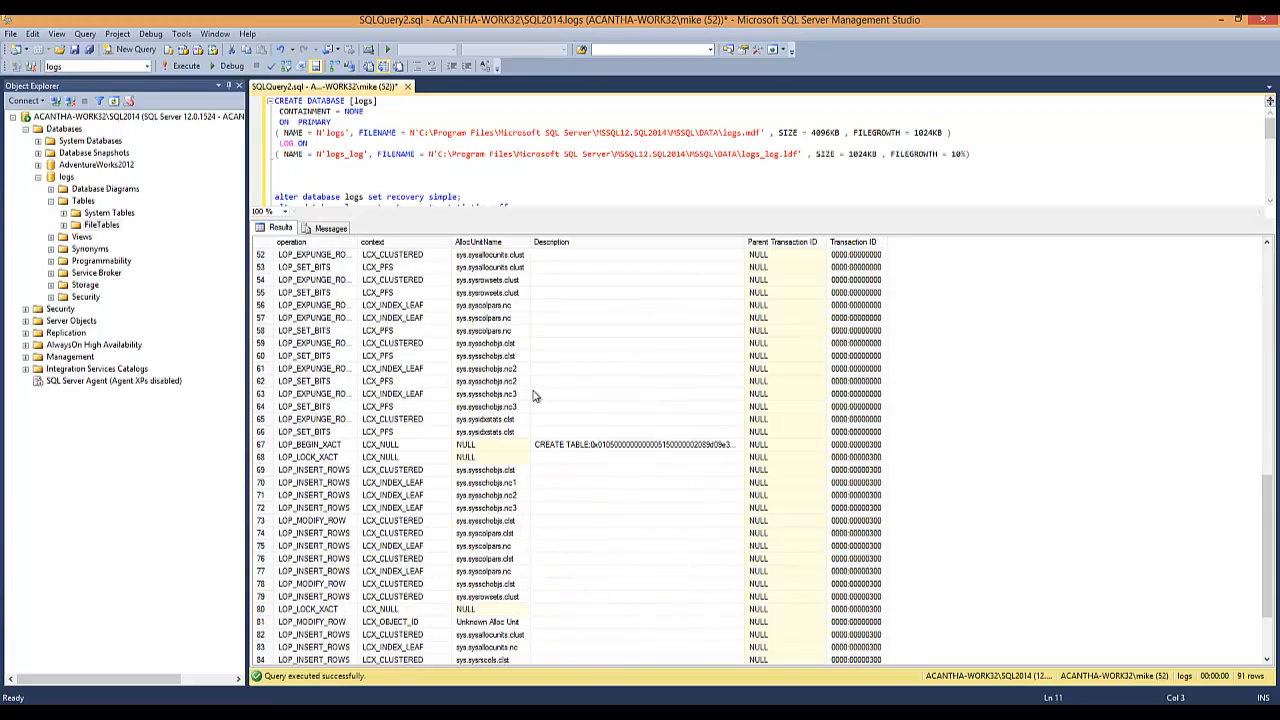
scroll("down", 3)
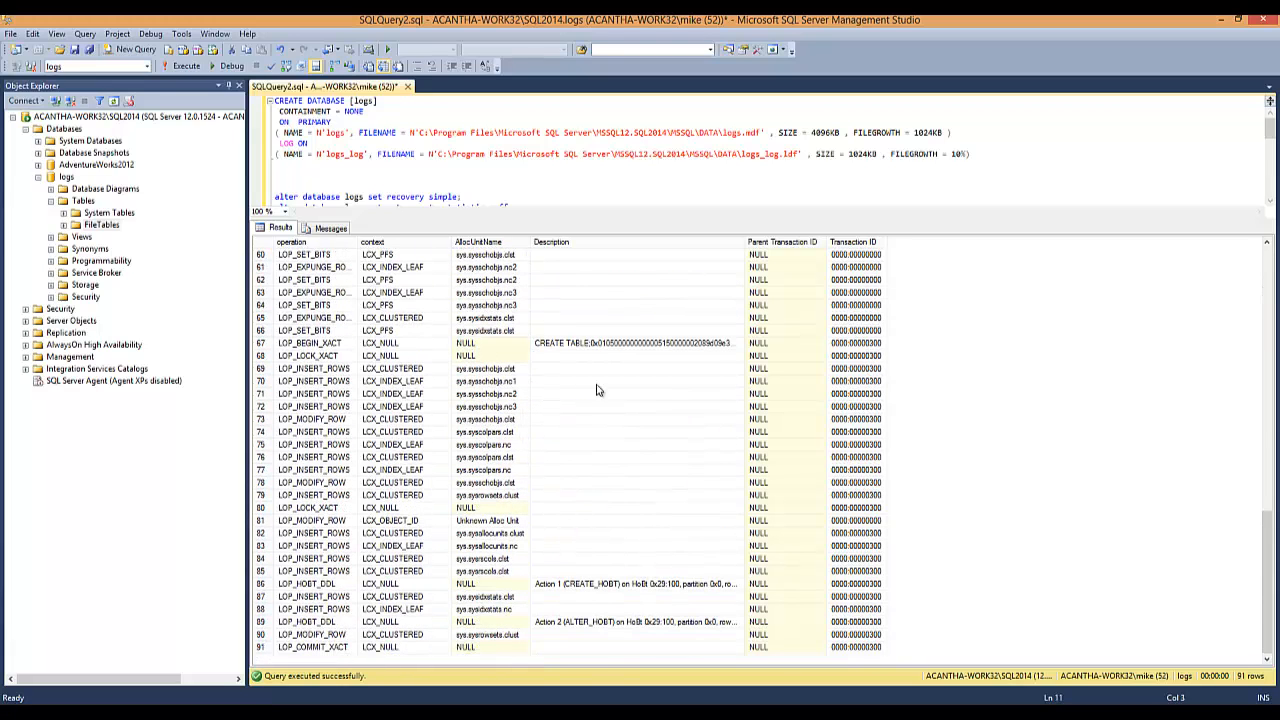
mouse_move(793, 367)
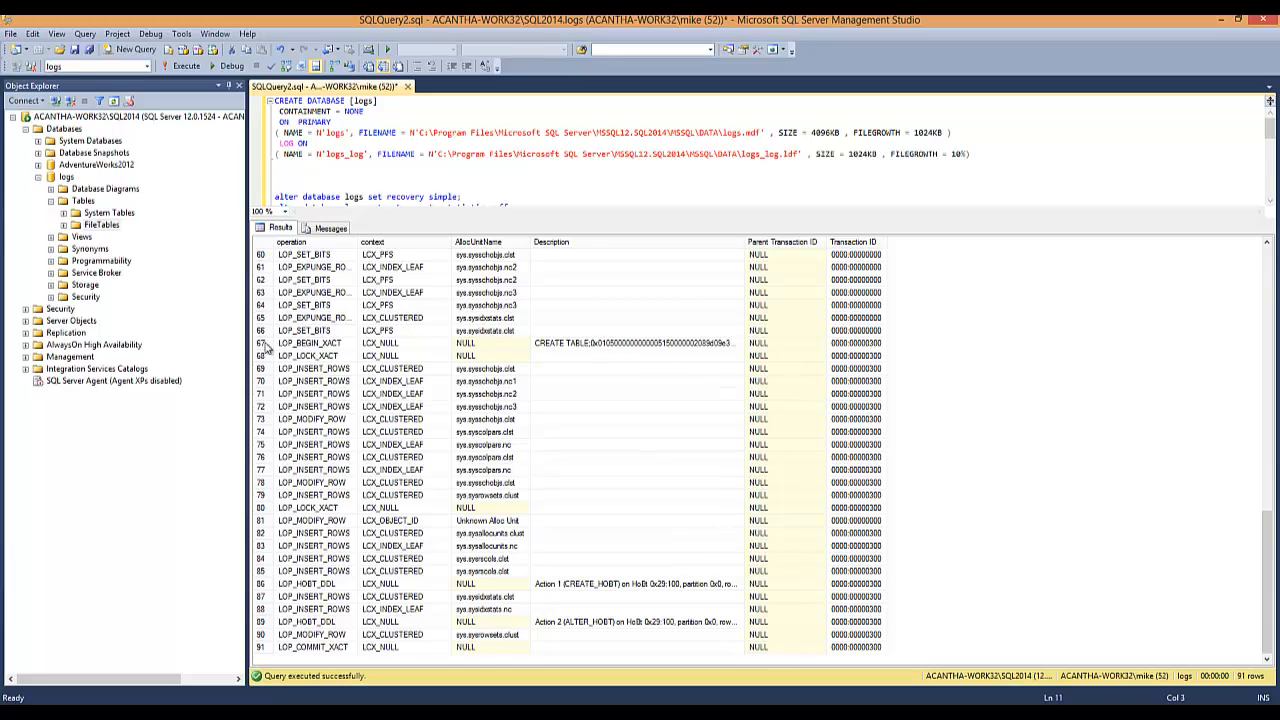
Pick out the CREATE TABLE transaction: LOP_BEGIN_XACT at row 67 and its first LOP_INSERT_ROWS
left_click(310, 343)
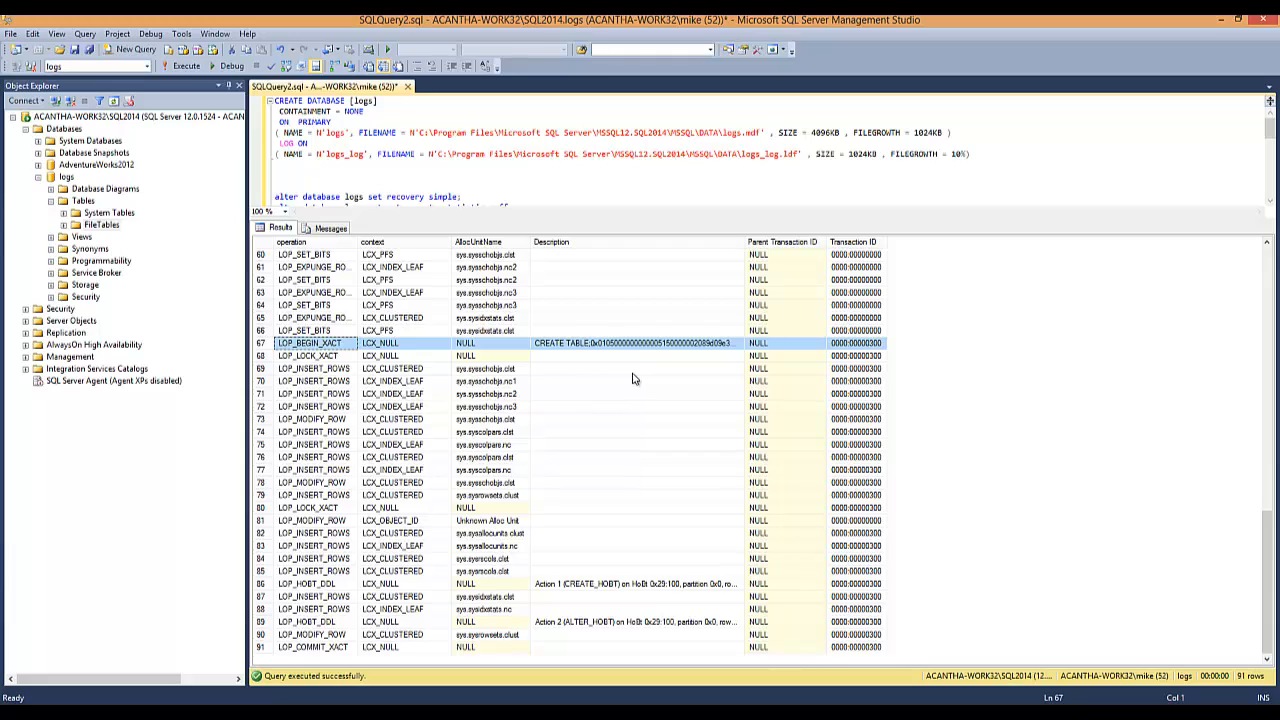
mouse_move(564, 373)
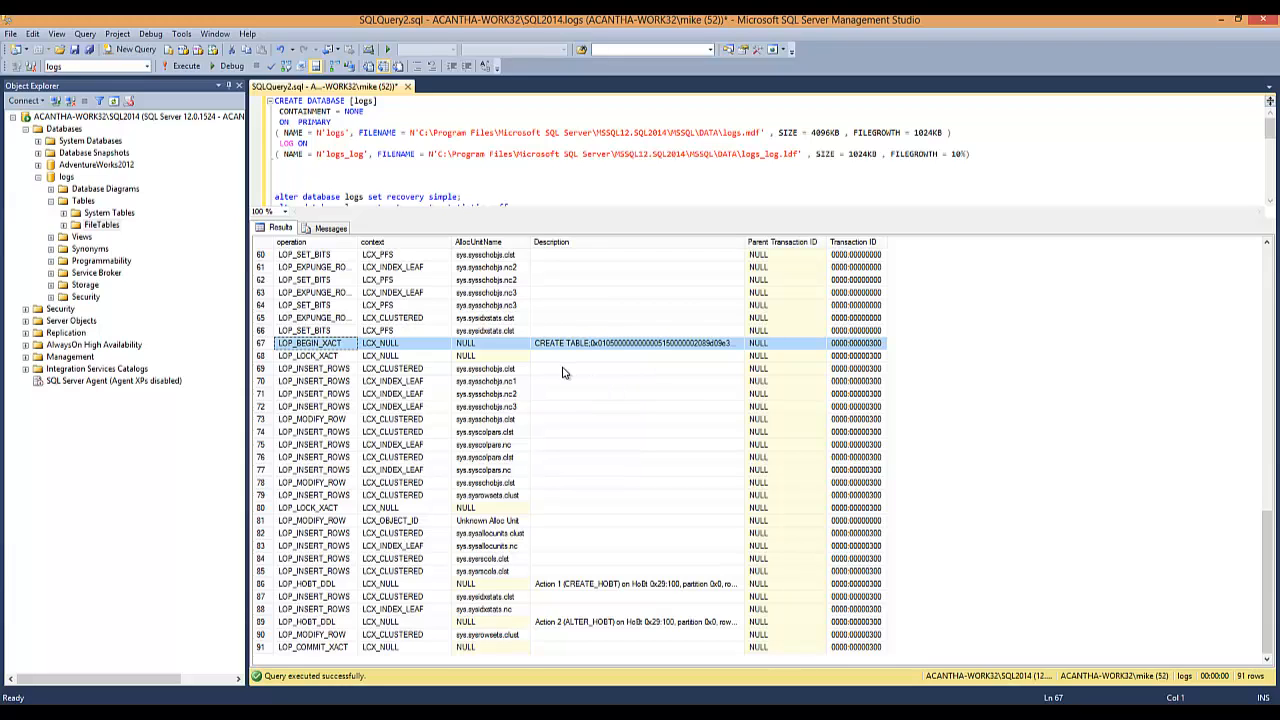
mouse_move(357, 362)
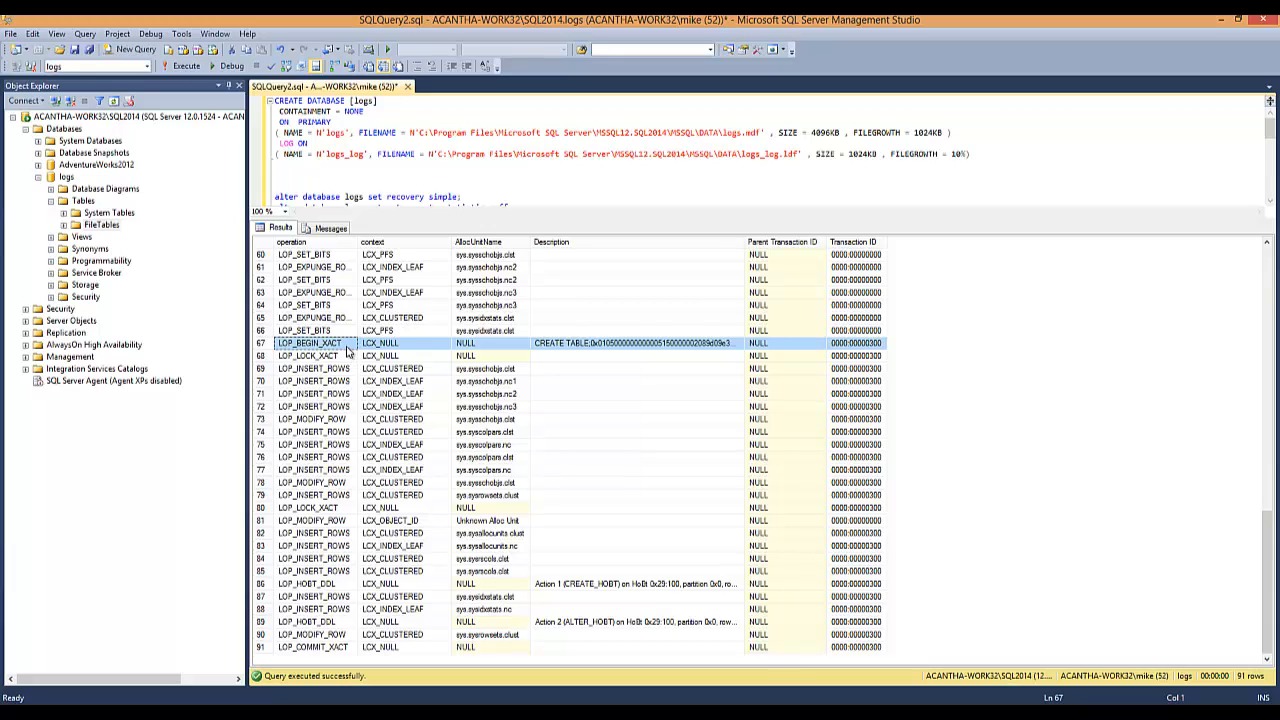
left_click(313, 368)
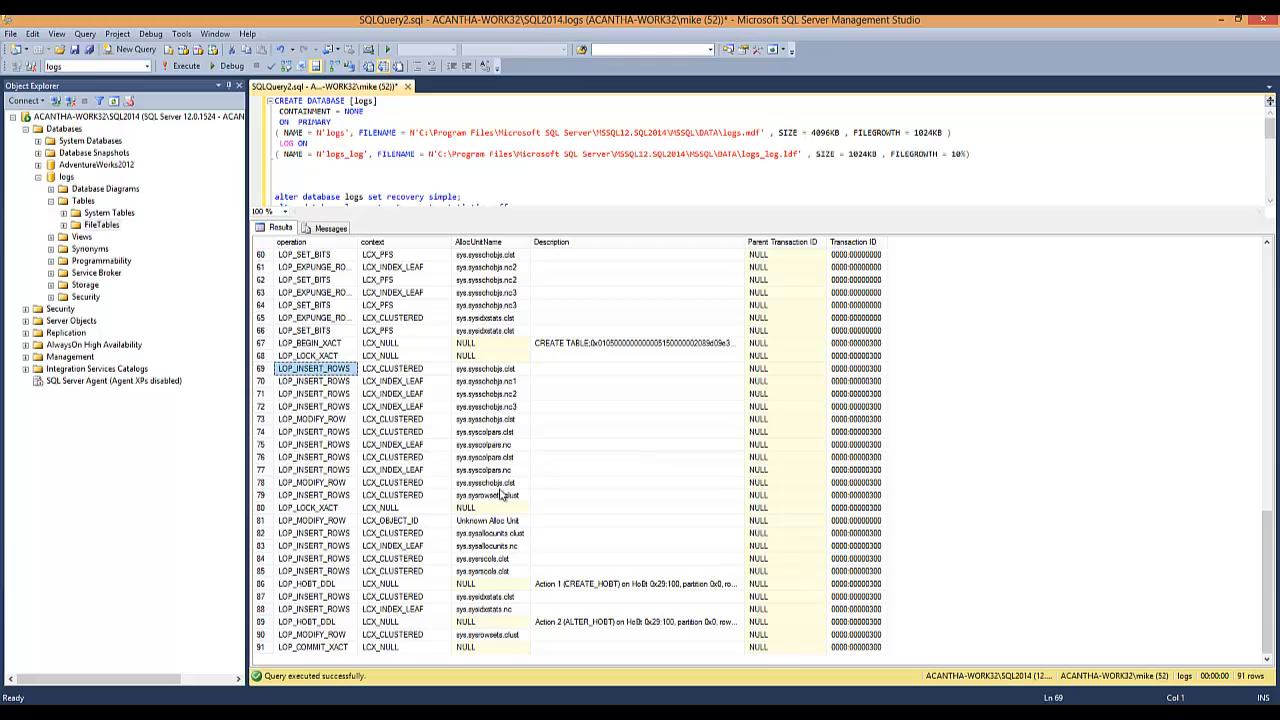
left_click(490, 431)
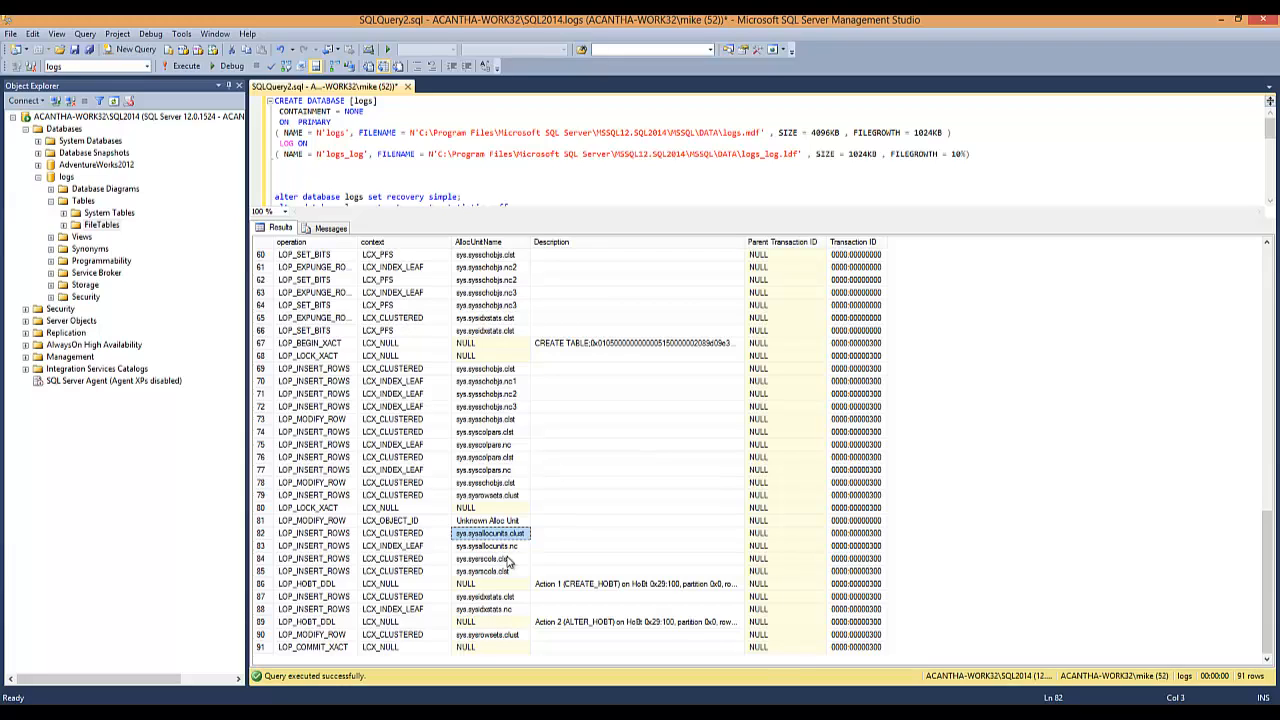
mouse_move(513, 465)
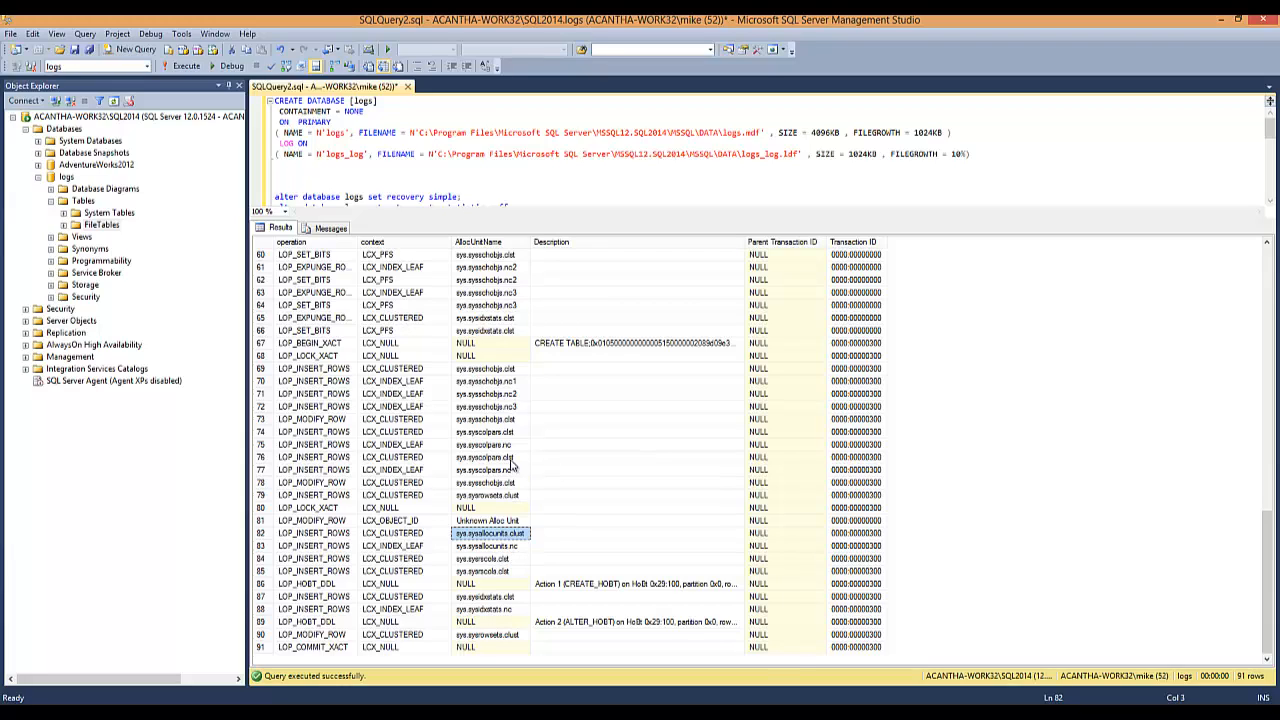
Examine row 76's operation, context and allocation unit, row 84's context, and row 89's ALTER_HOBT
left_click(489, 432)
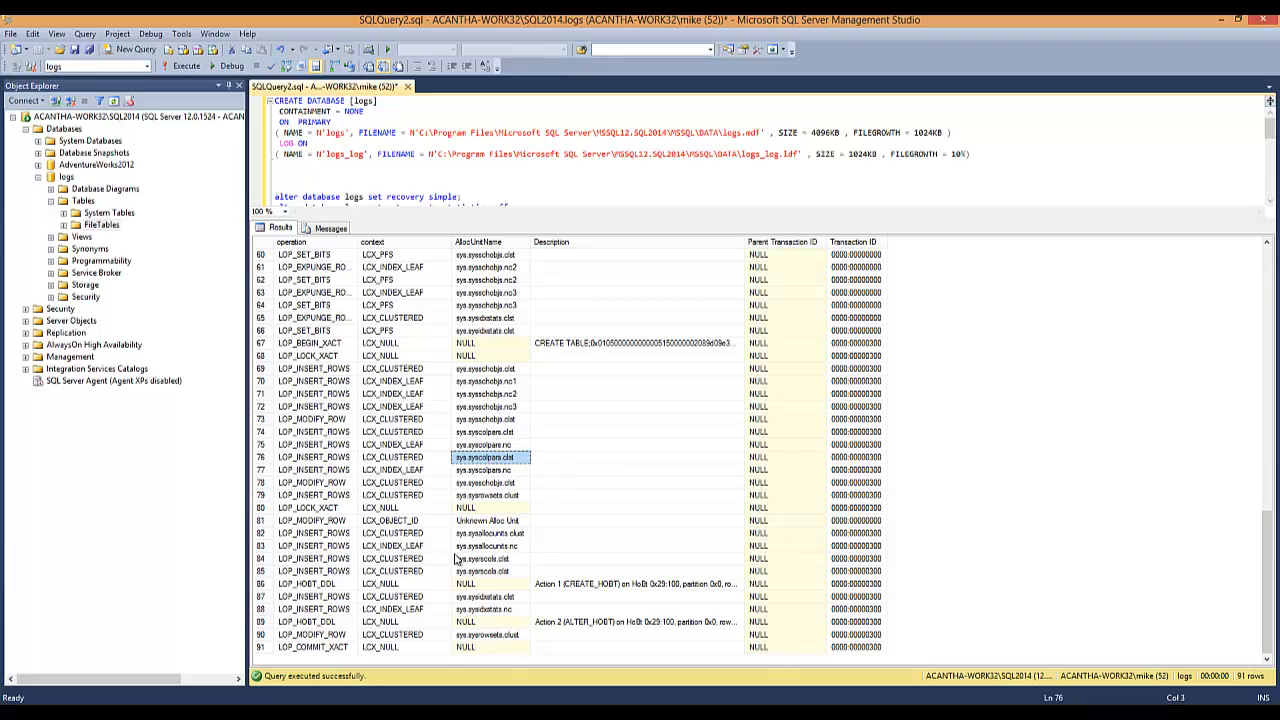
left_click(392, 558)
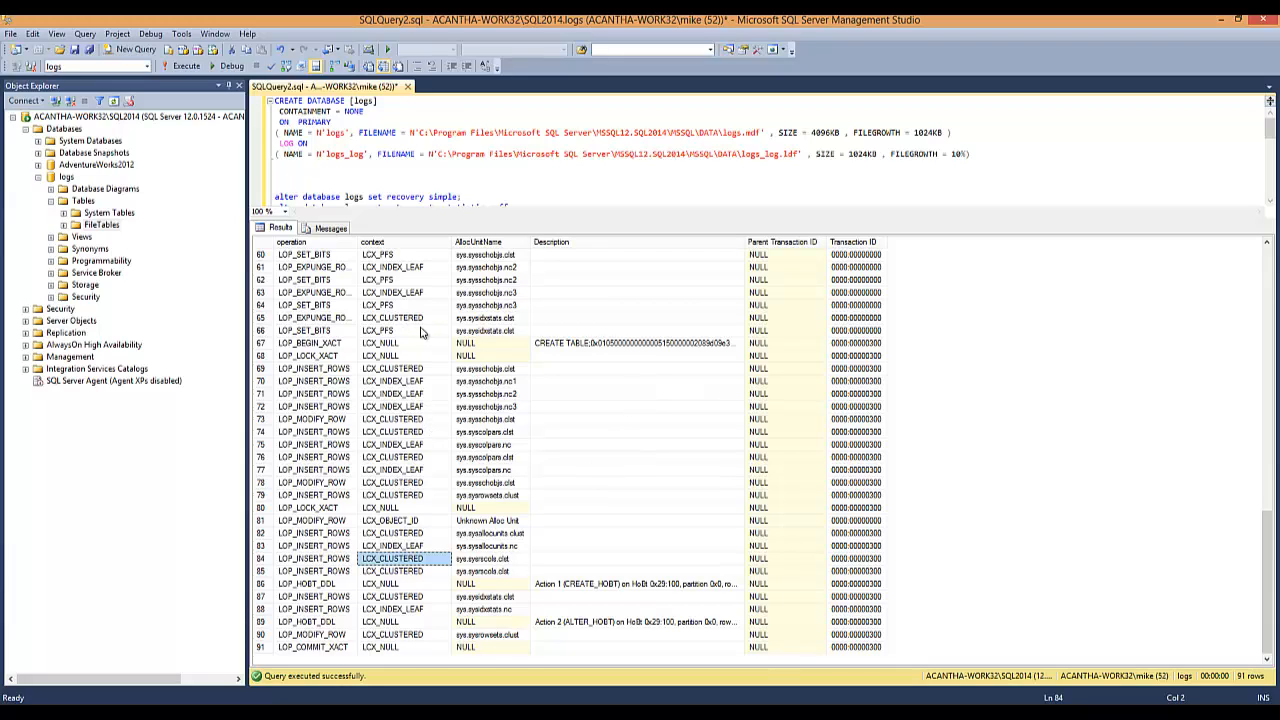
mouse_move(553, 576)
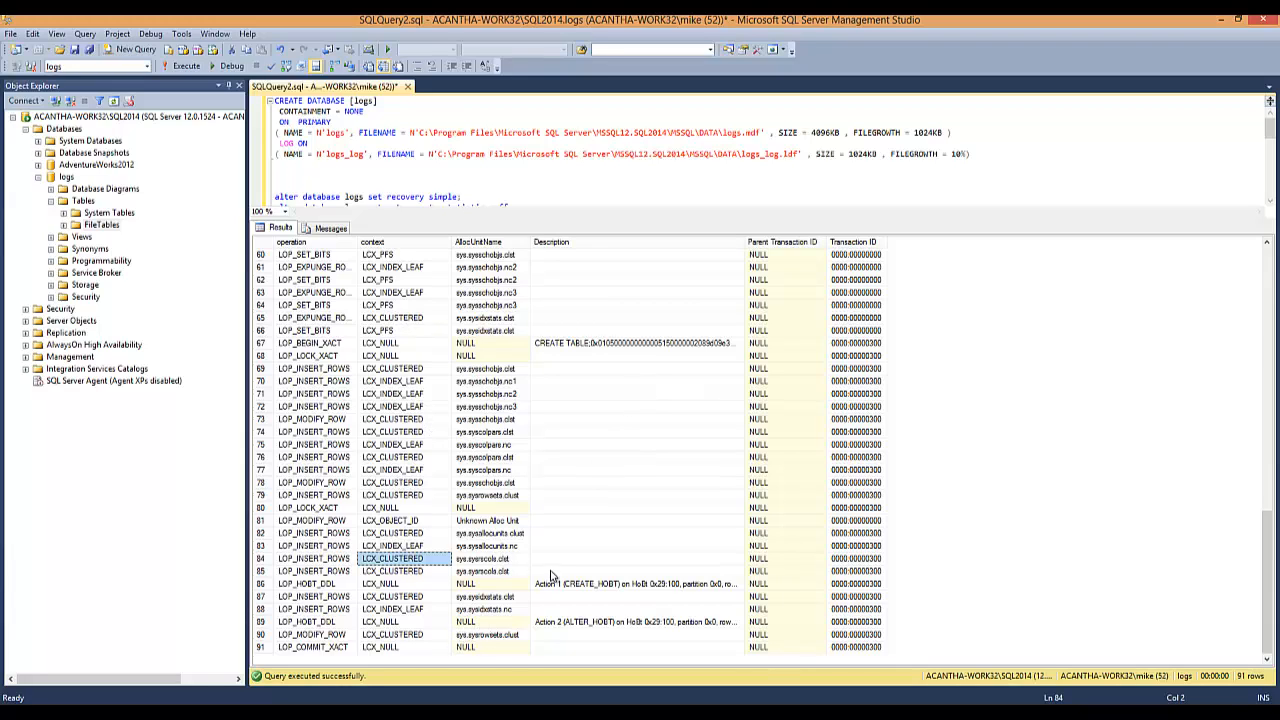
left_click(490, 457)
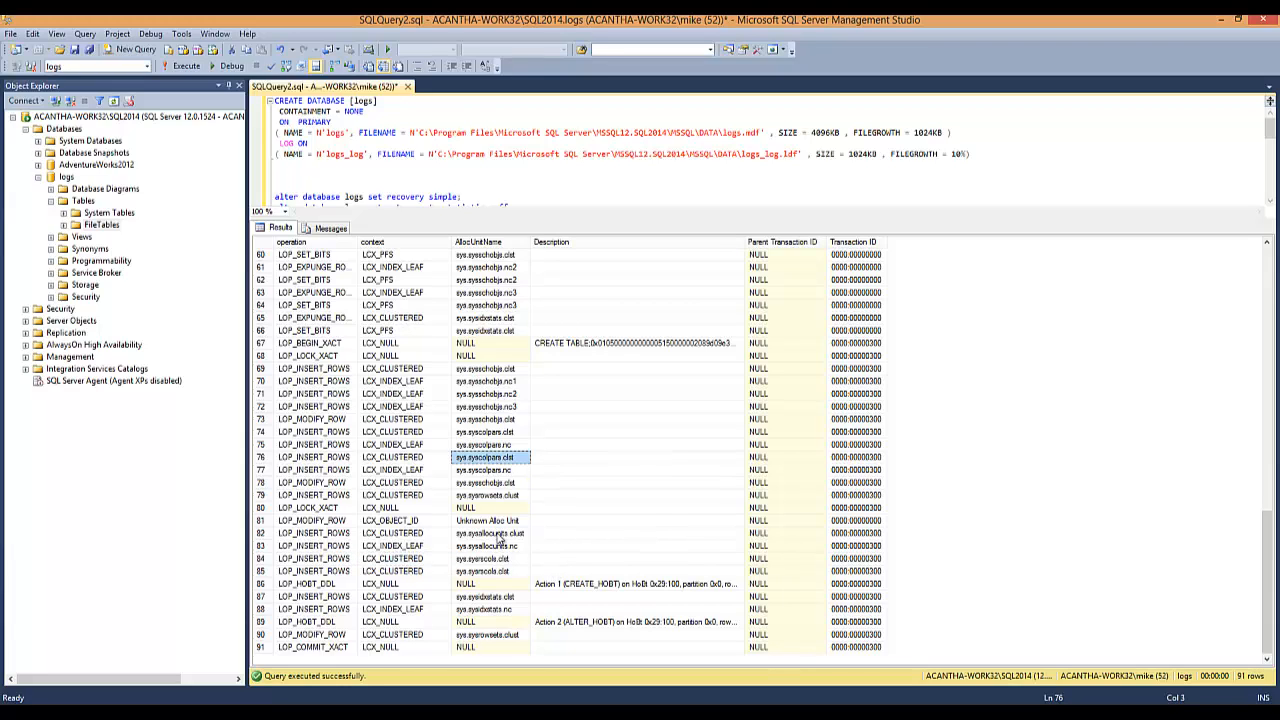
left_click(390, 457)
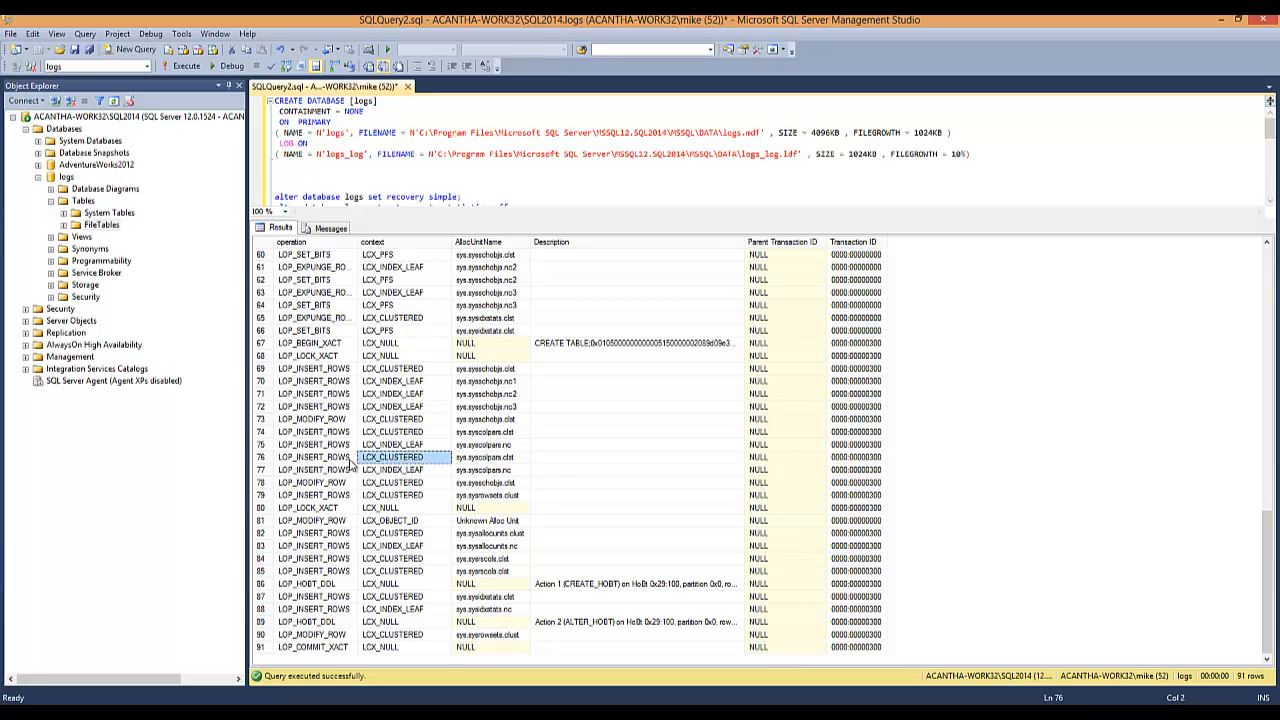
left_click(313, 457)
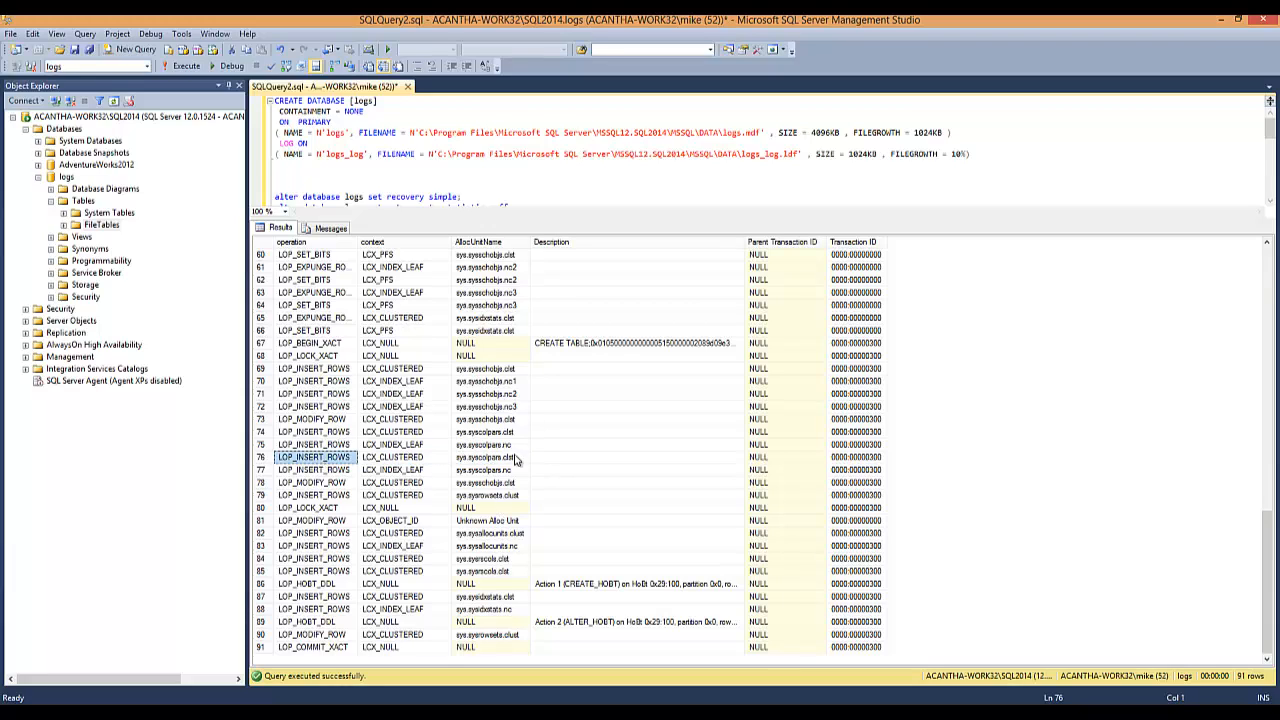
left_click(490, 457)
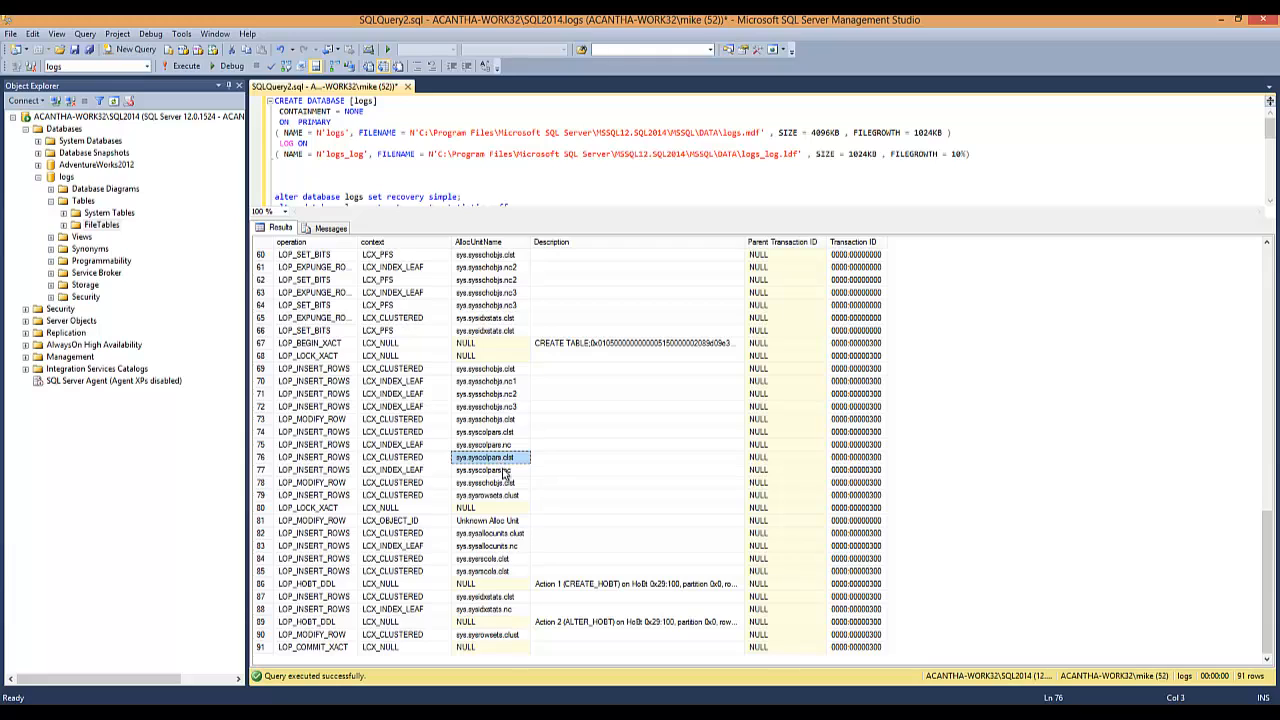
mouse_move(508, 489)
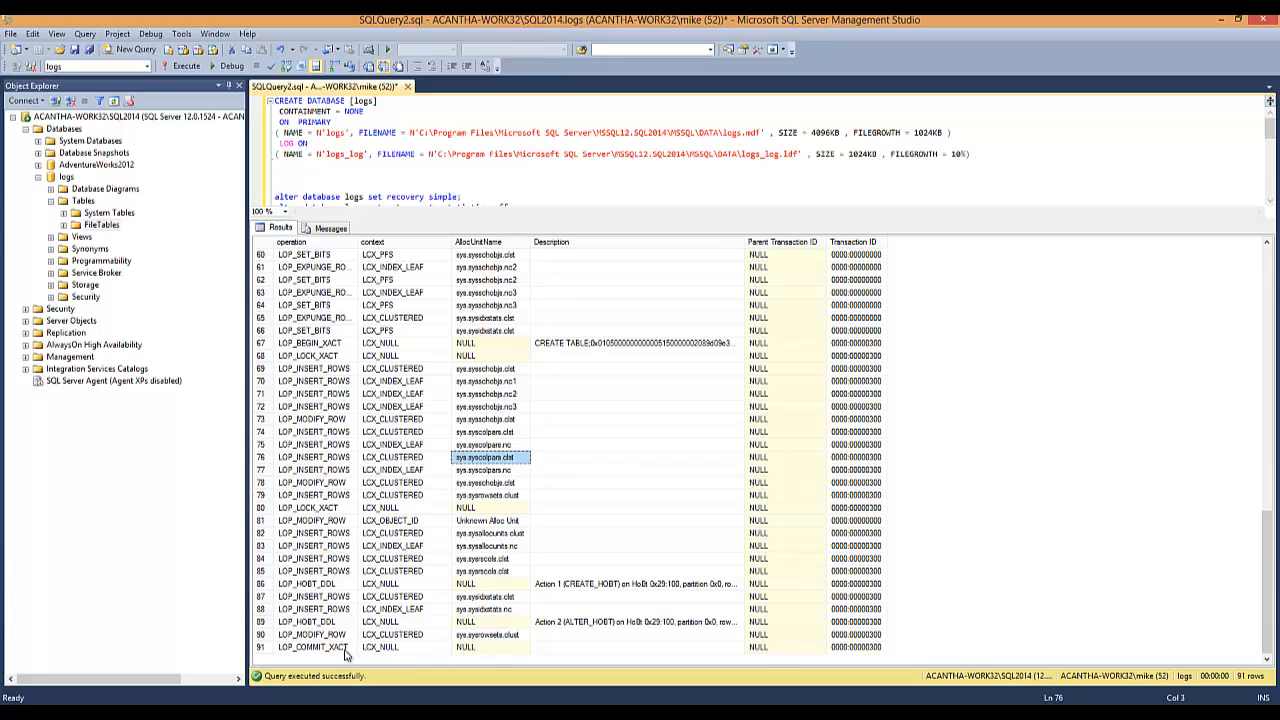
left_click(313, 647)
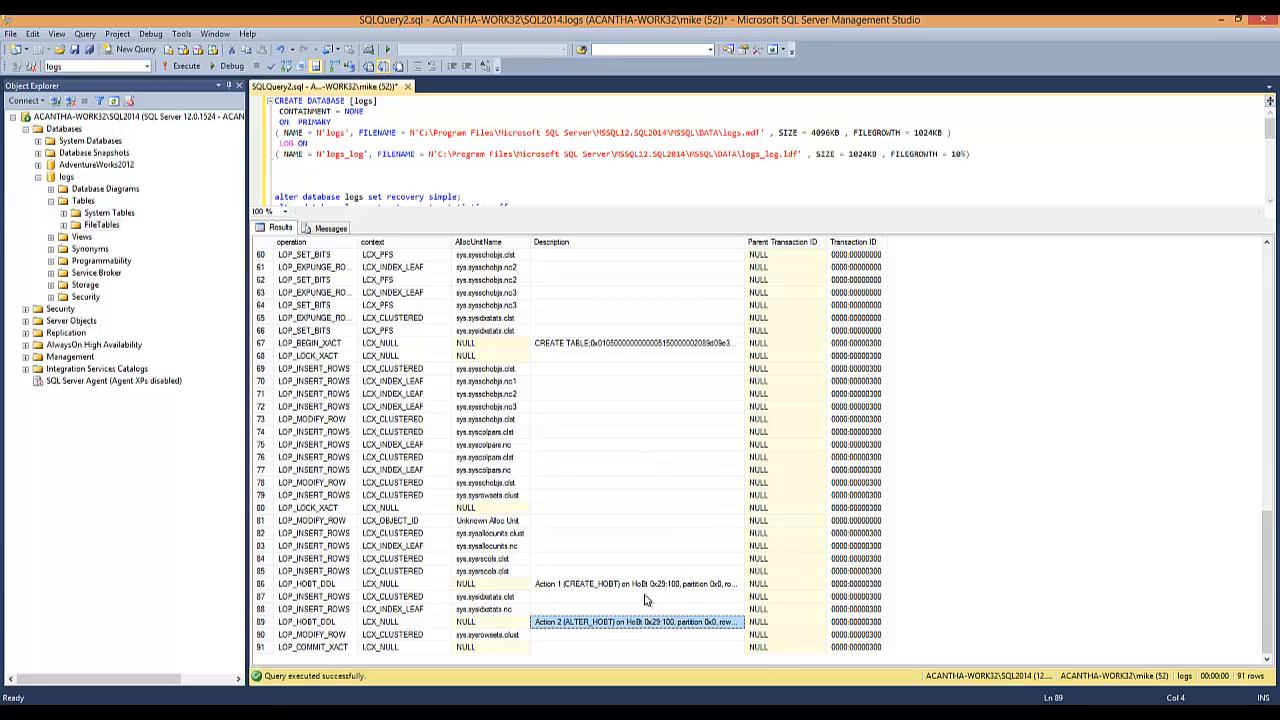
mouse_move(646, 512)
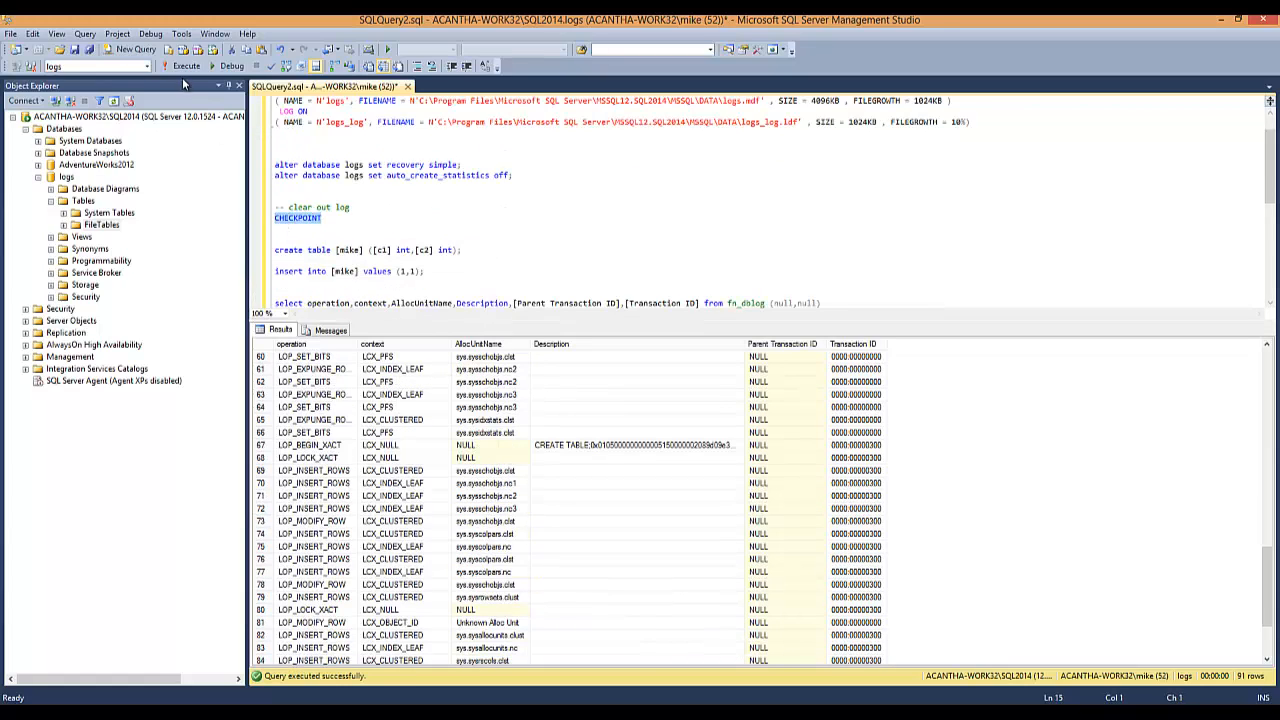
Run CHECKPOINT, CREATE TABLE and INSERT, then query fn_dblog to show 27 log records
left_click(185, 66)
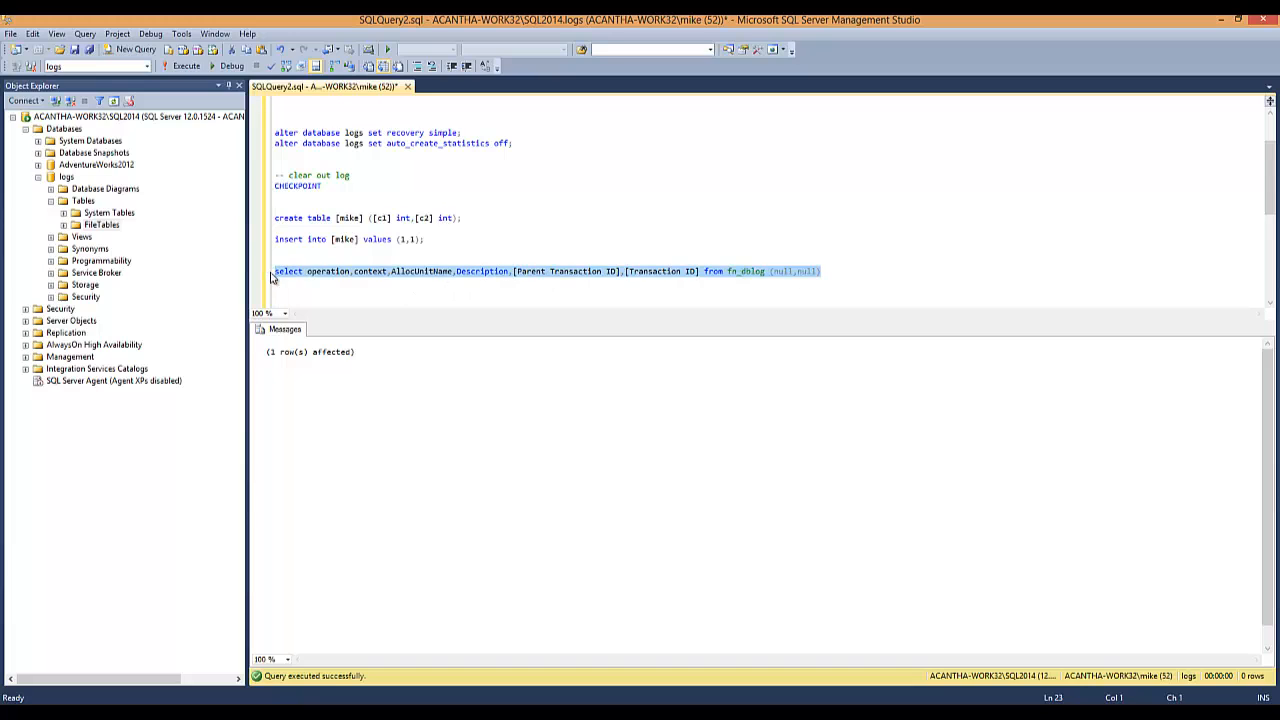
left_click(186, 66)
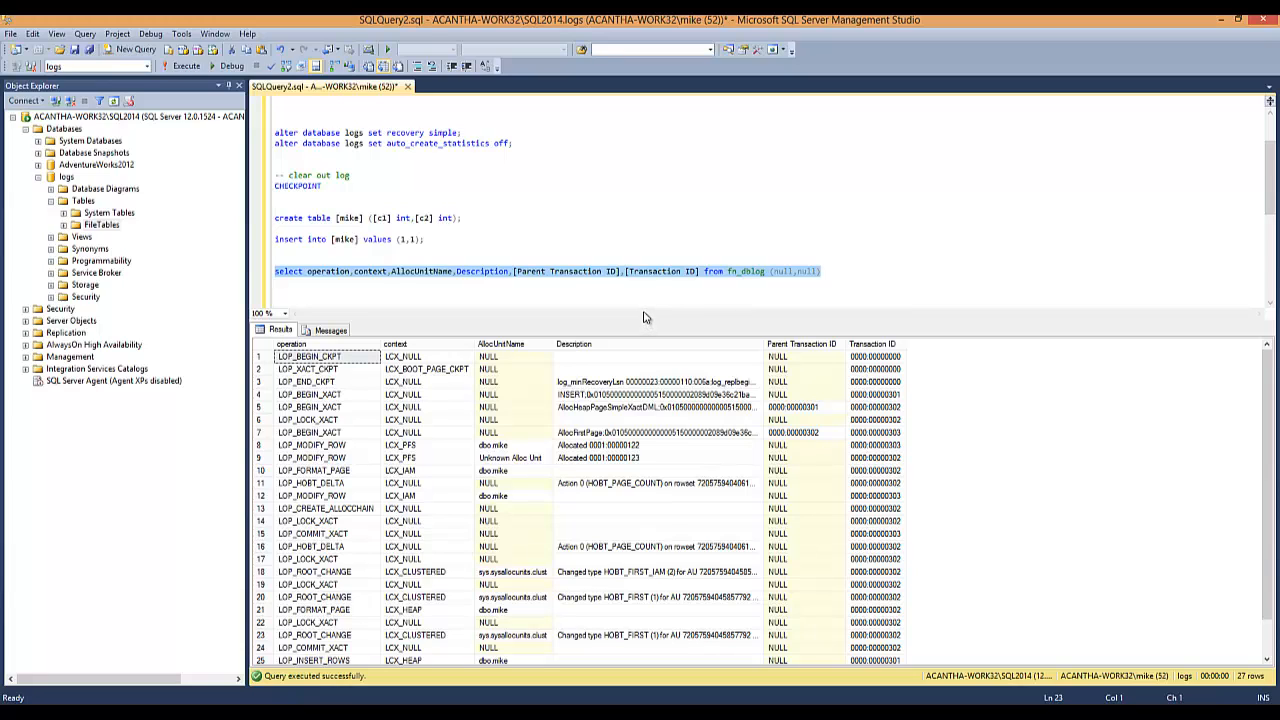
mouse_move(641, 320)
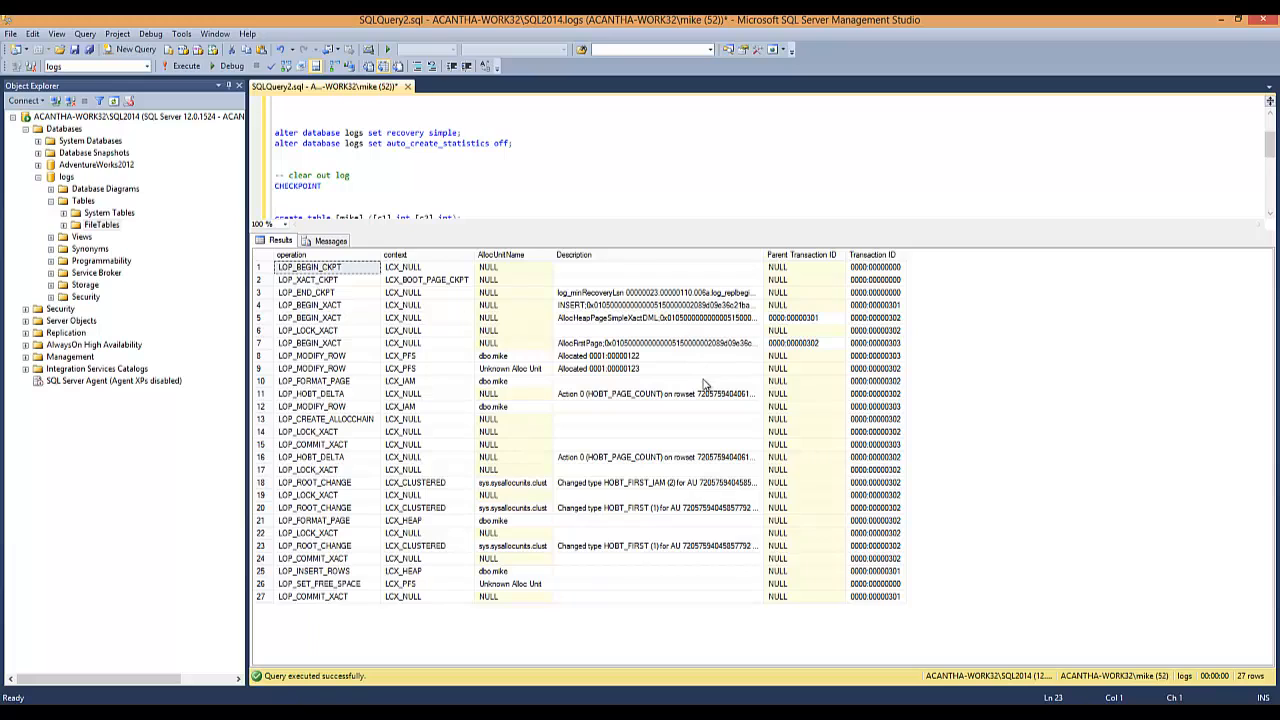
mouse_move(640, 238)
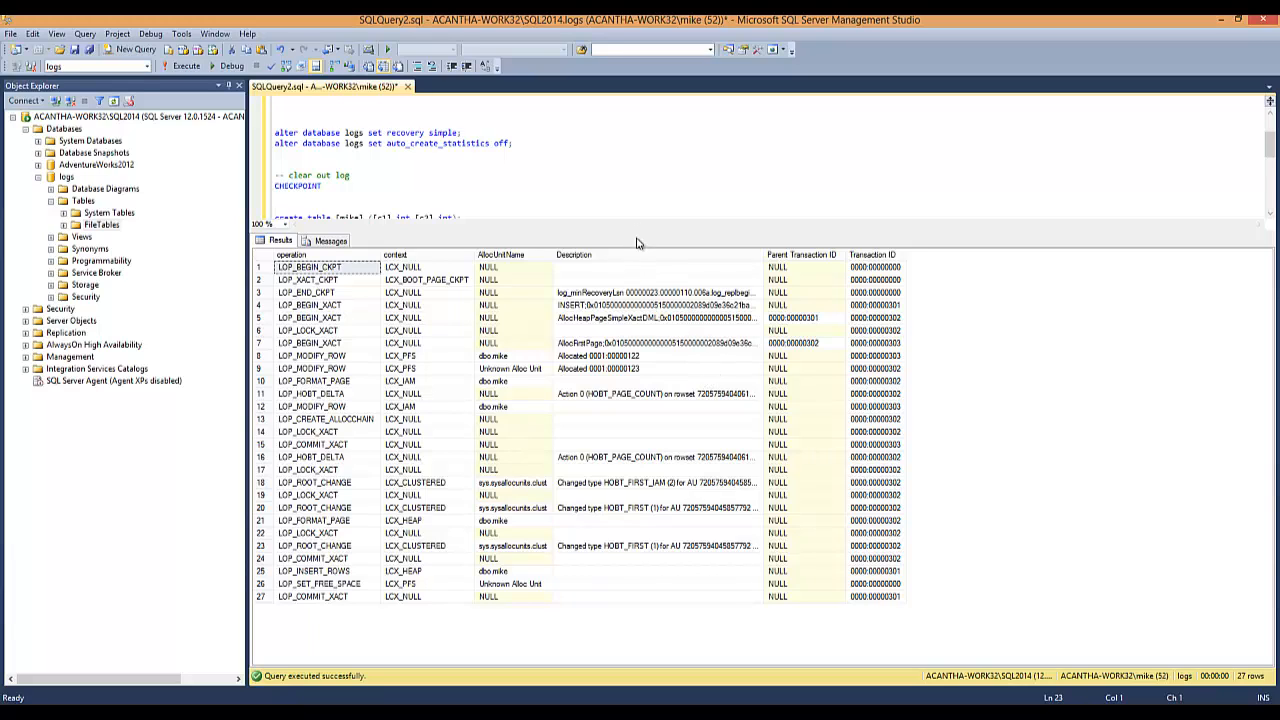
mouse_move(463, 317)
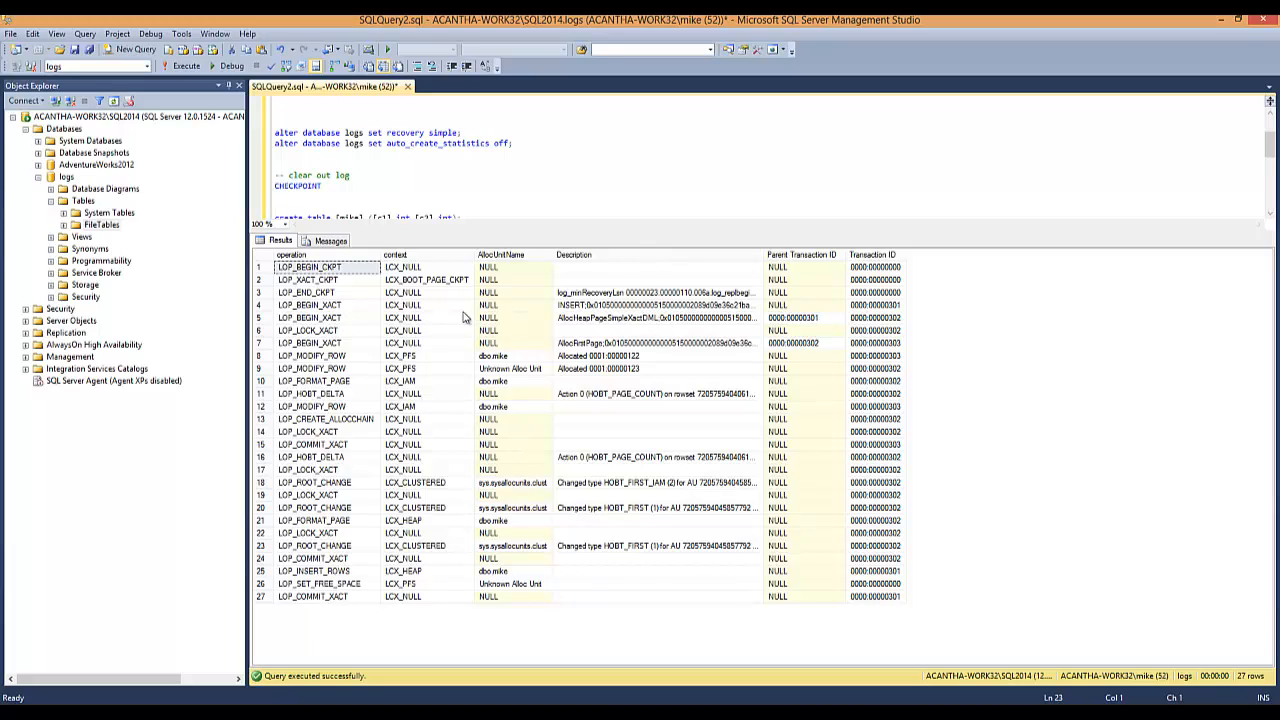
mouse_move(386, 310)
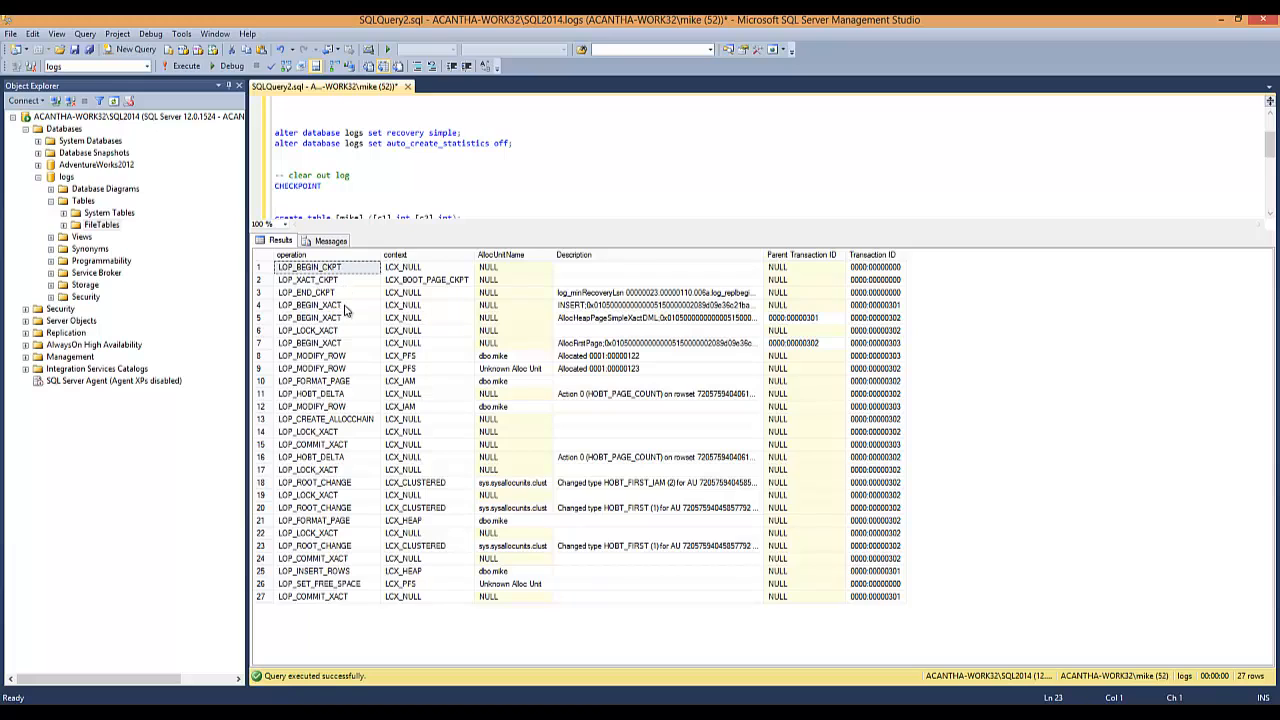
mouse_move(343, 293)
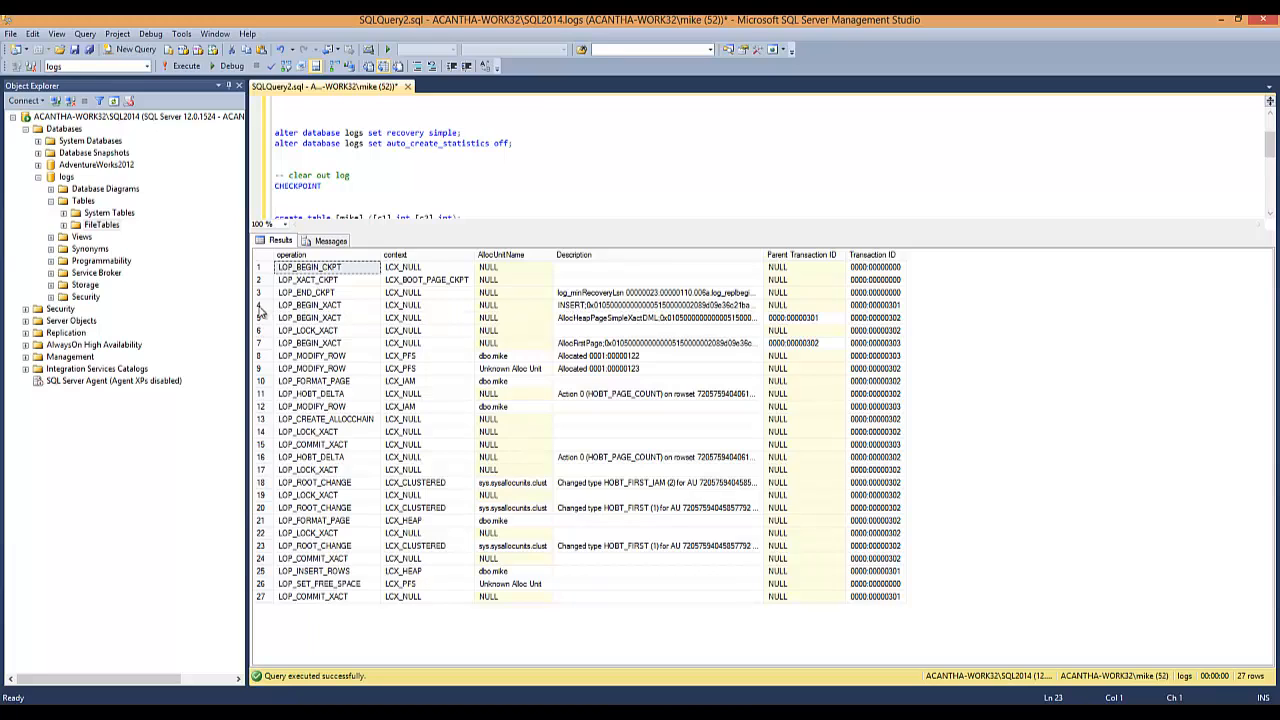
left_click(310, 305)
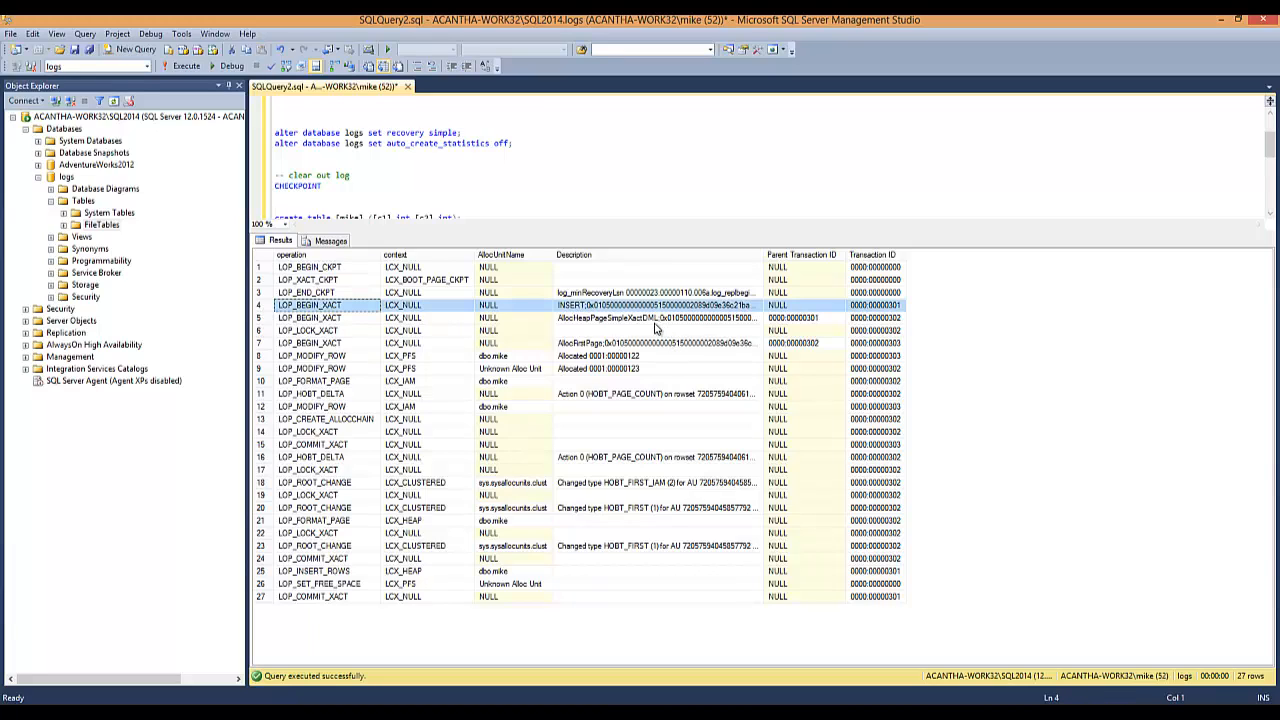
left_click(657, 318)
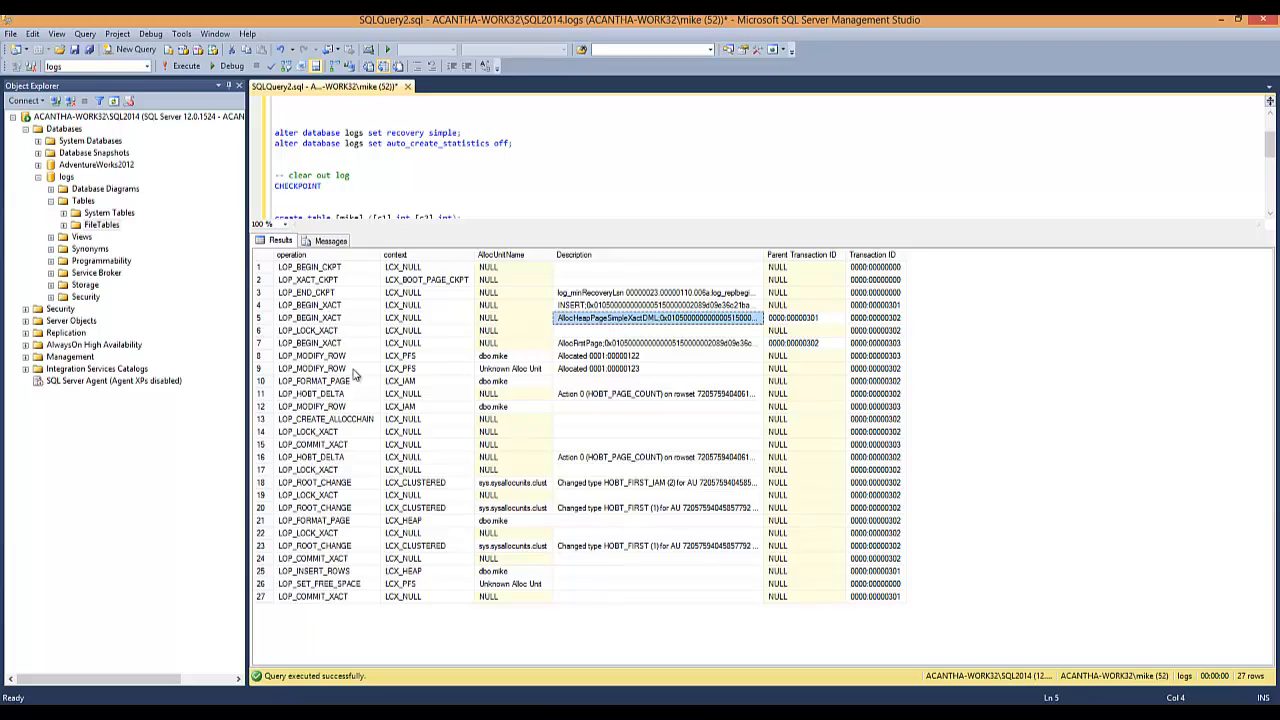
left_click(428, 355)
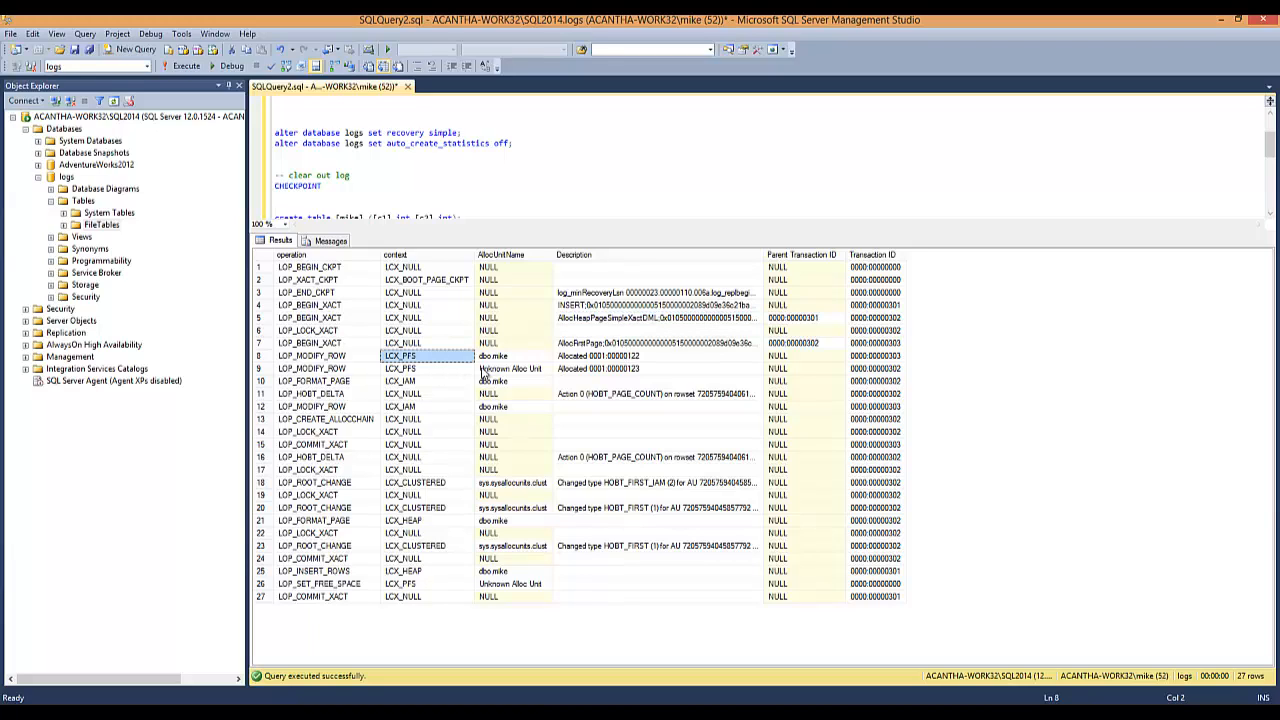
mouse_move(592, 406)
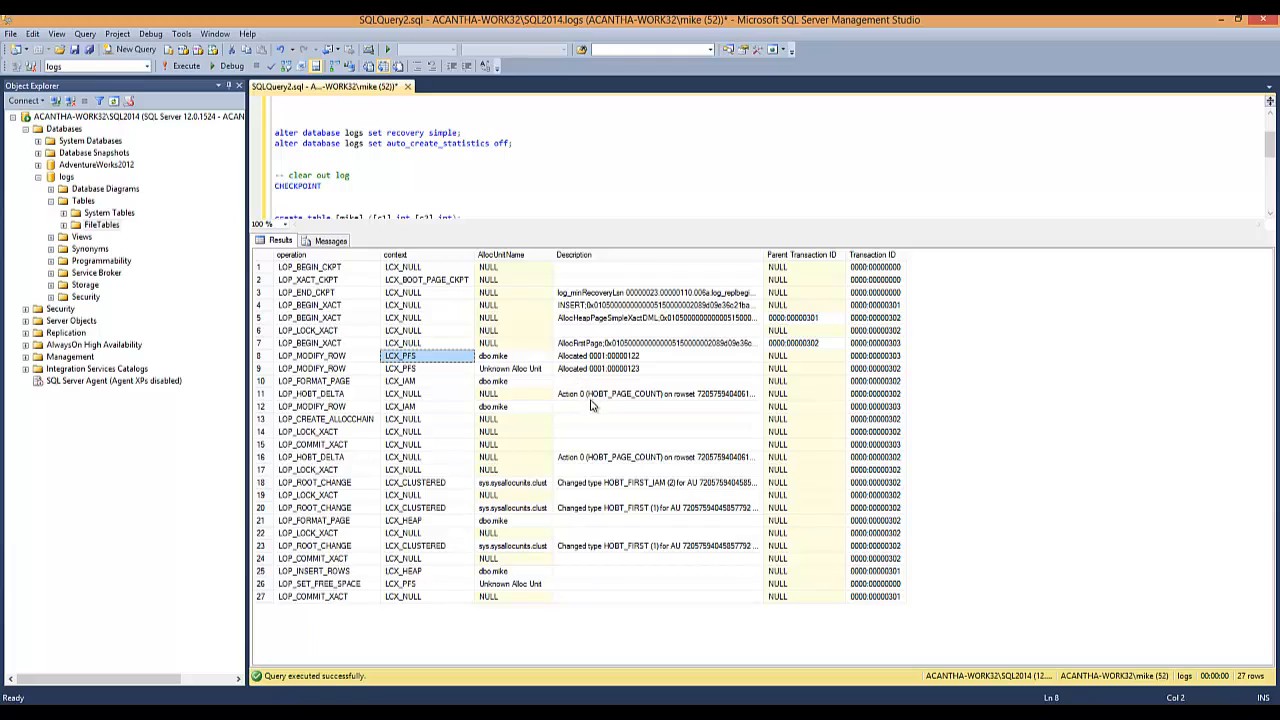
left_click(655, 393)
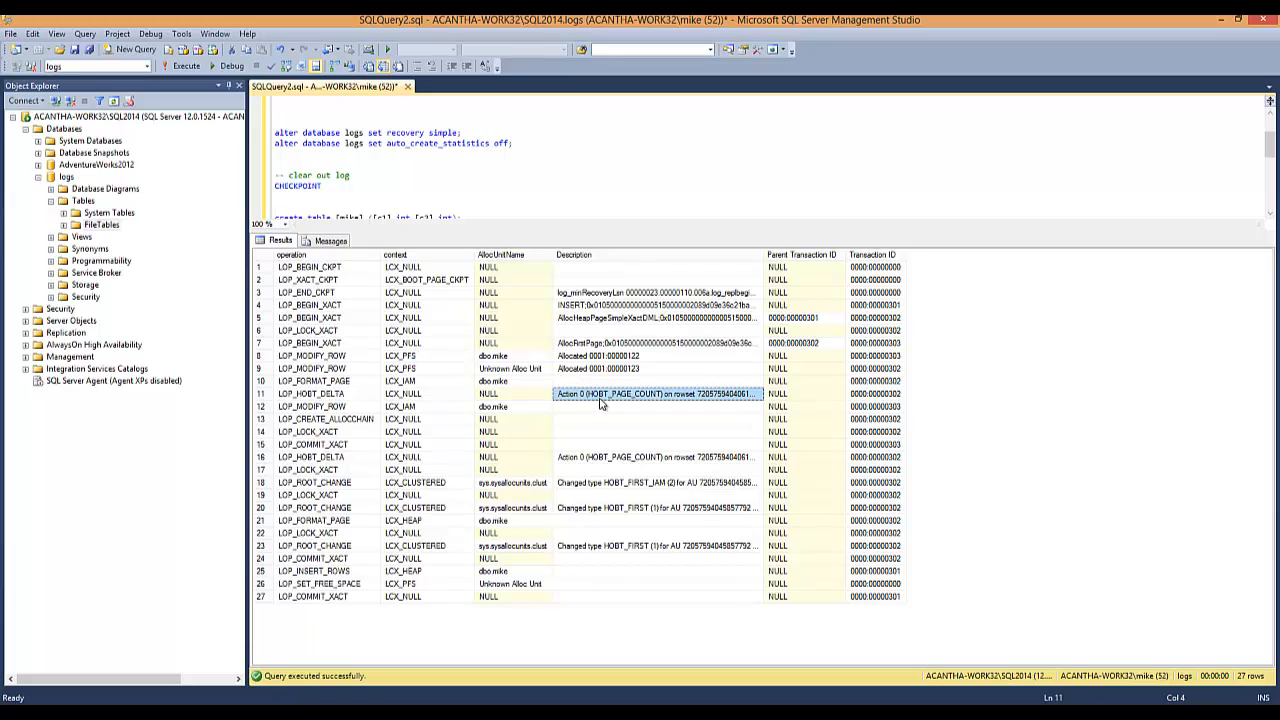
mouse_move(624, 408)
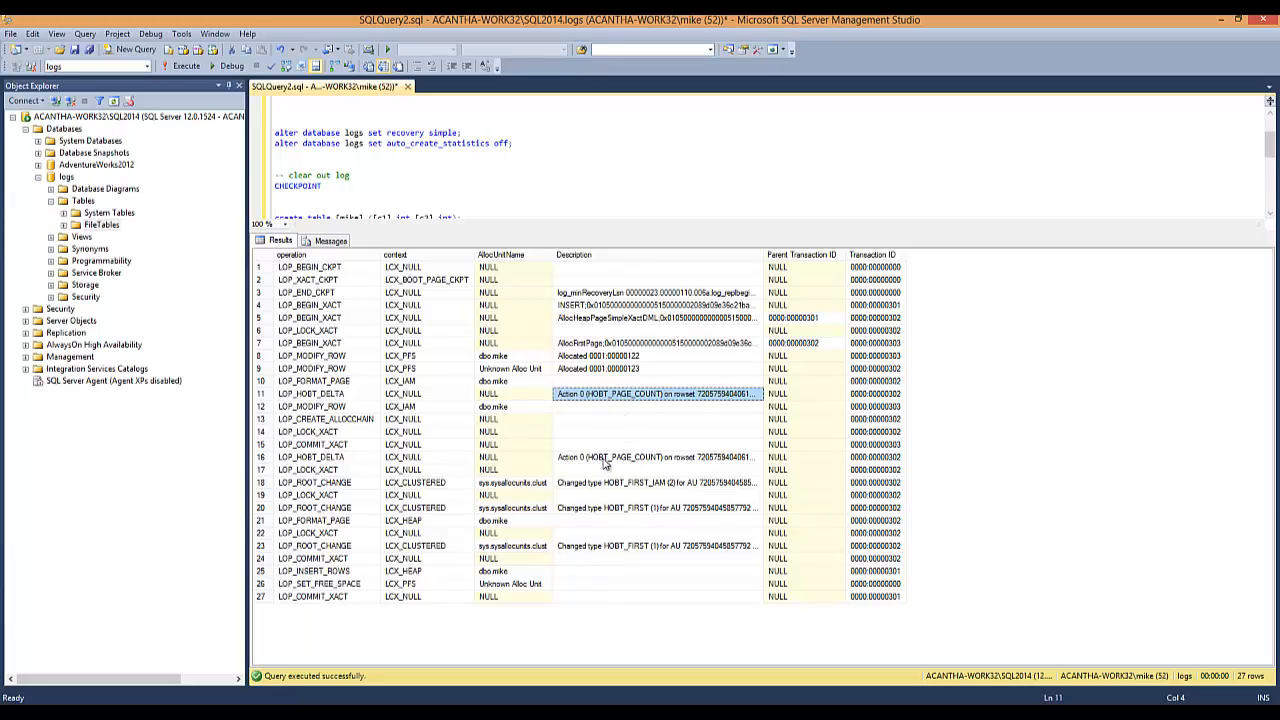
mouse_move(605, 456)
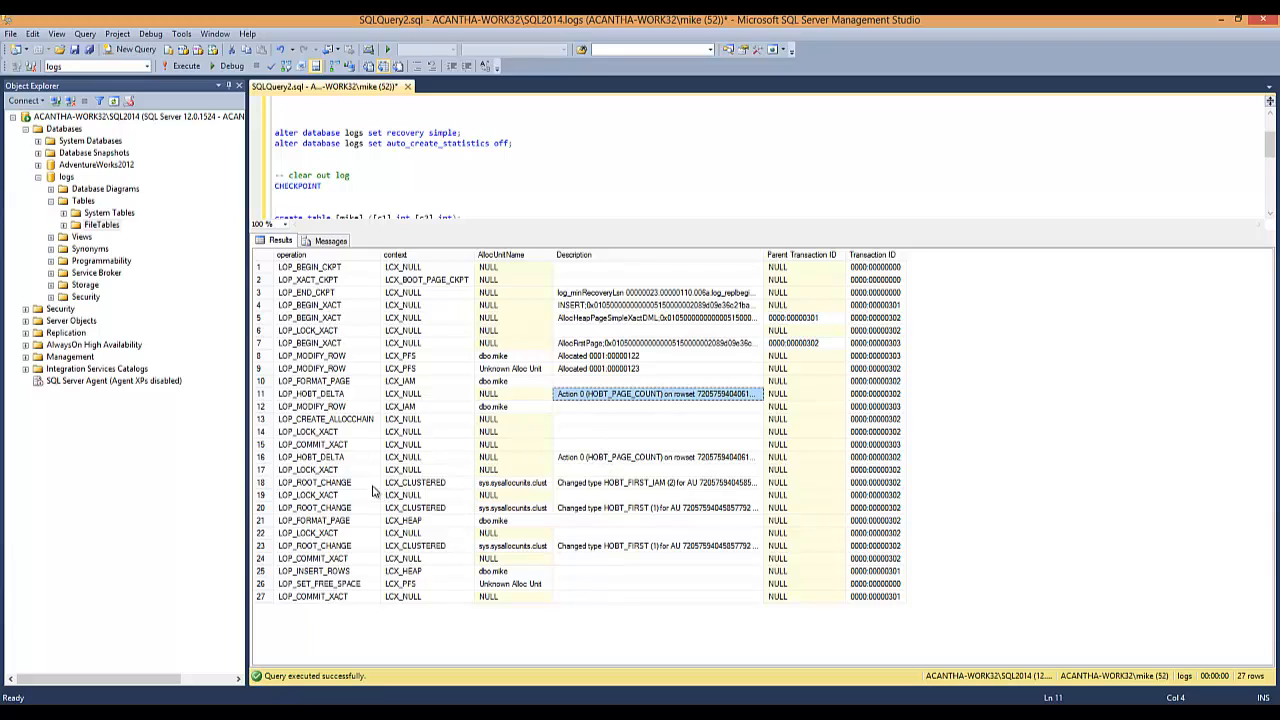
left_click(310, 470)
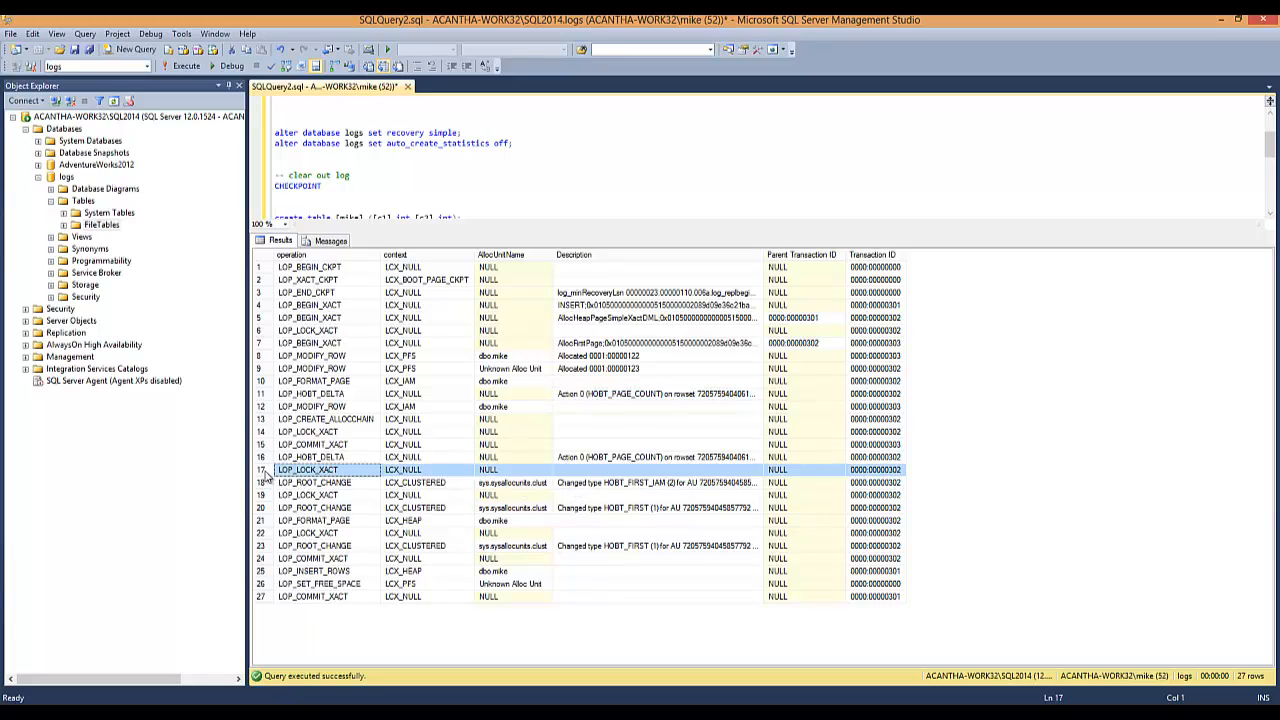
left_click(290, 444)
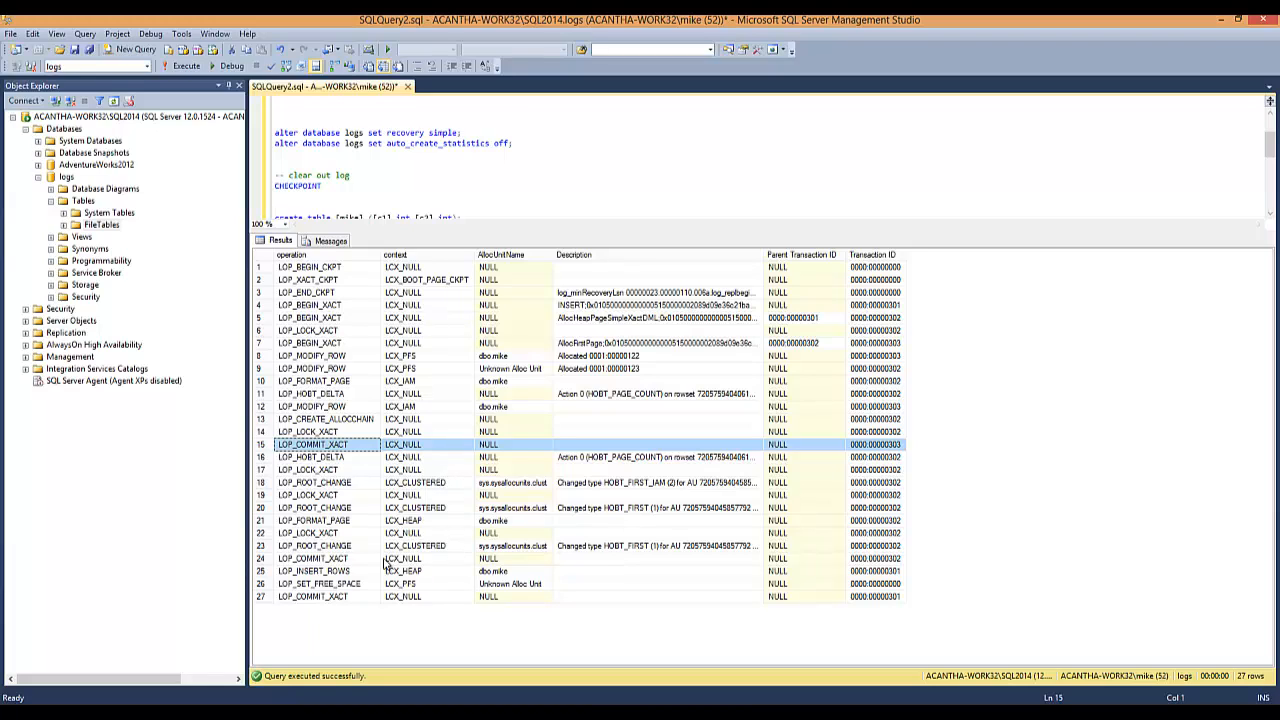
left_click(313, 571)
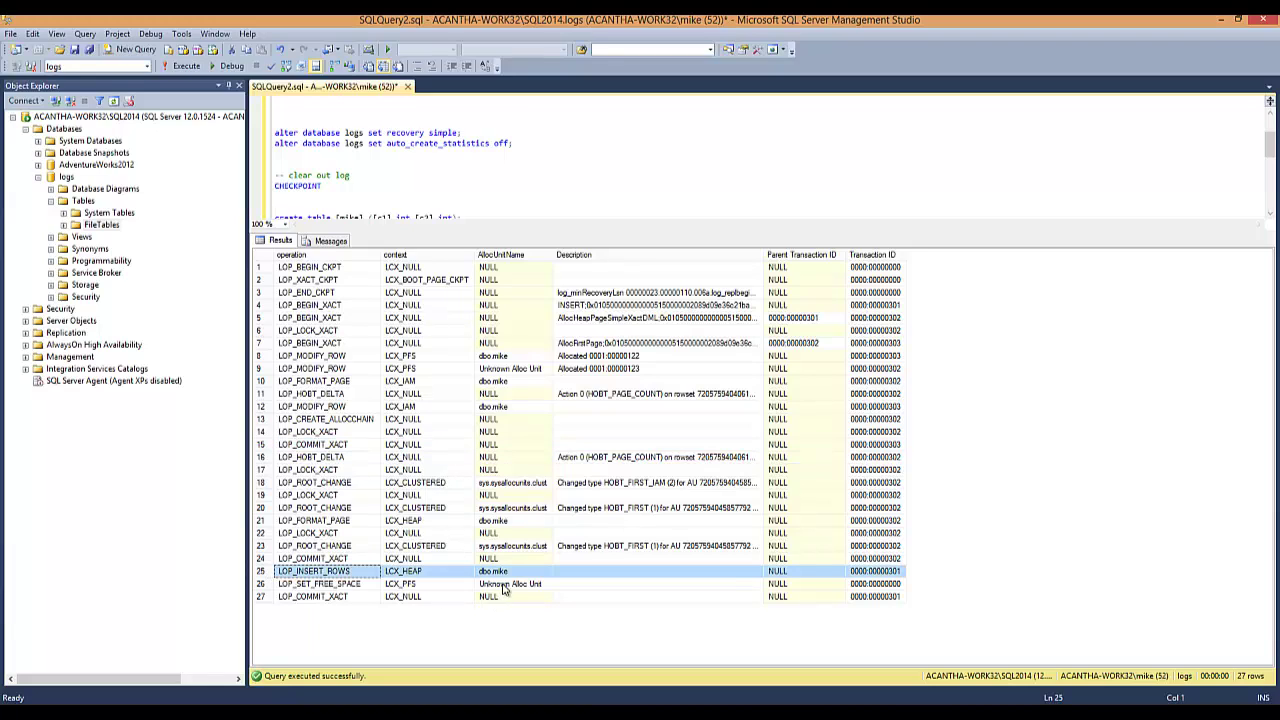
mouse_move(385, 572)
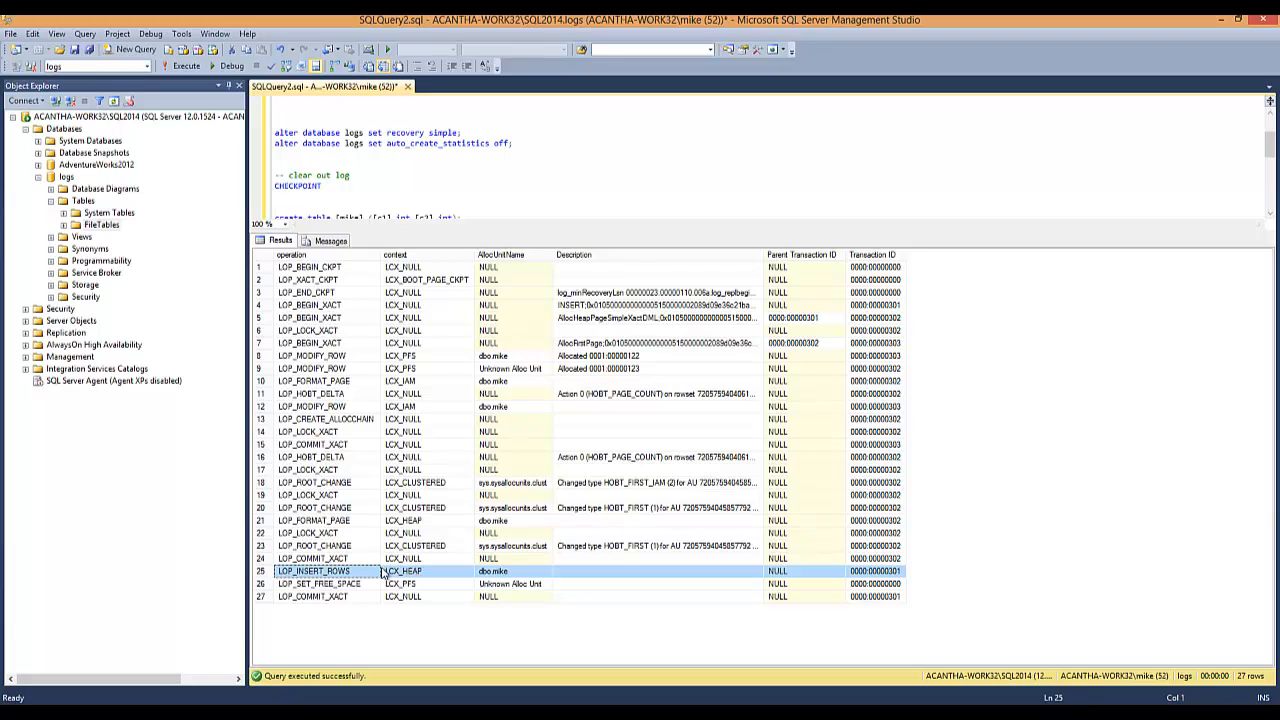
mouse_move(690, 581)
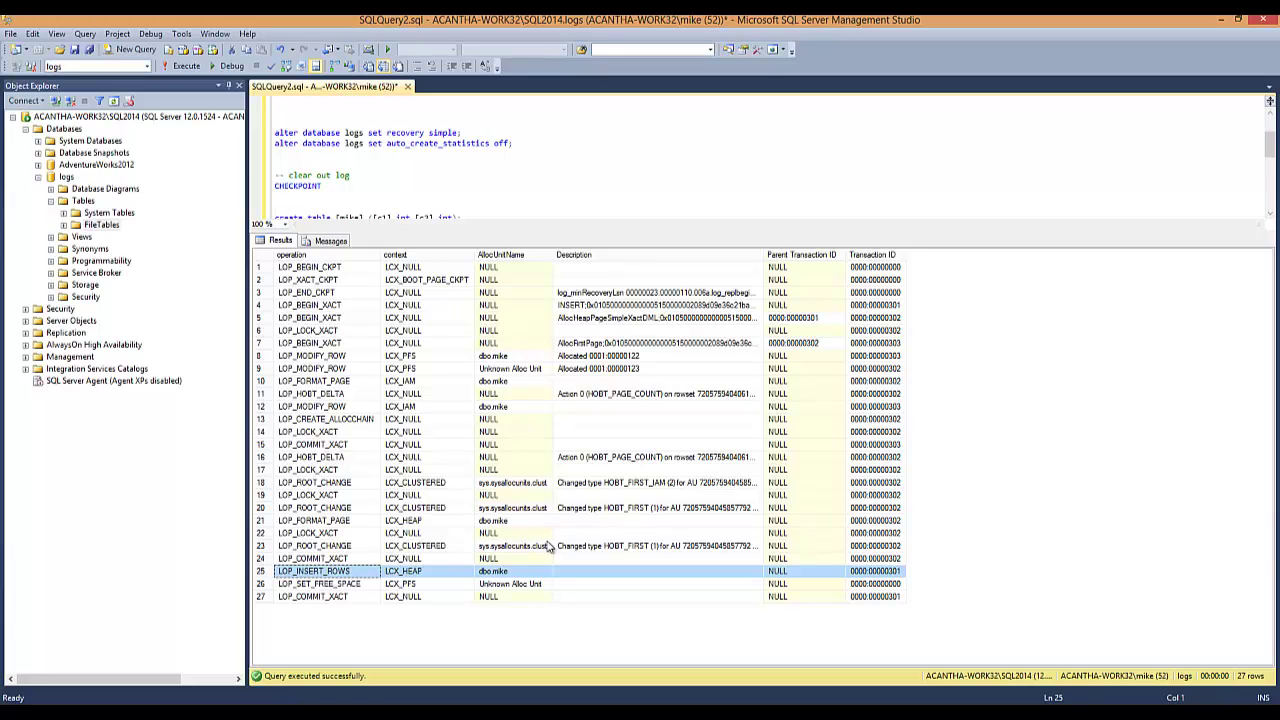
mouse_move(486, 405)
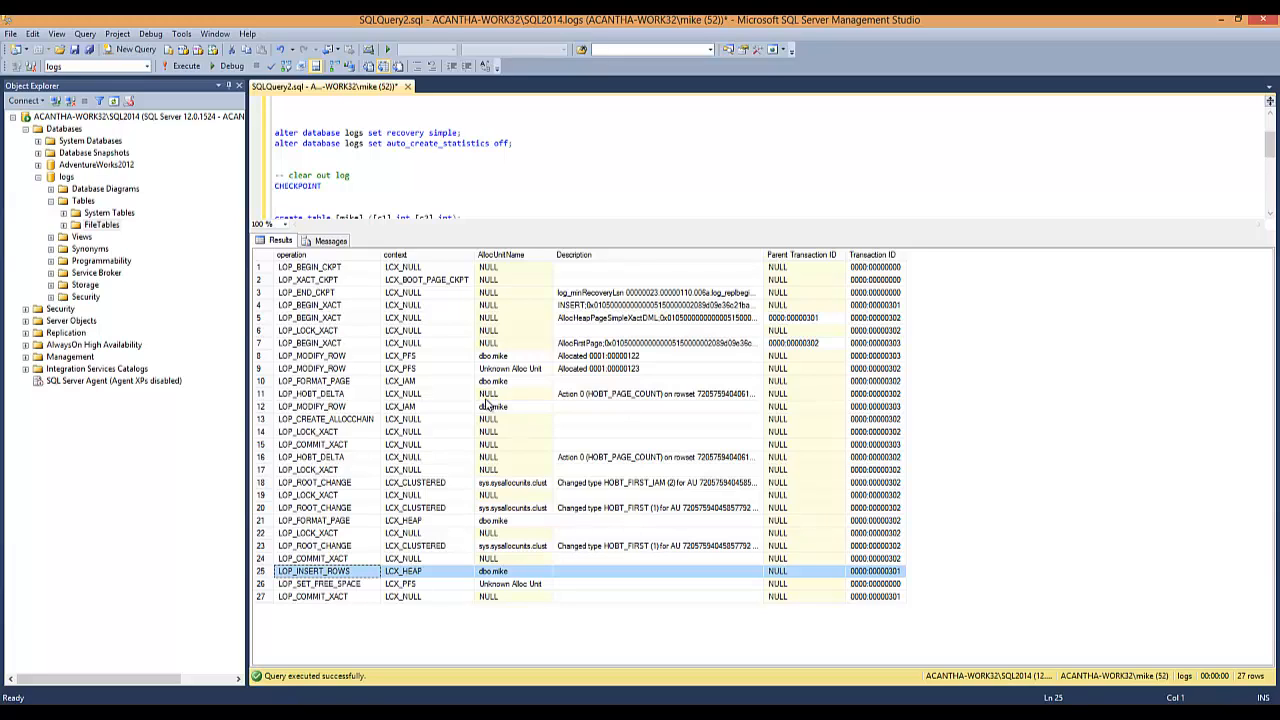
mouse_move(492, 197)
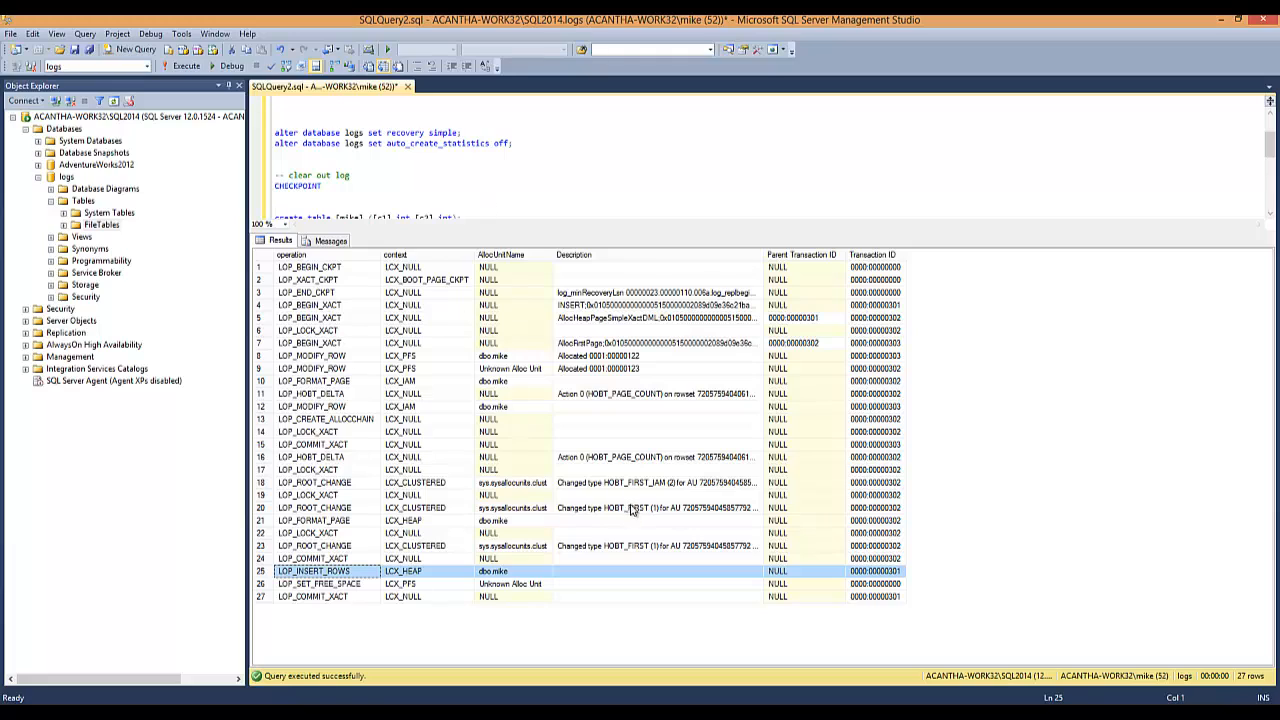
mouse_move(481, 566)
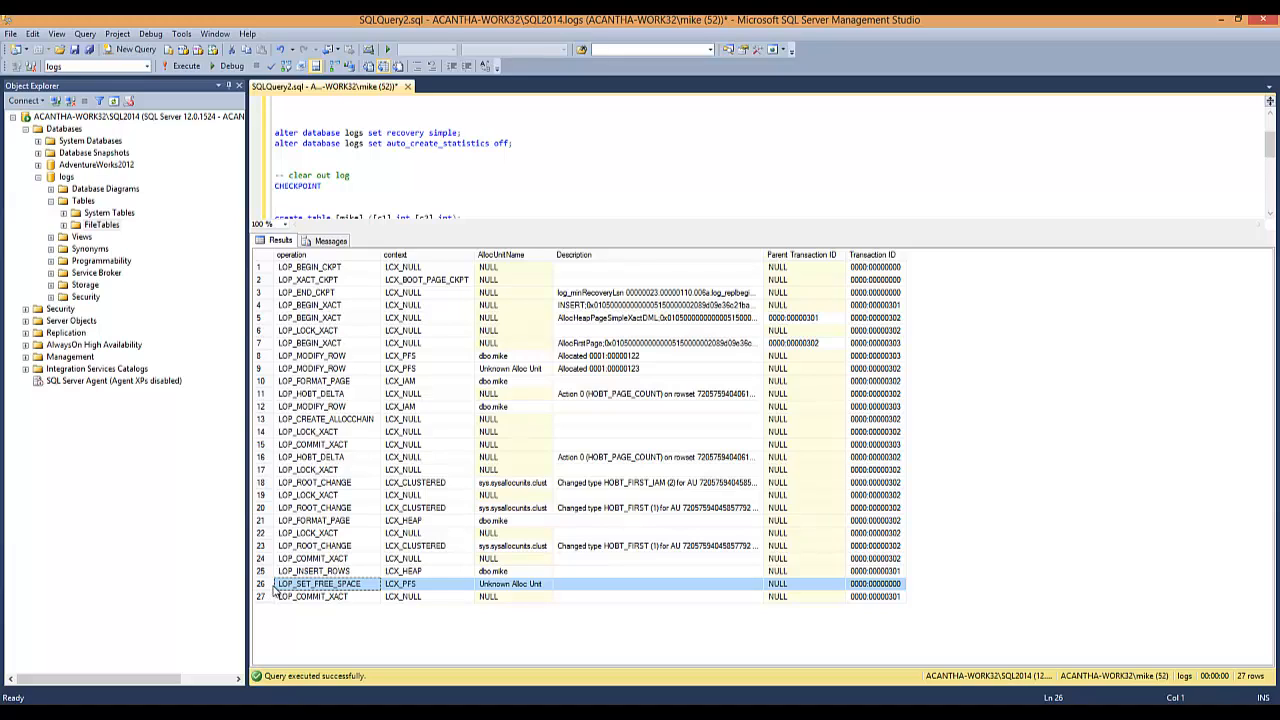
left_click(874, 583)
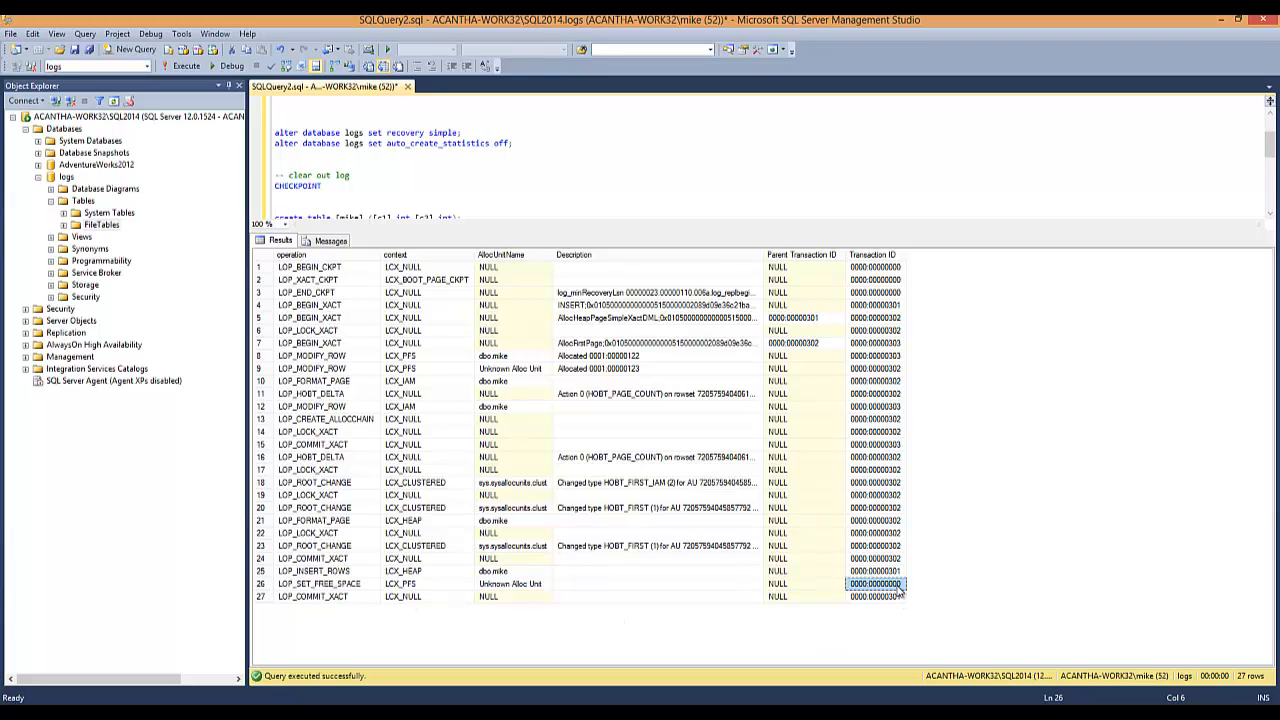
mouse_move(897, 603)
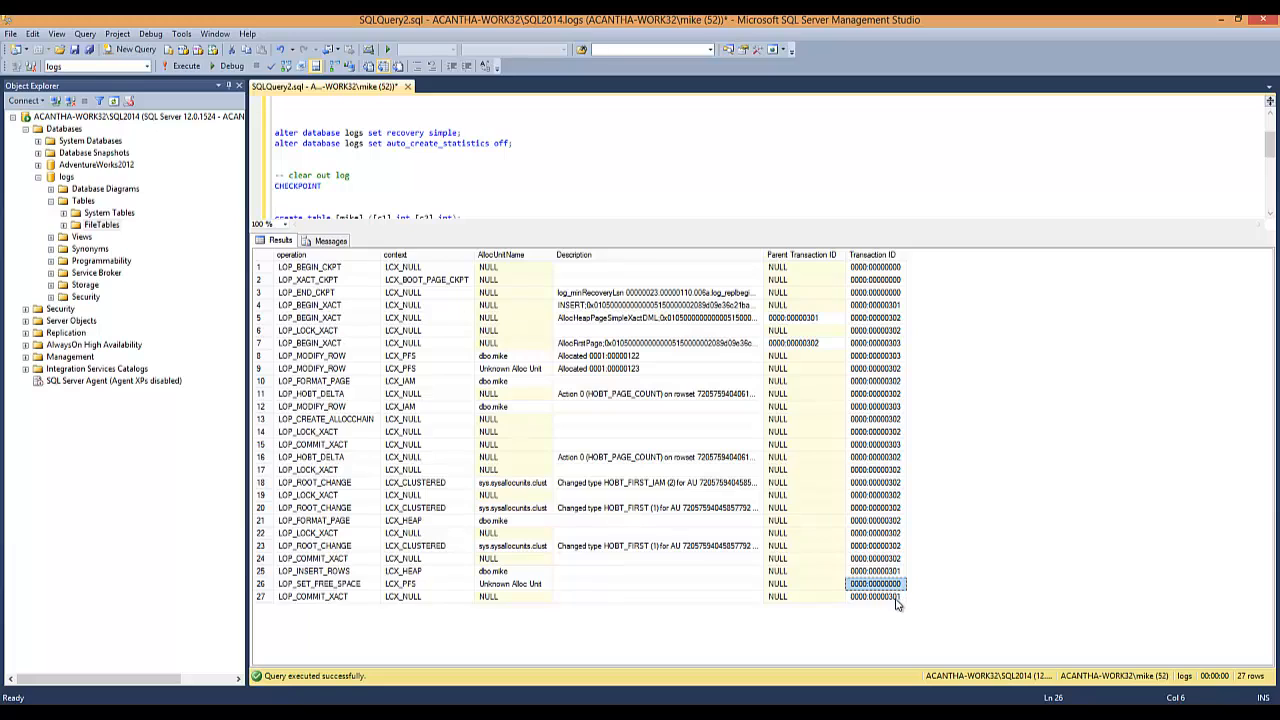
left_click(875, 507)
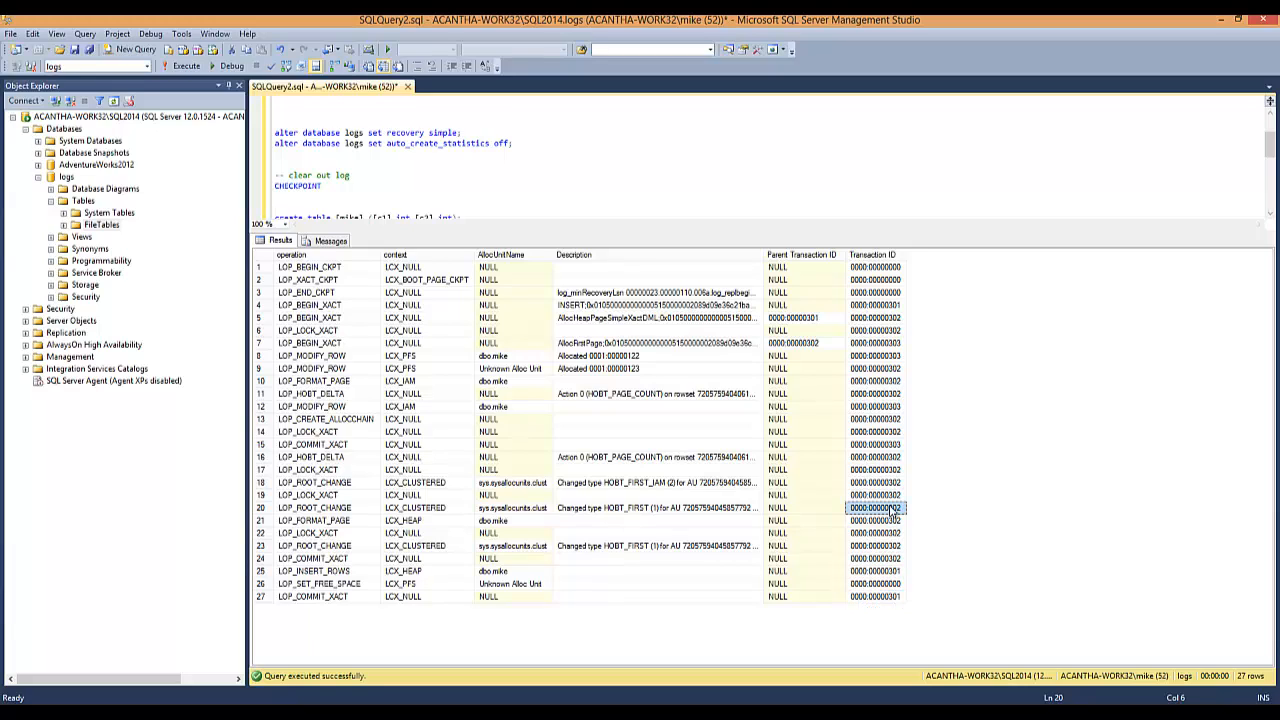
left_click(310, 267)
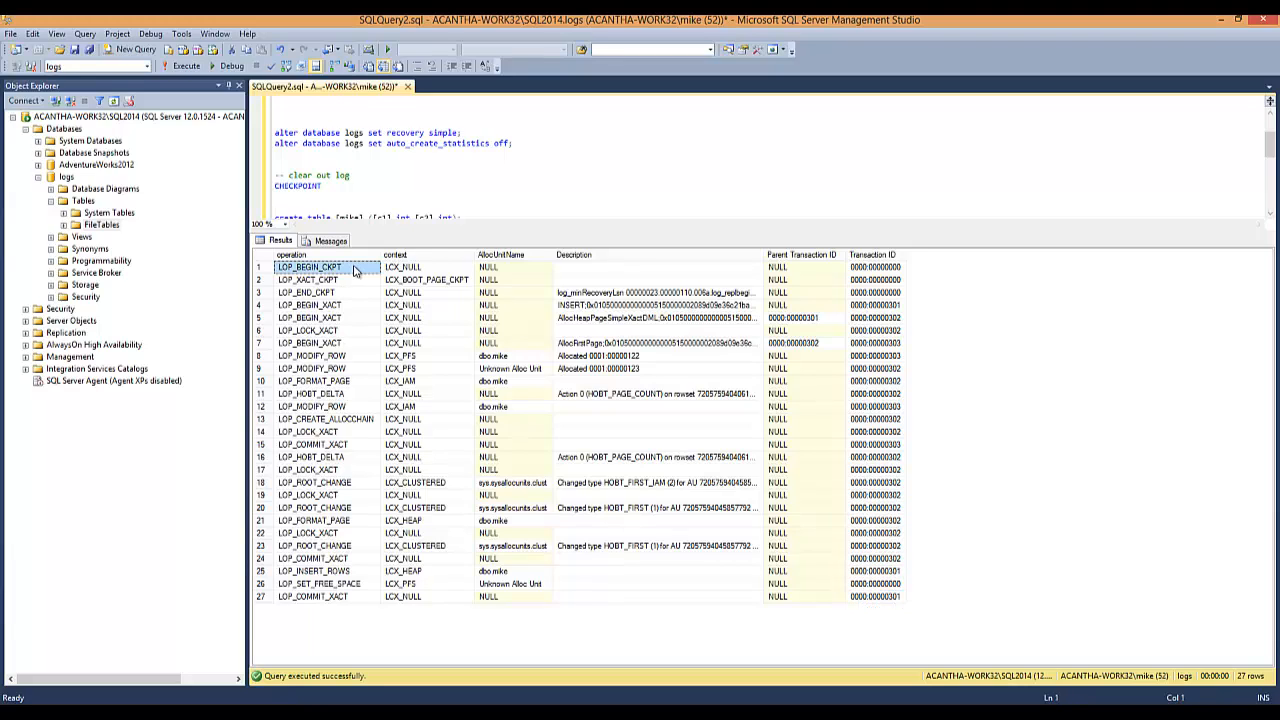
left_click(875, 267)
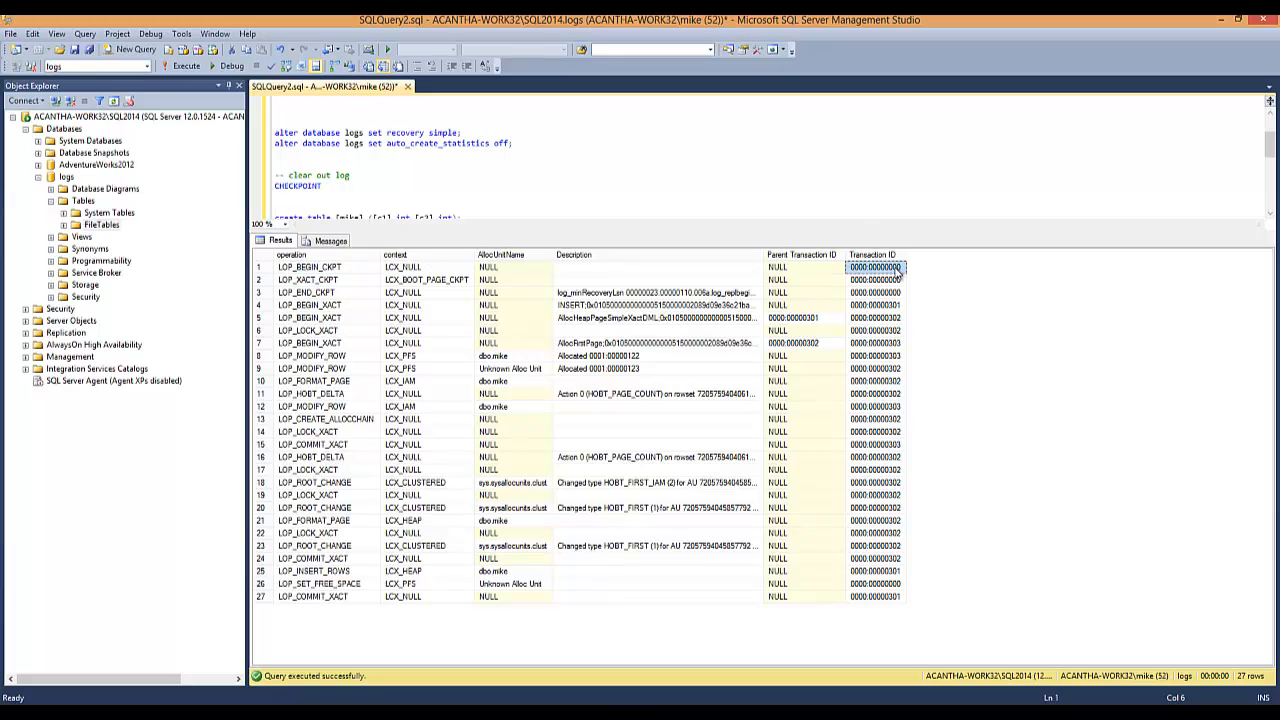
left_click(873, 305)
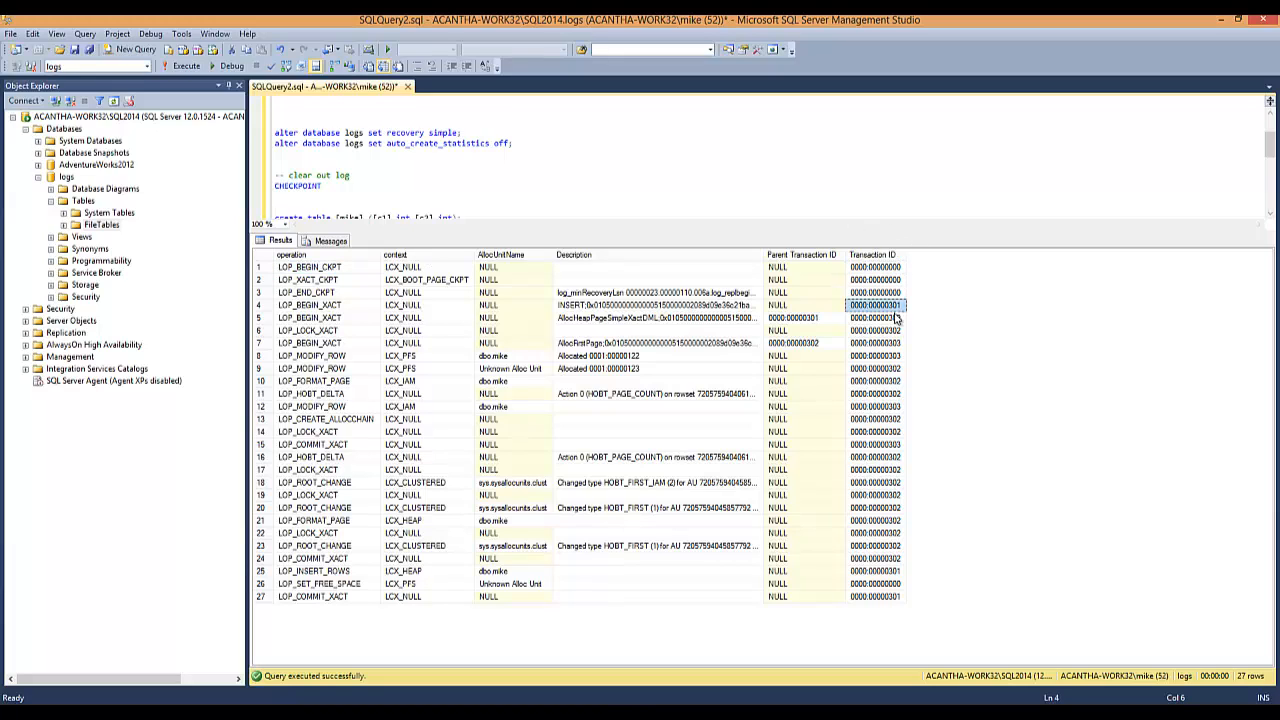
mouse_move(883, 587)
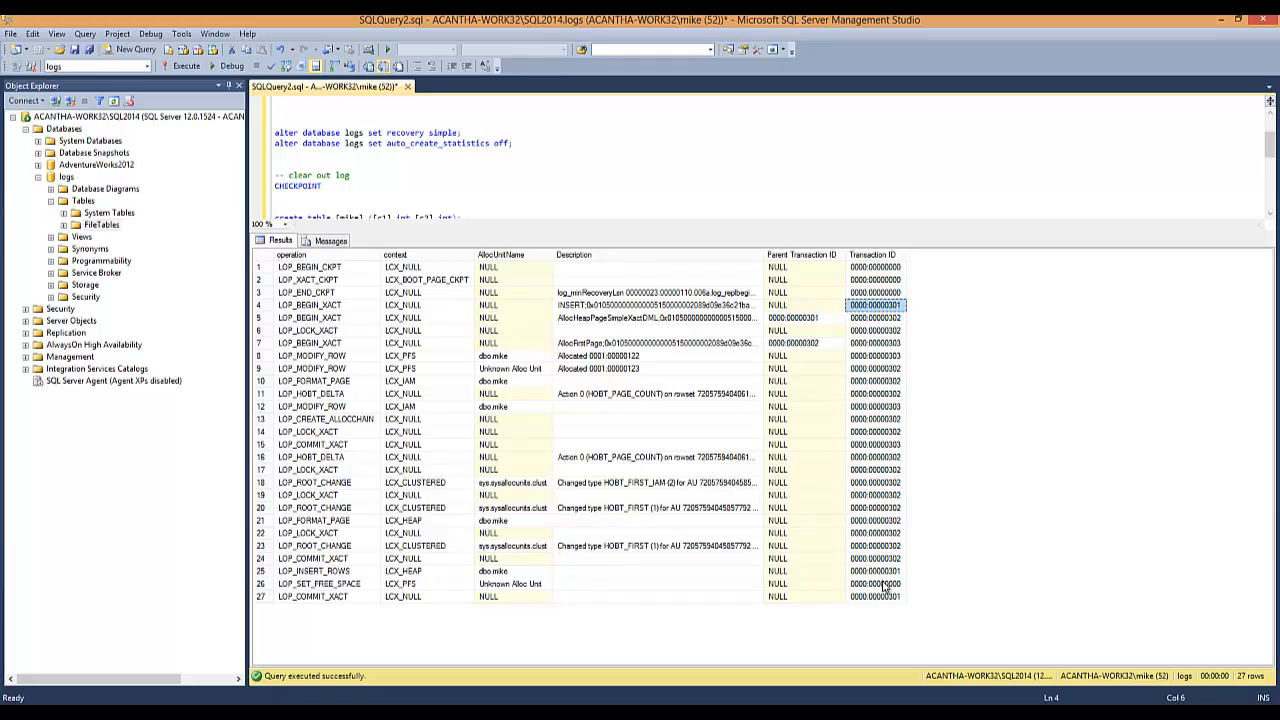
mouse_move(572, 348)
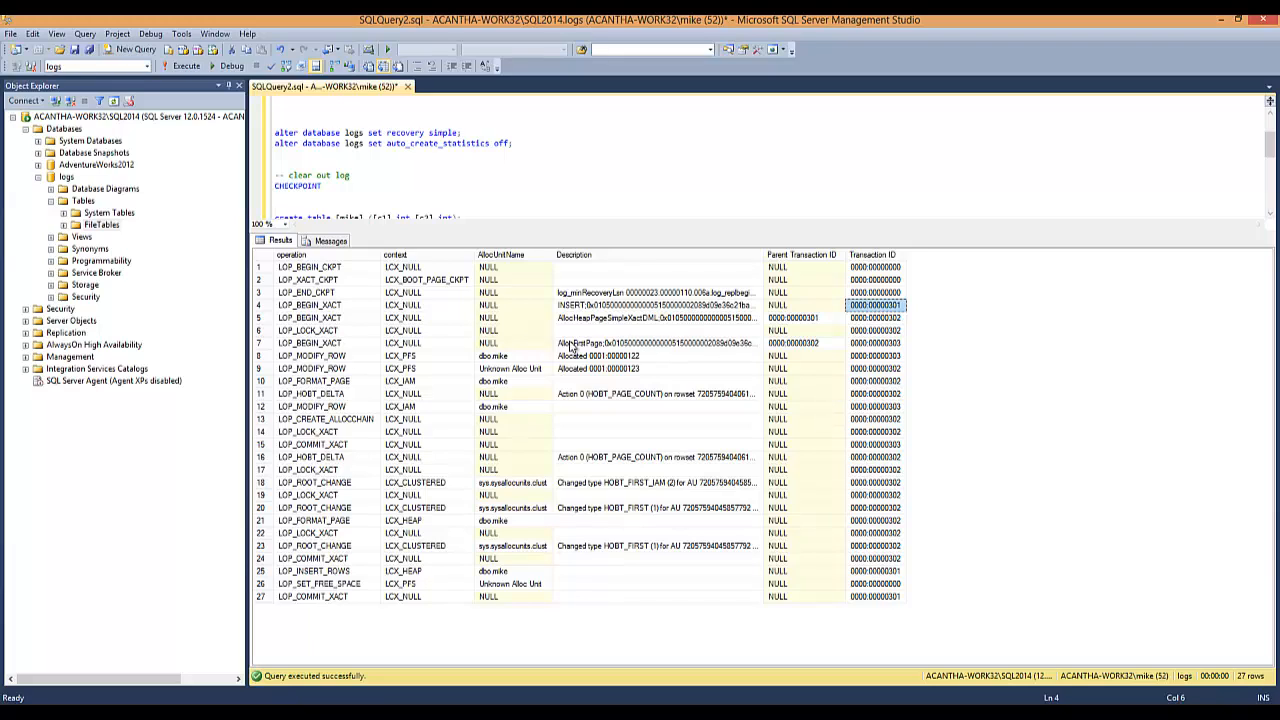
mouse_move(612, 345)
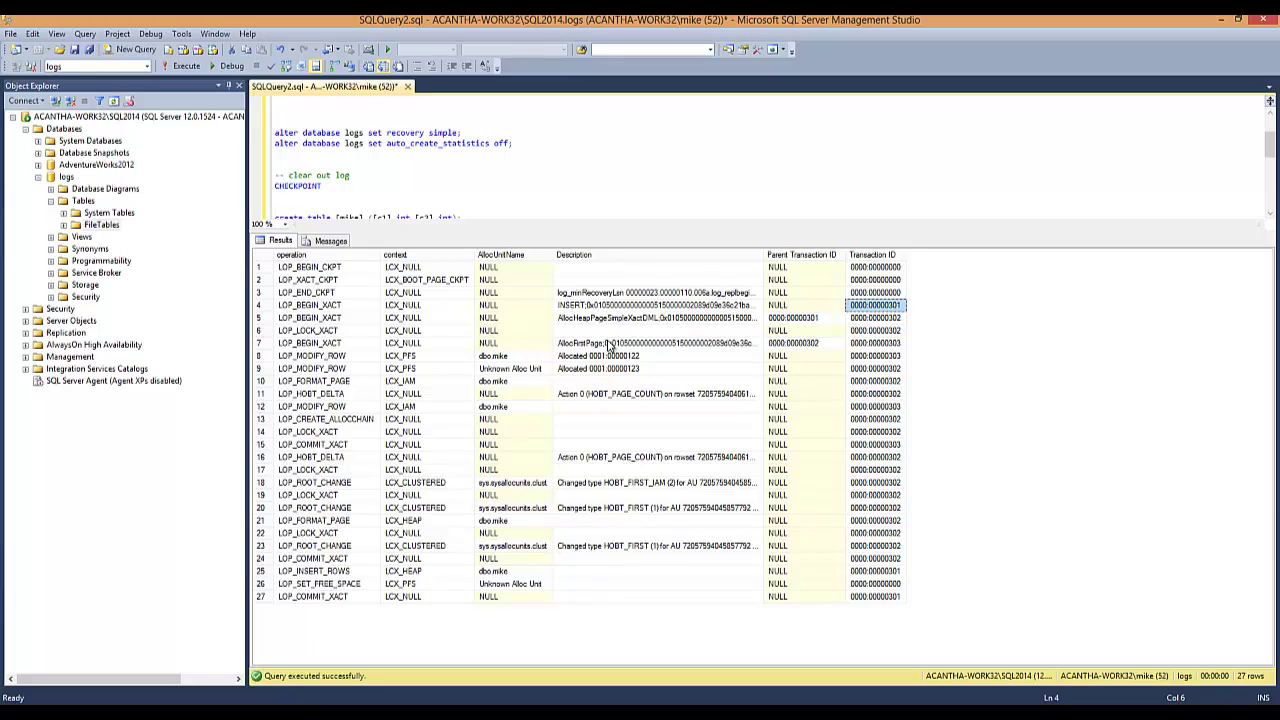
left_click(803, 343)
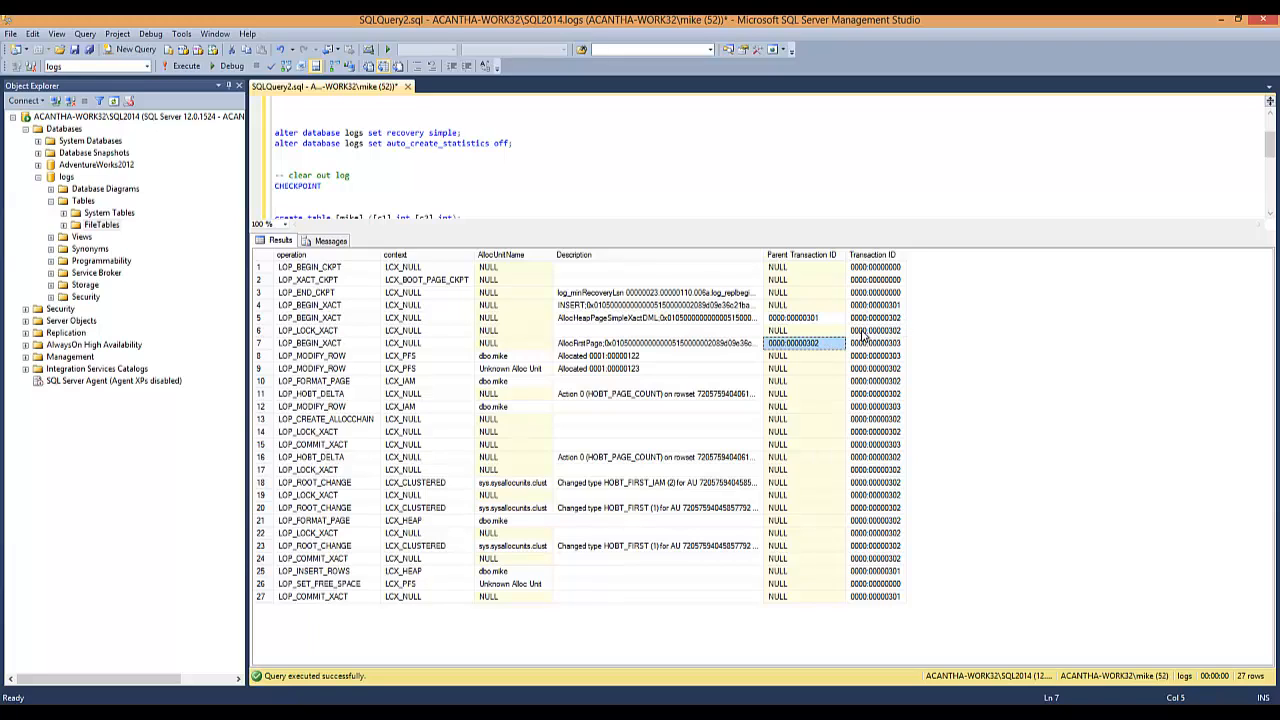
left_click(875, 317)
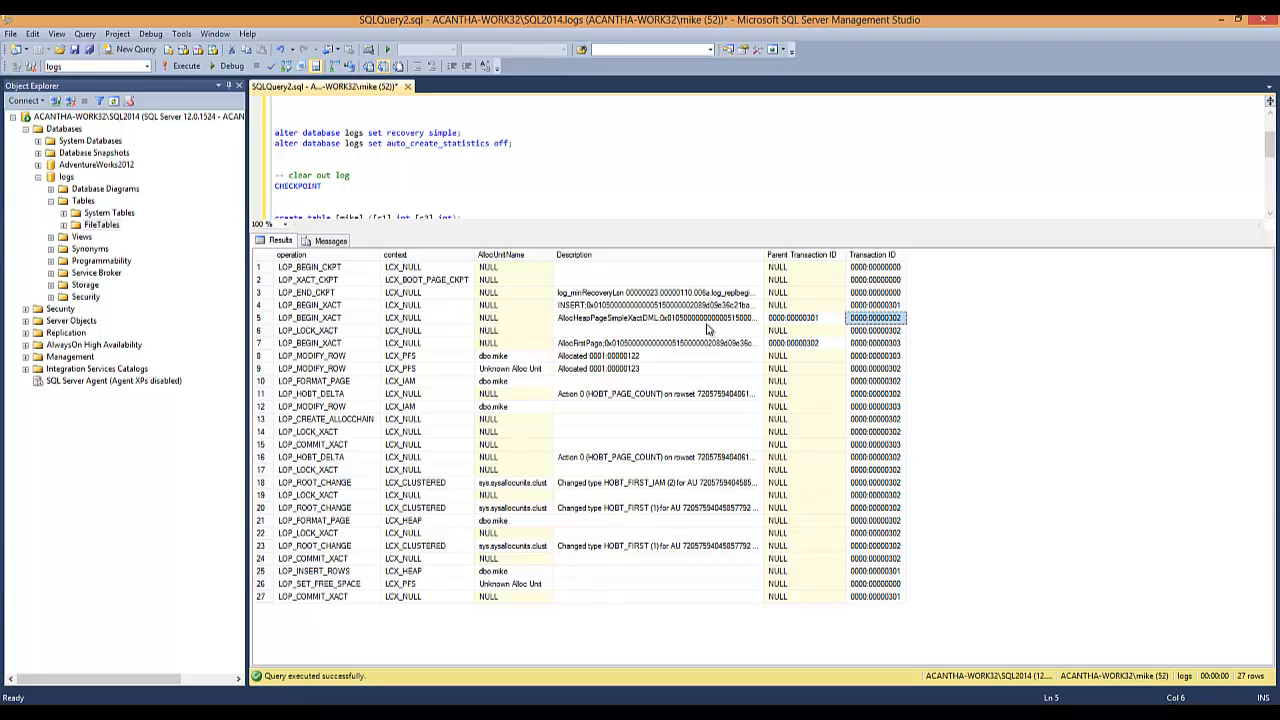
left_click(655, 318)
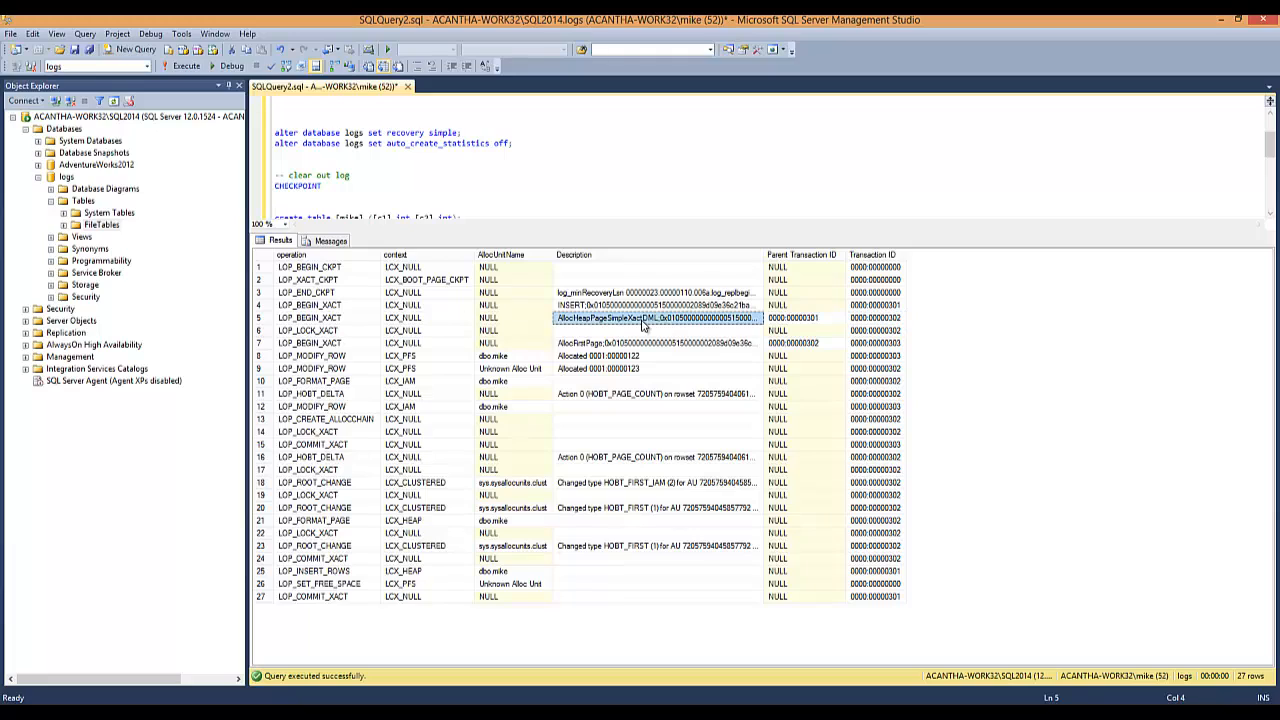
mouse_move(830, 364)
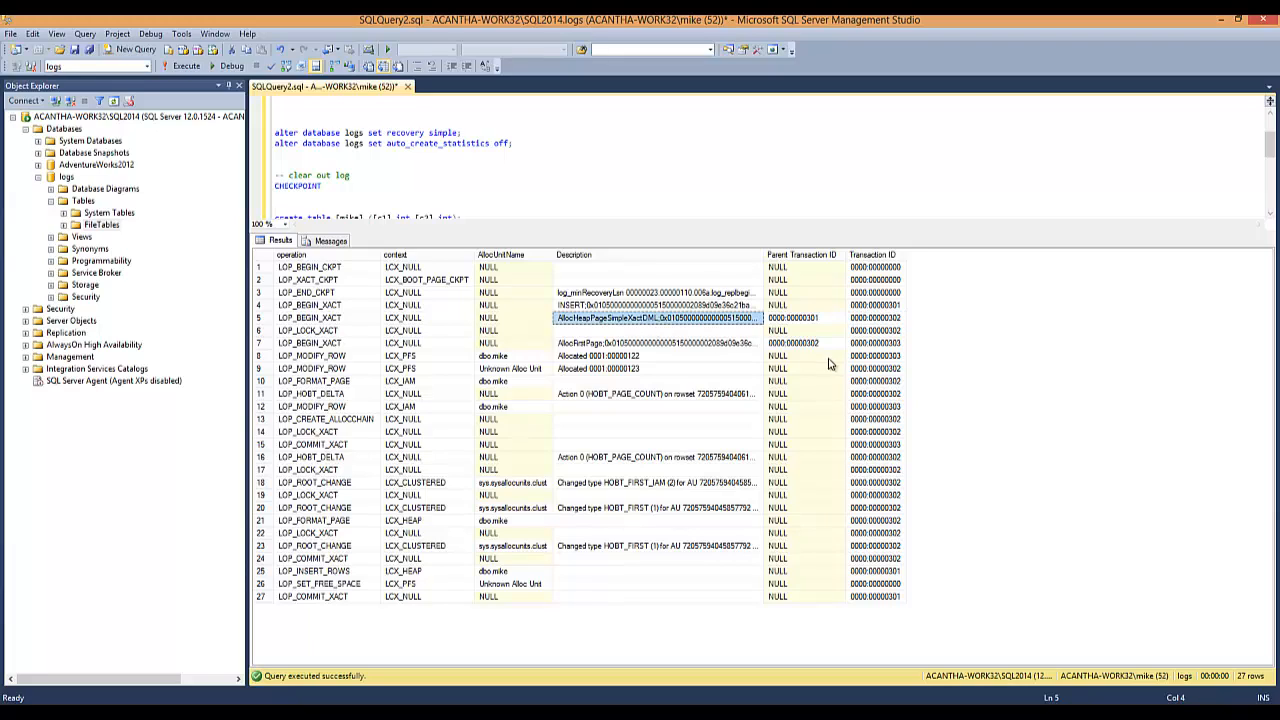
left_click(793, 318)
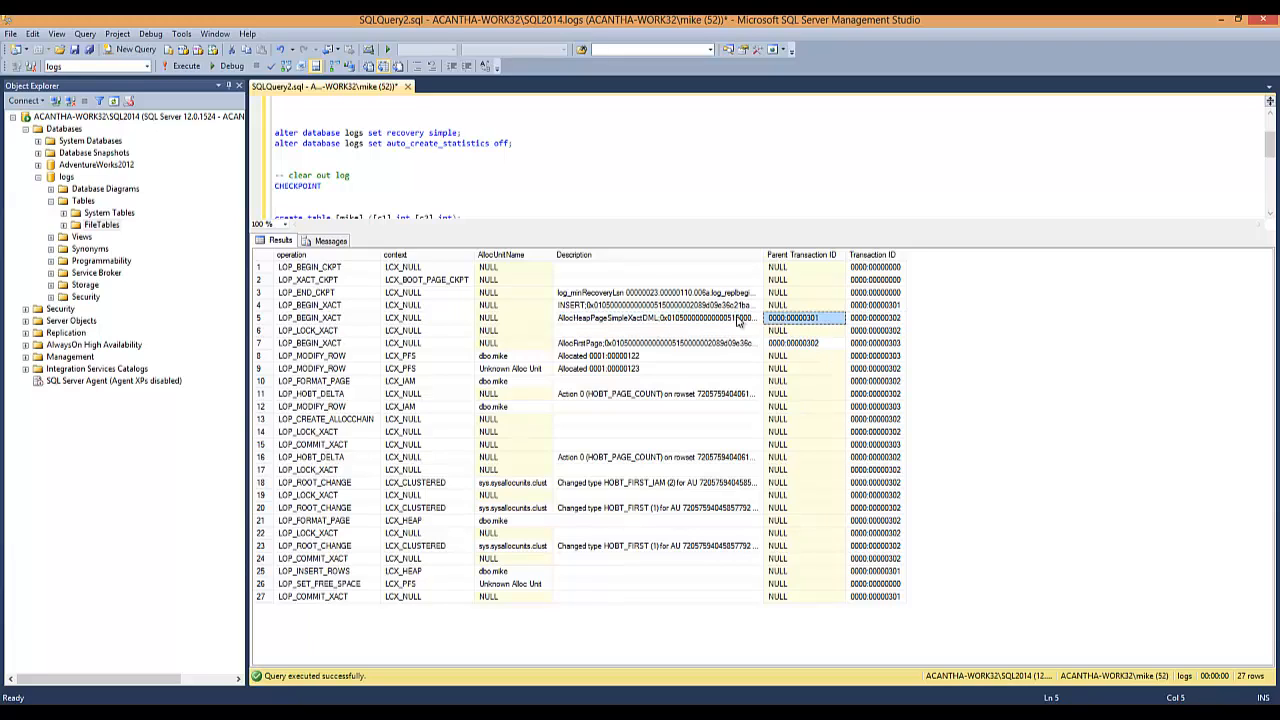
left_click(655, 305)
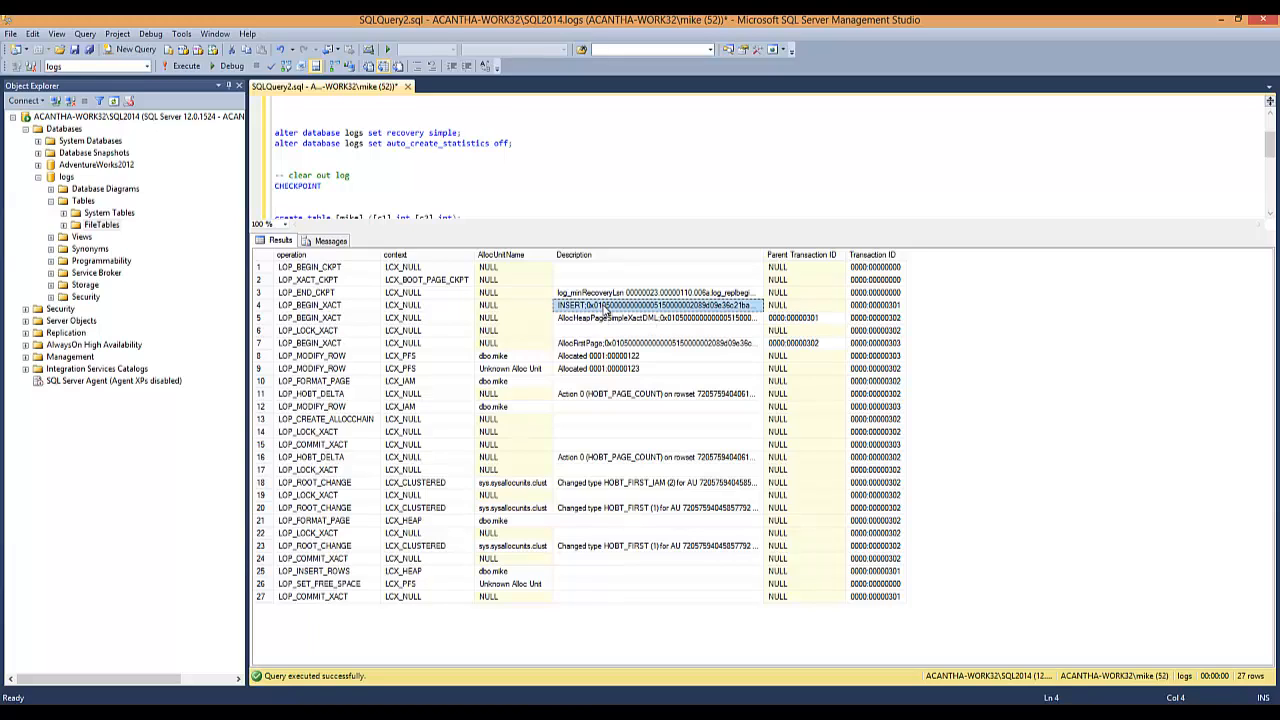
left_click(655, 318)
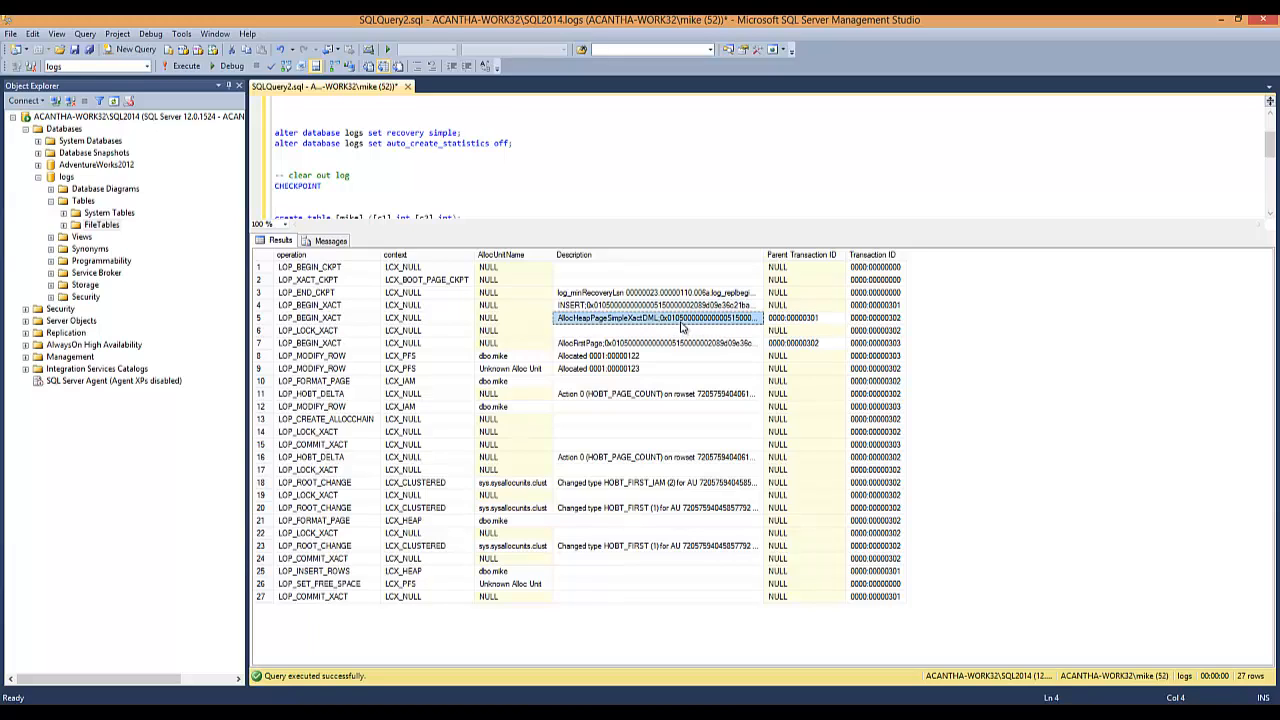
left_click(655, 305)
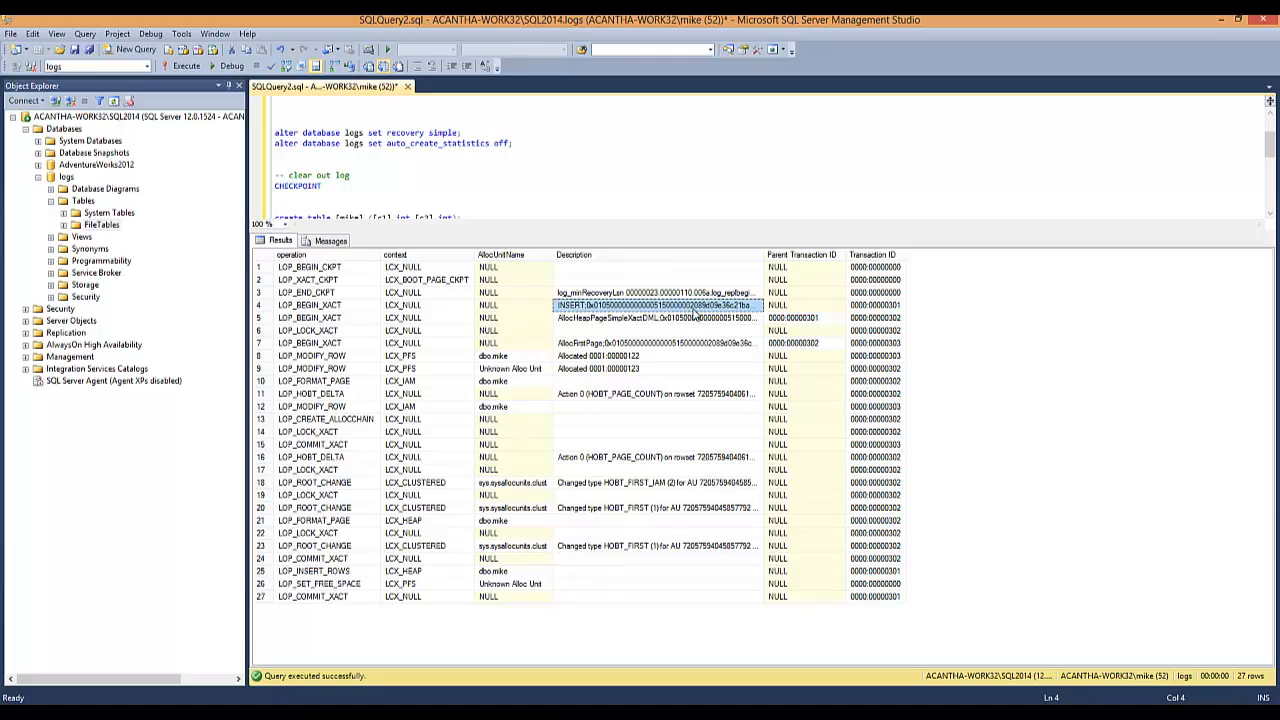
left_click(875, 305)
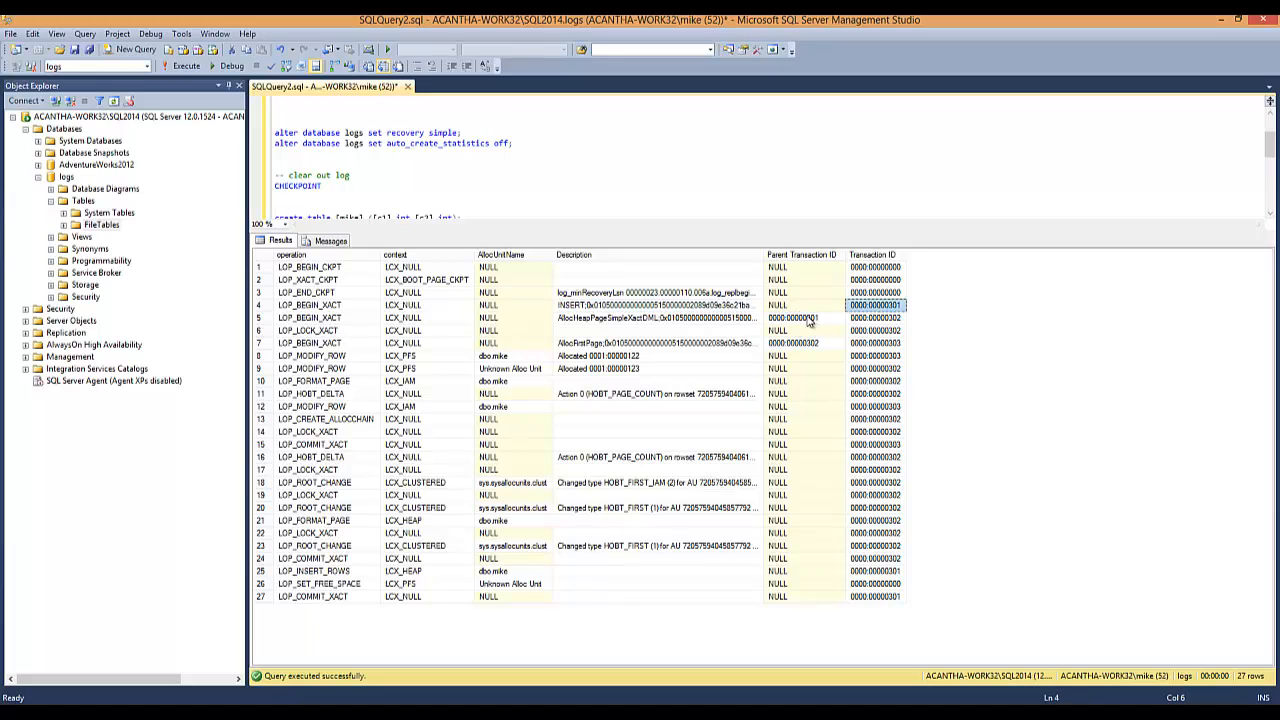
mouse_move(886, 418)
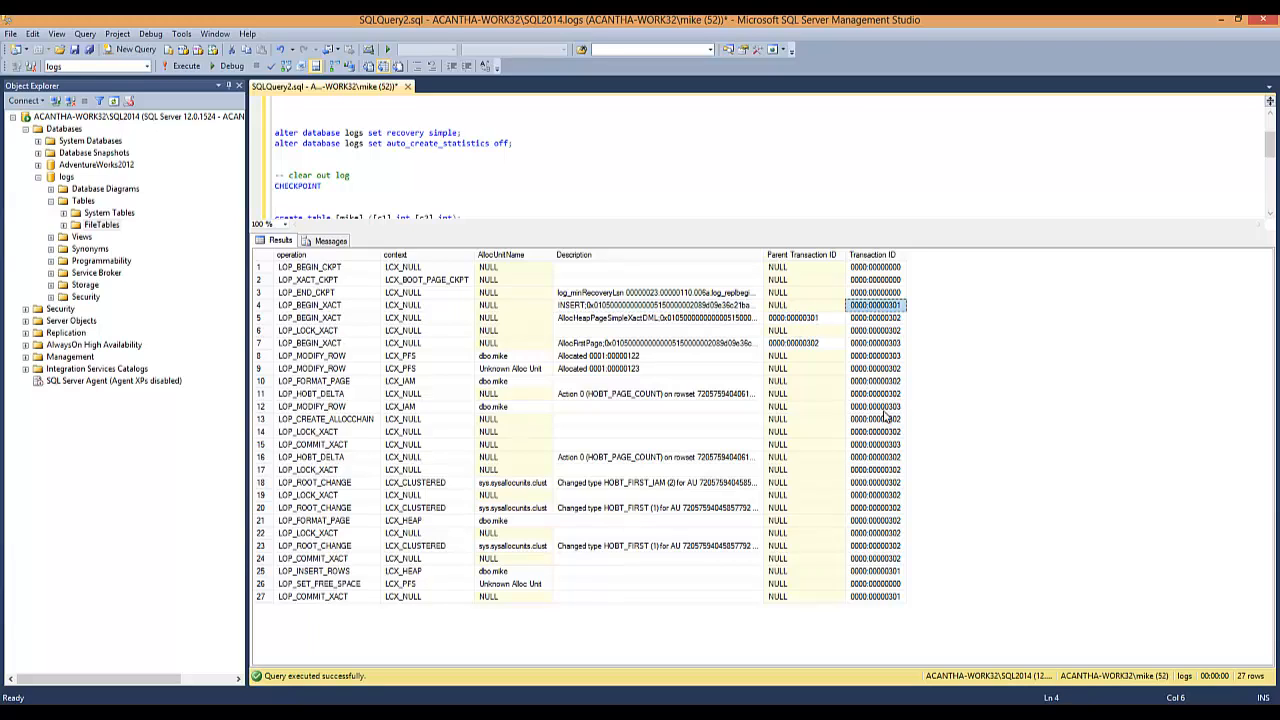
mouse_move(843, 356)
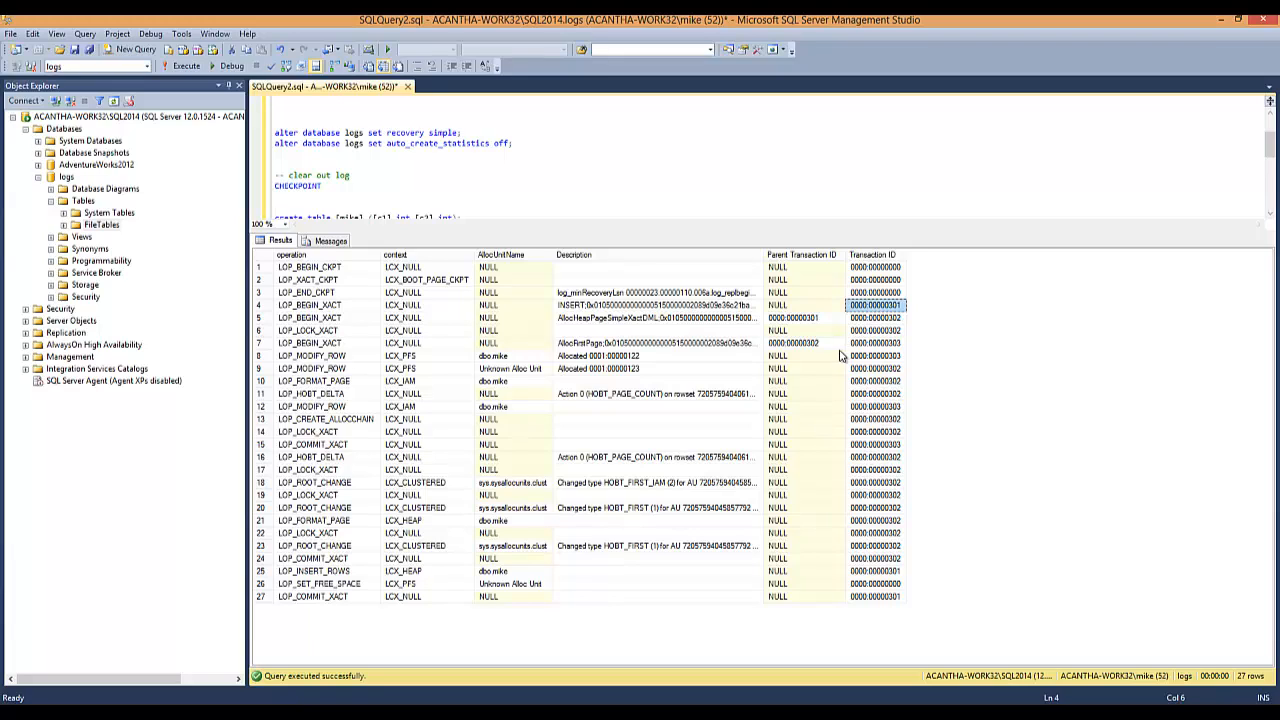
mouse_move(744, 353)
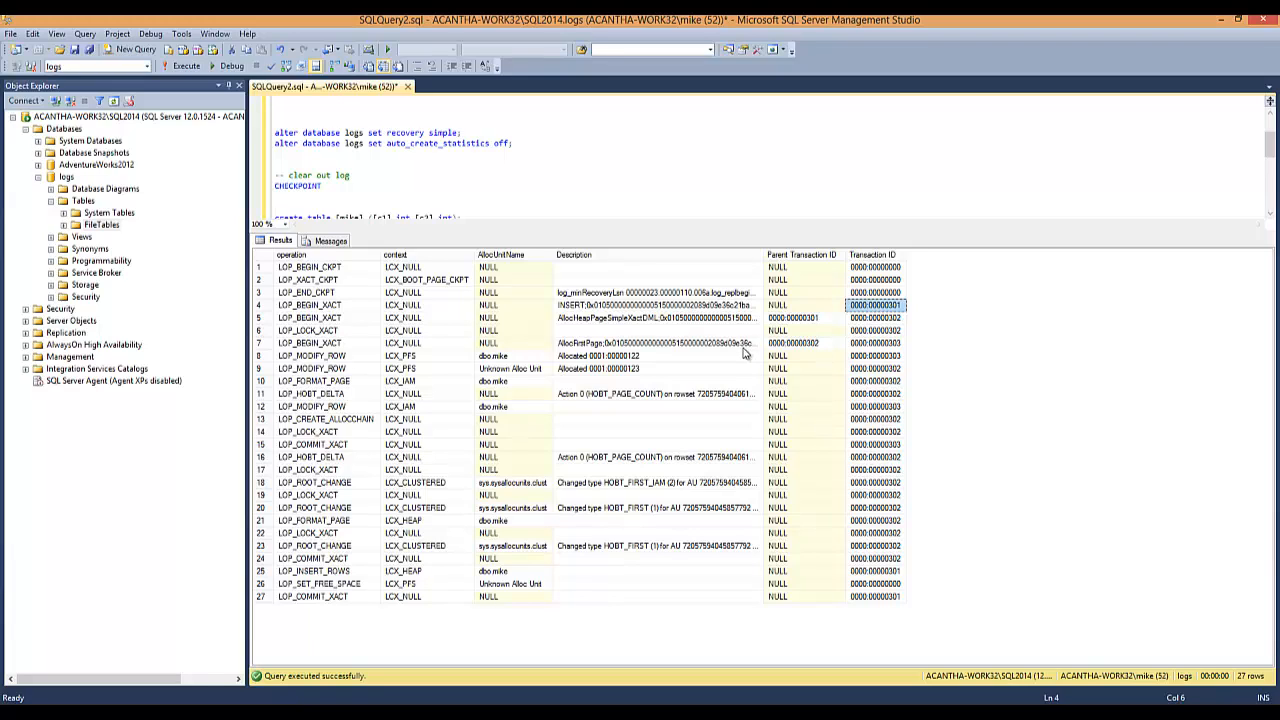
mouse_move(735, 410)
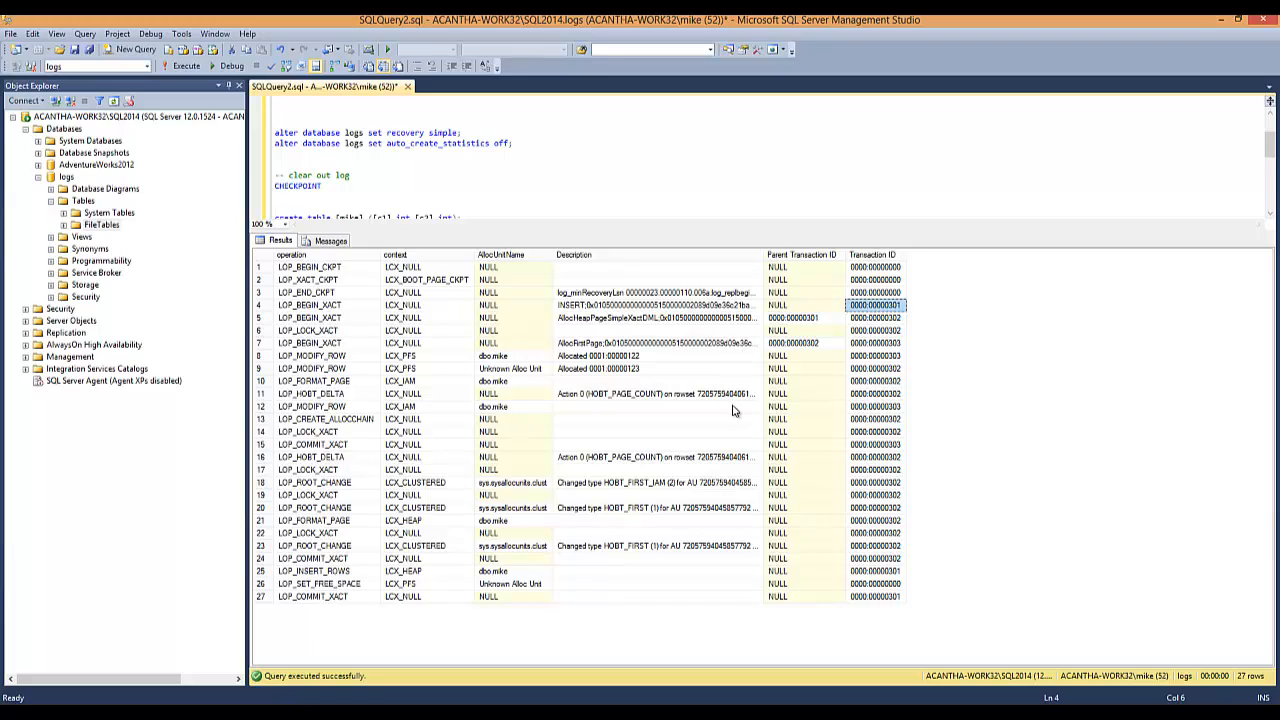
mouse_move(433, 599)
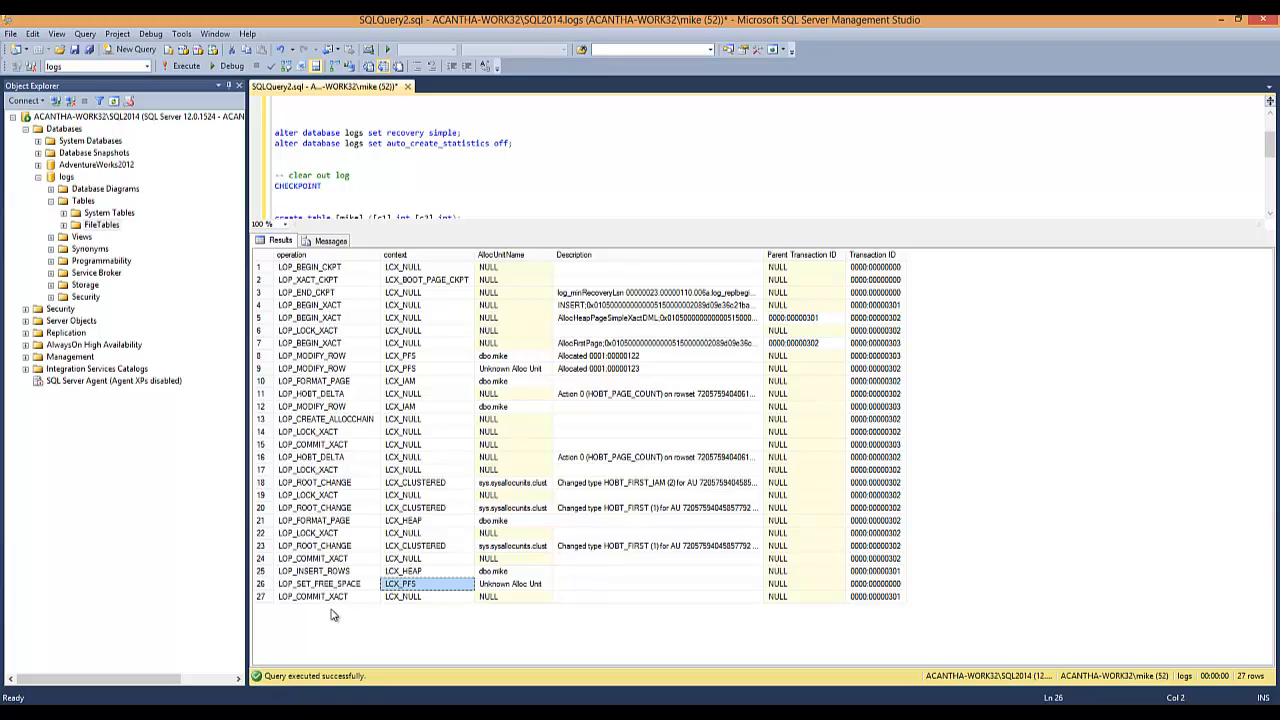
left_click(315, 482)
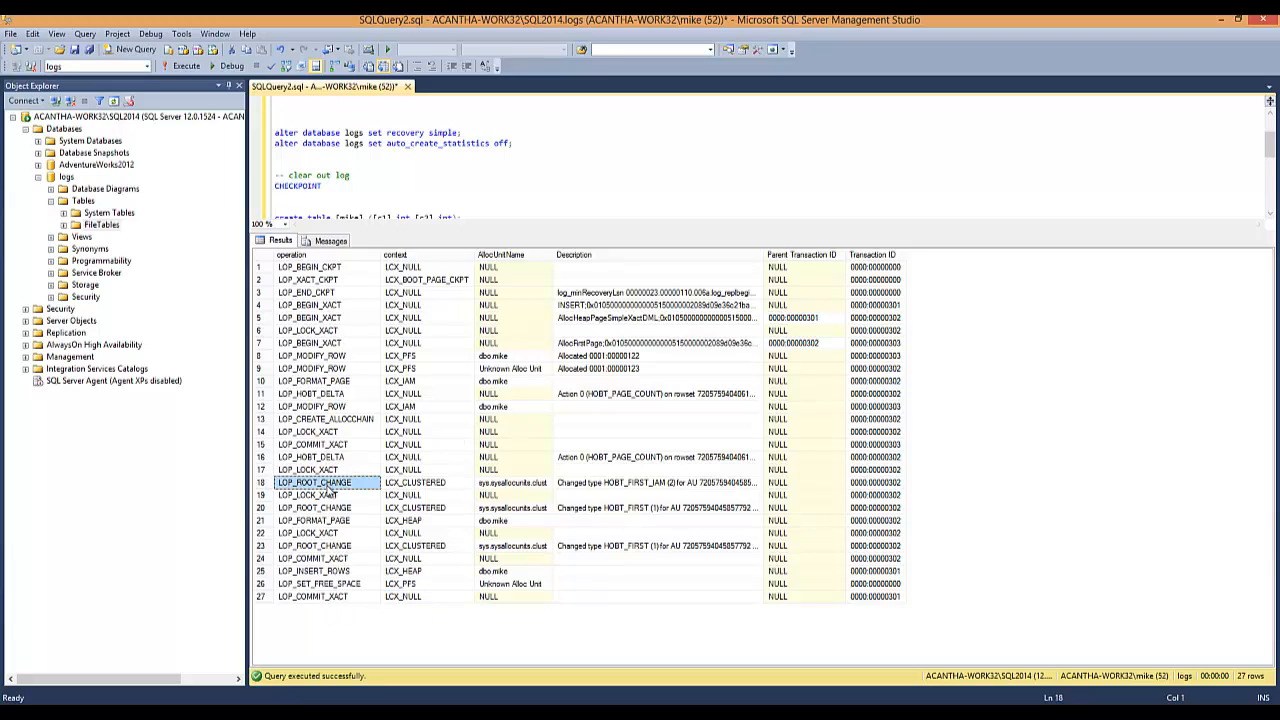
mouse_move(711, 449)
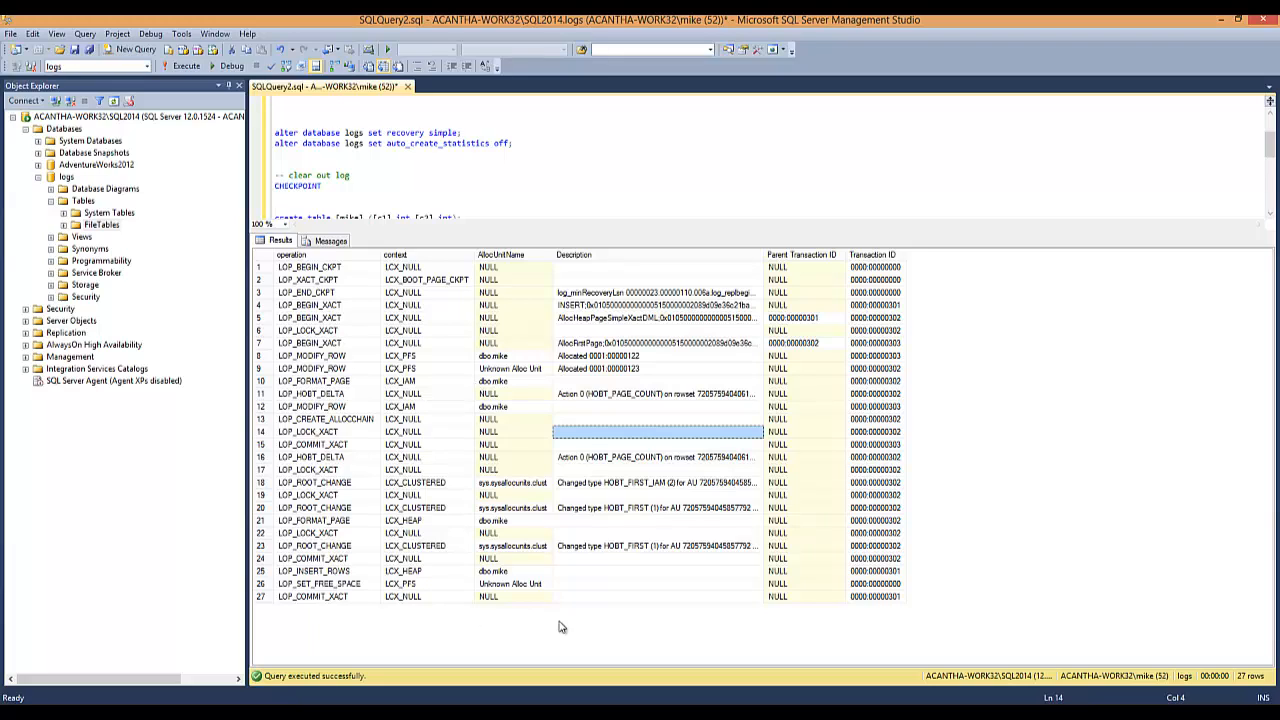
mouse_move(757, 240)
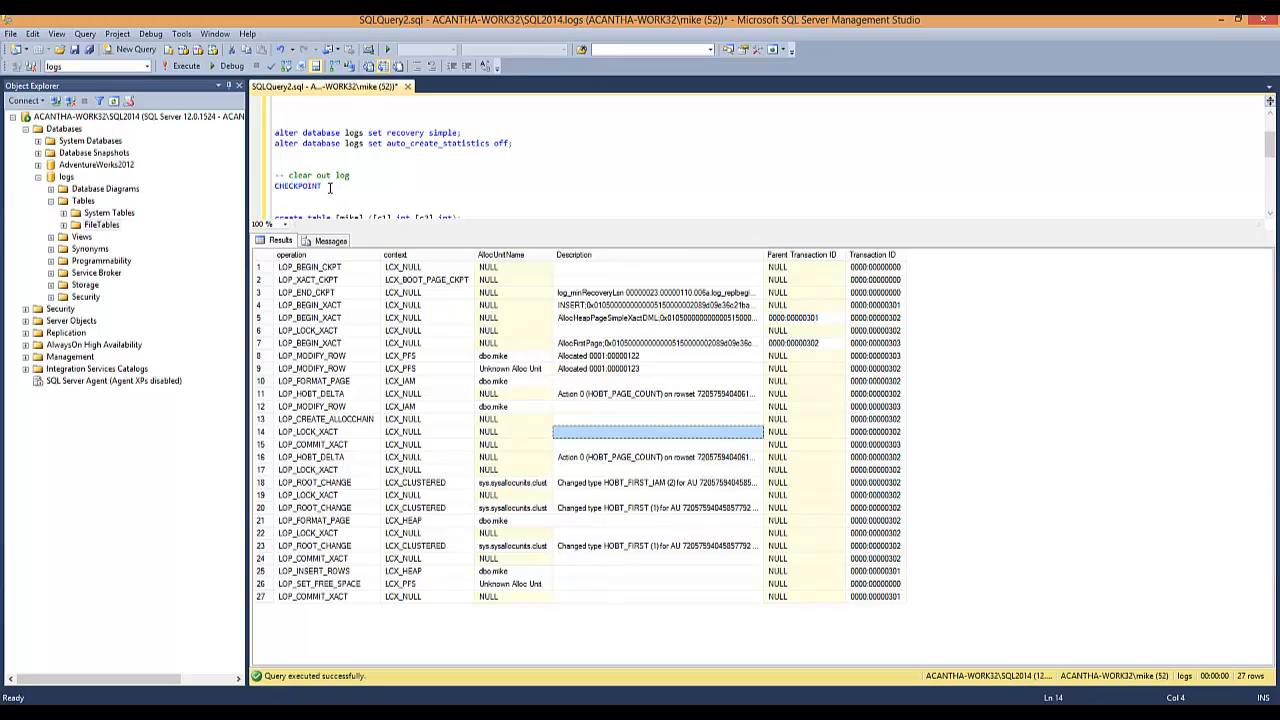
mouse_move(735, 442)
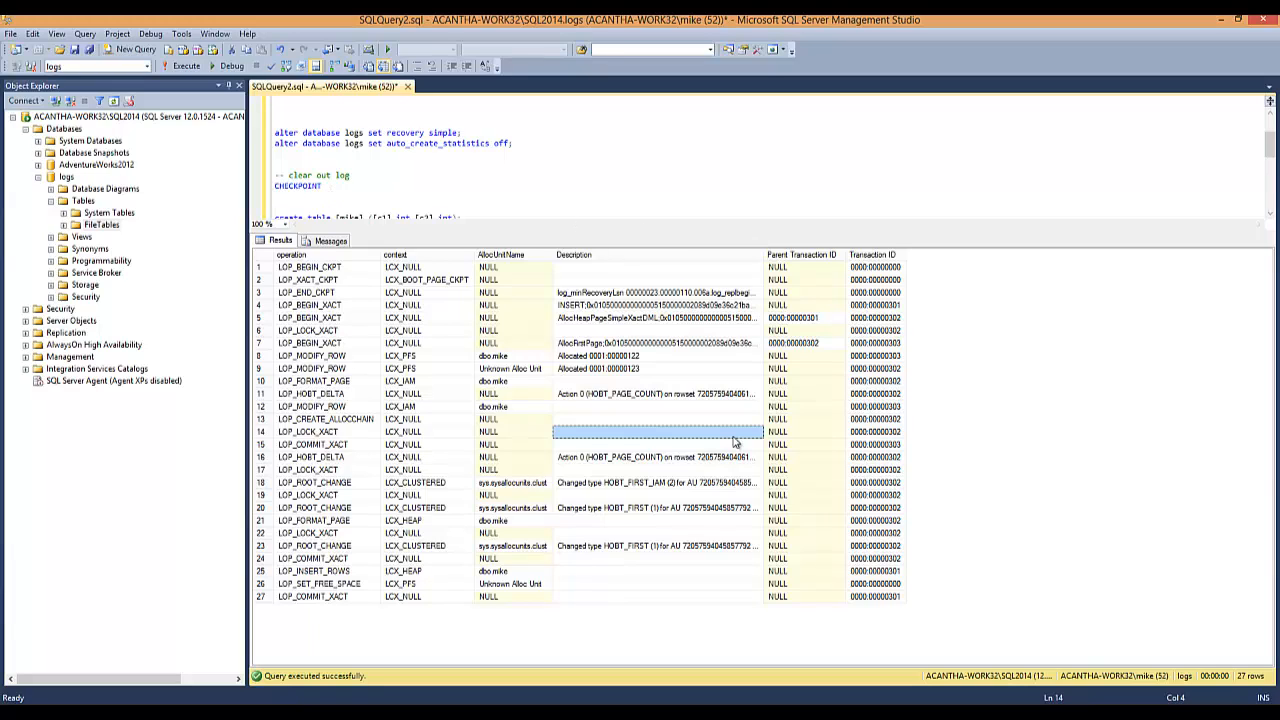